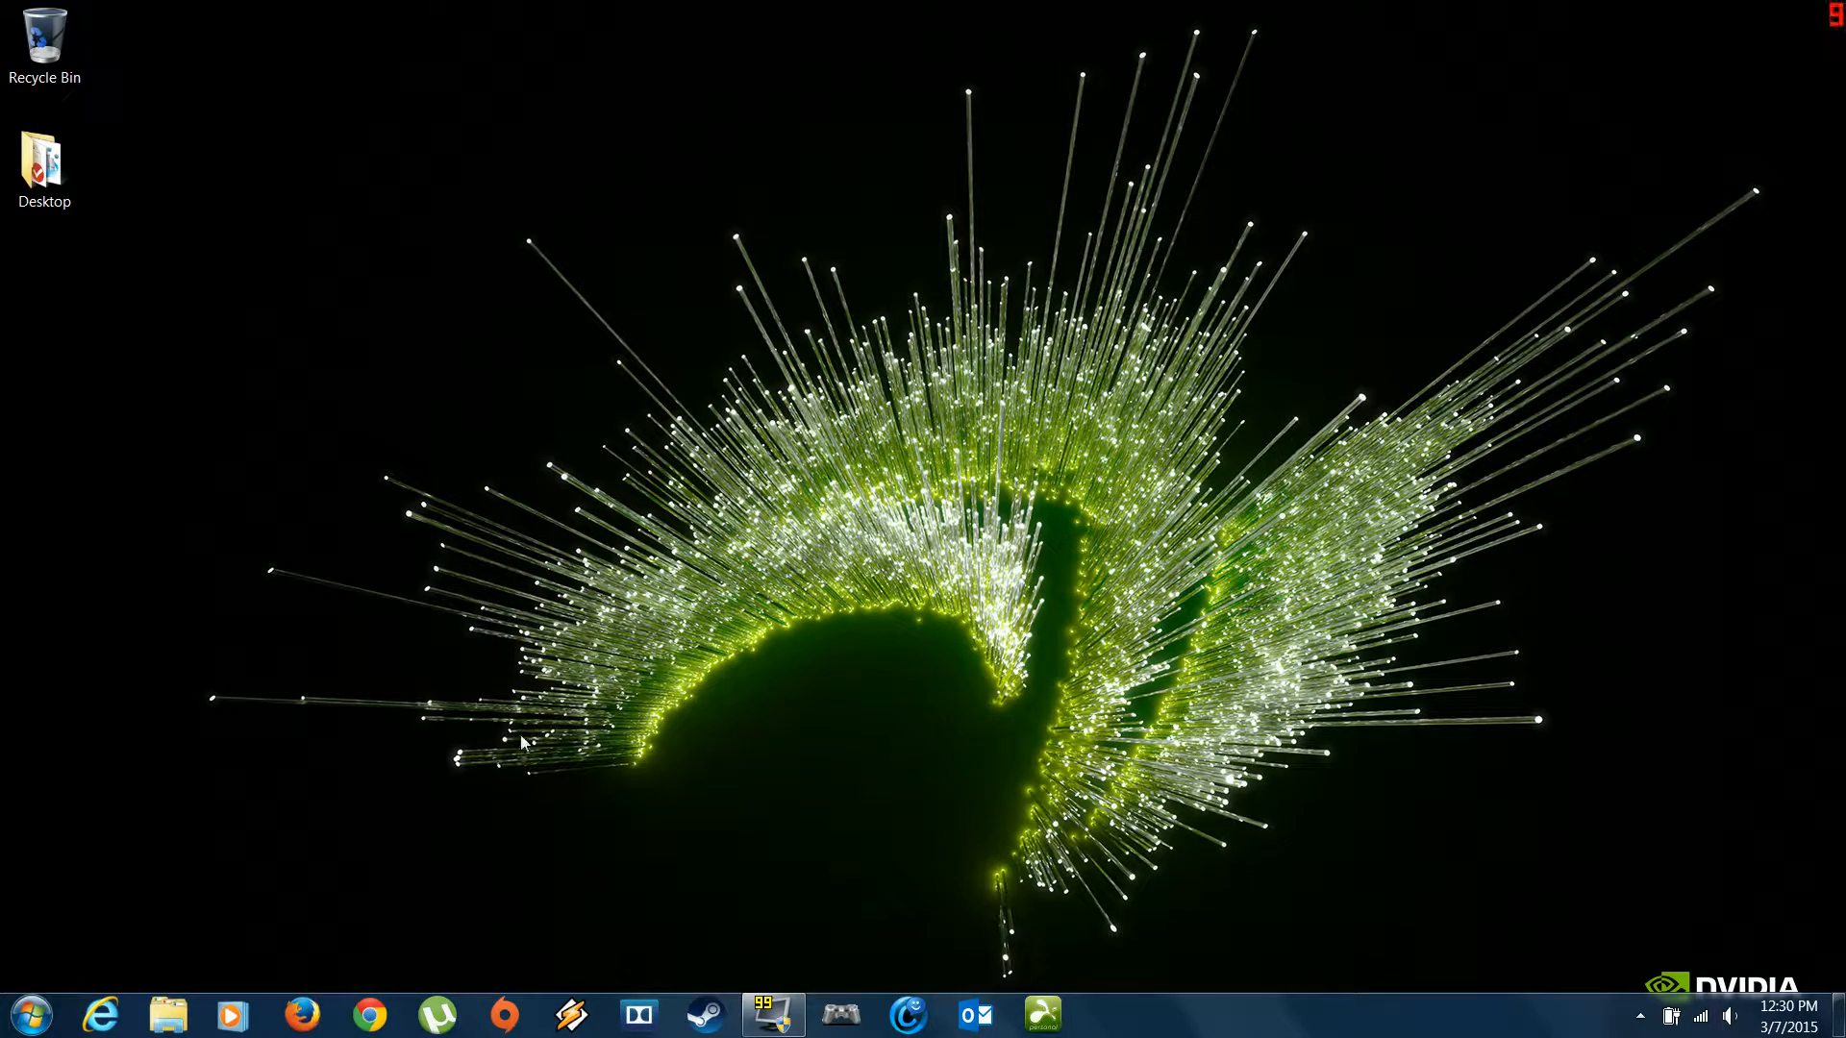
pyautogui.moveTo(1006, 765)
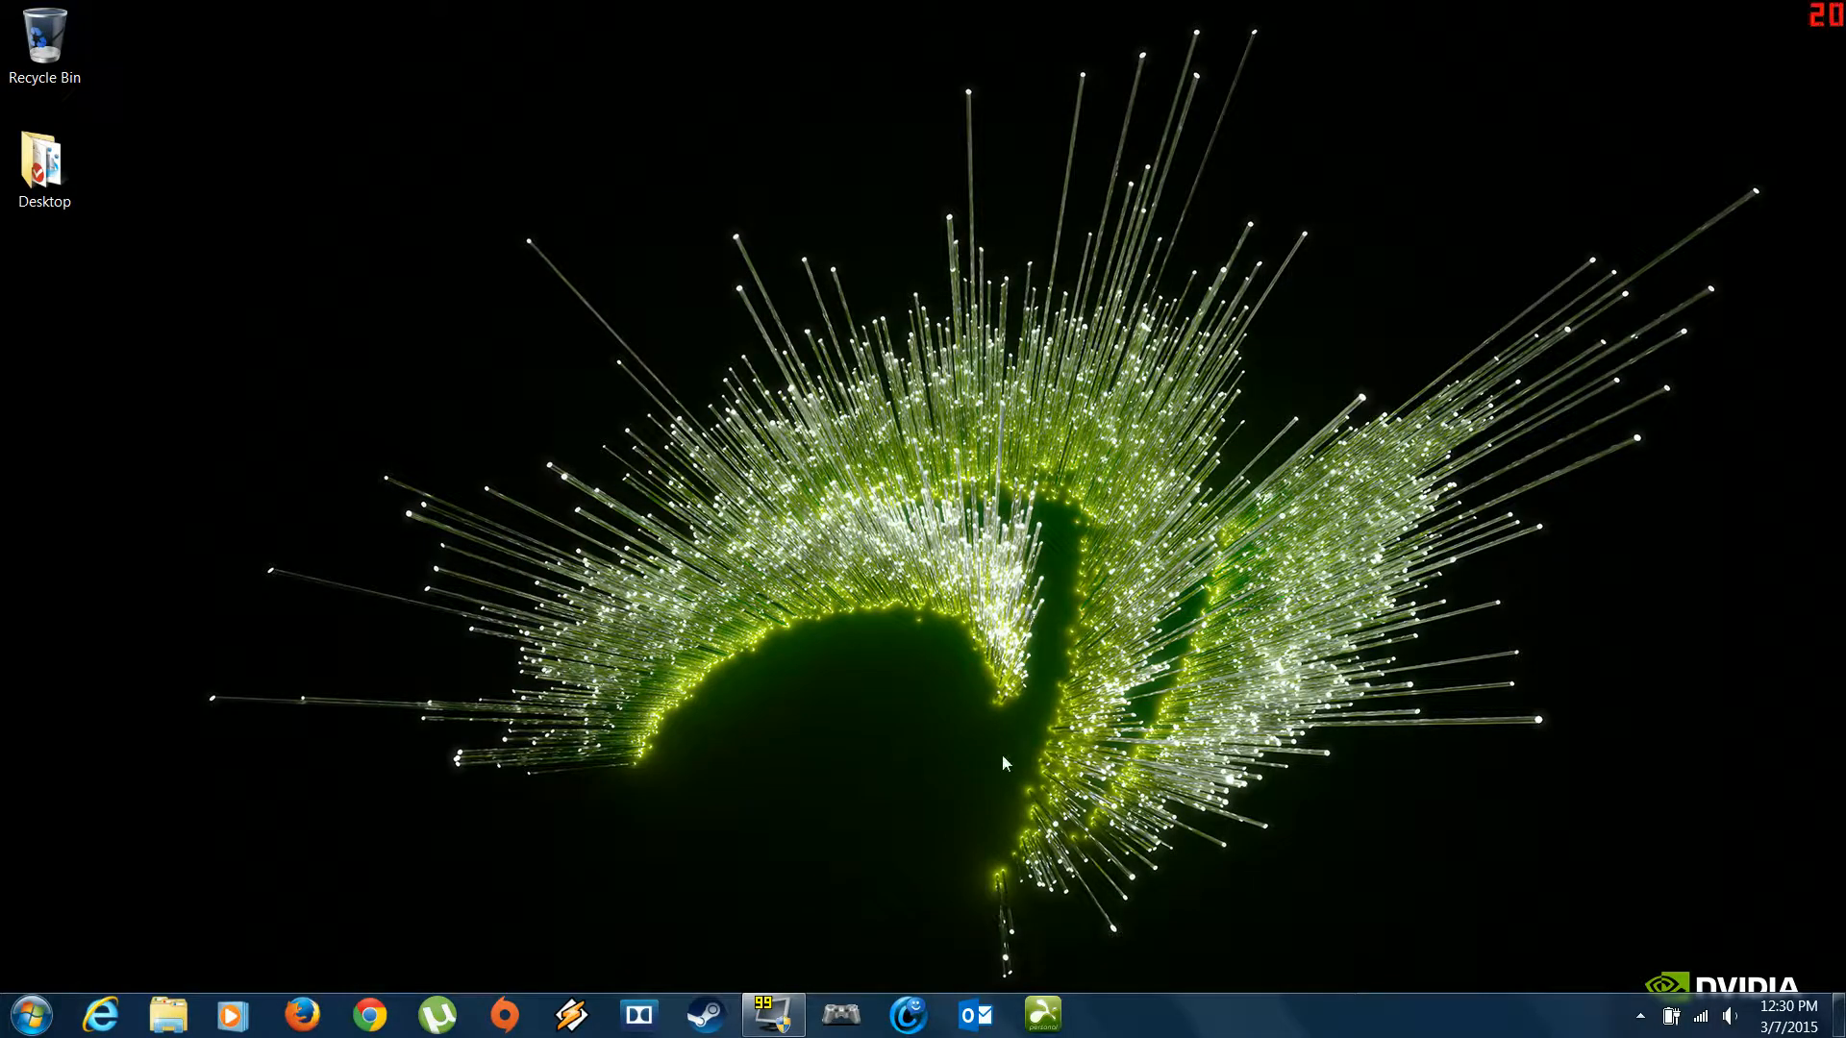
pyautogui.moveTo(1027, 459)
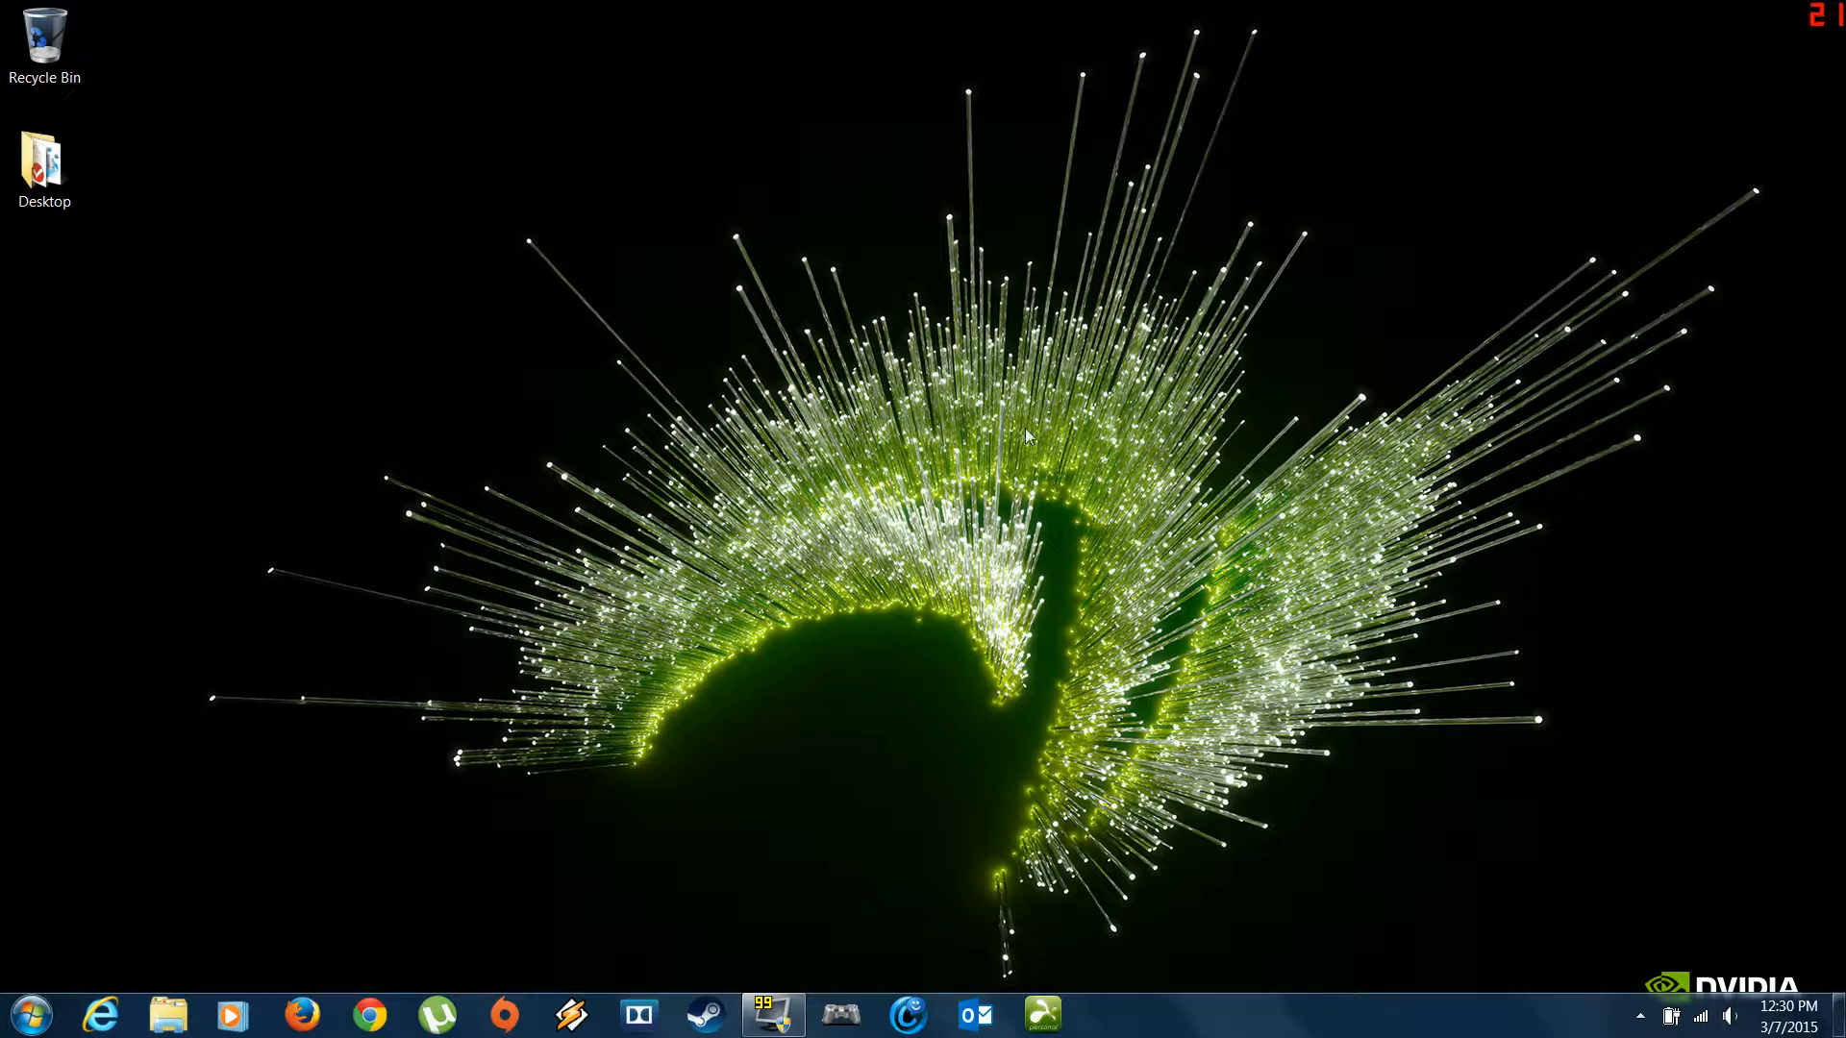
pyautogui.moveTo(273, 1003)
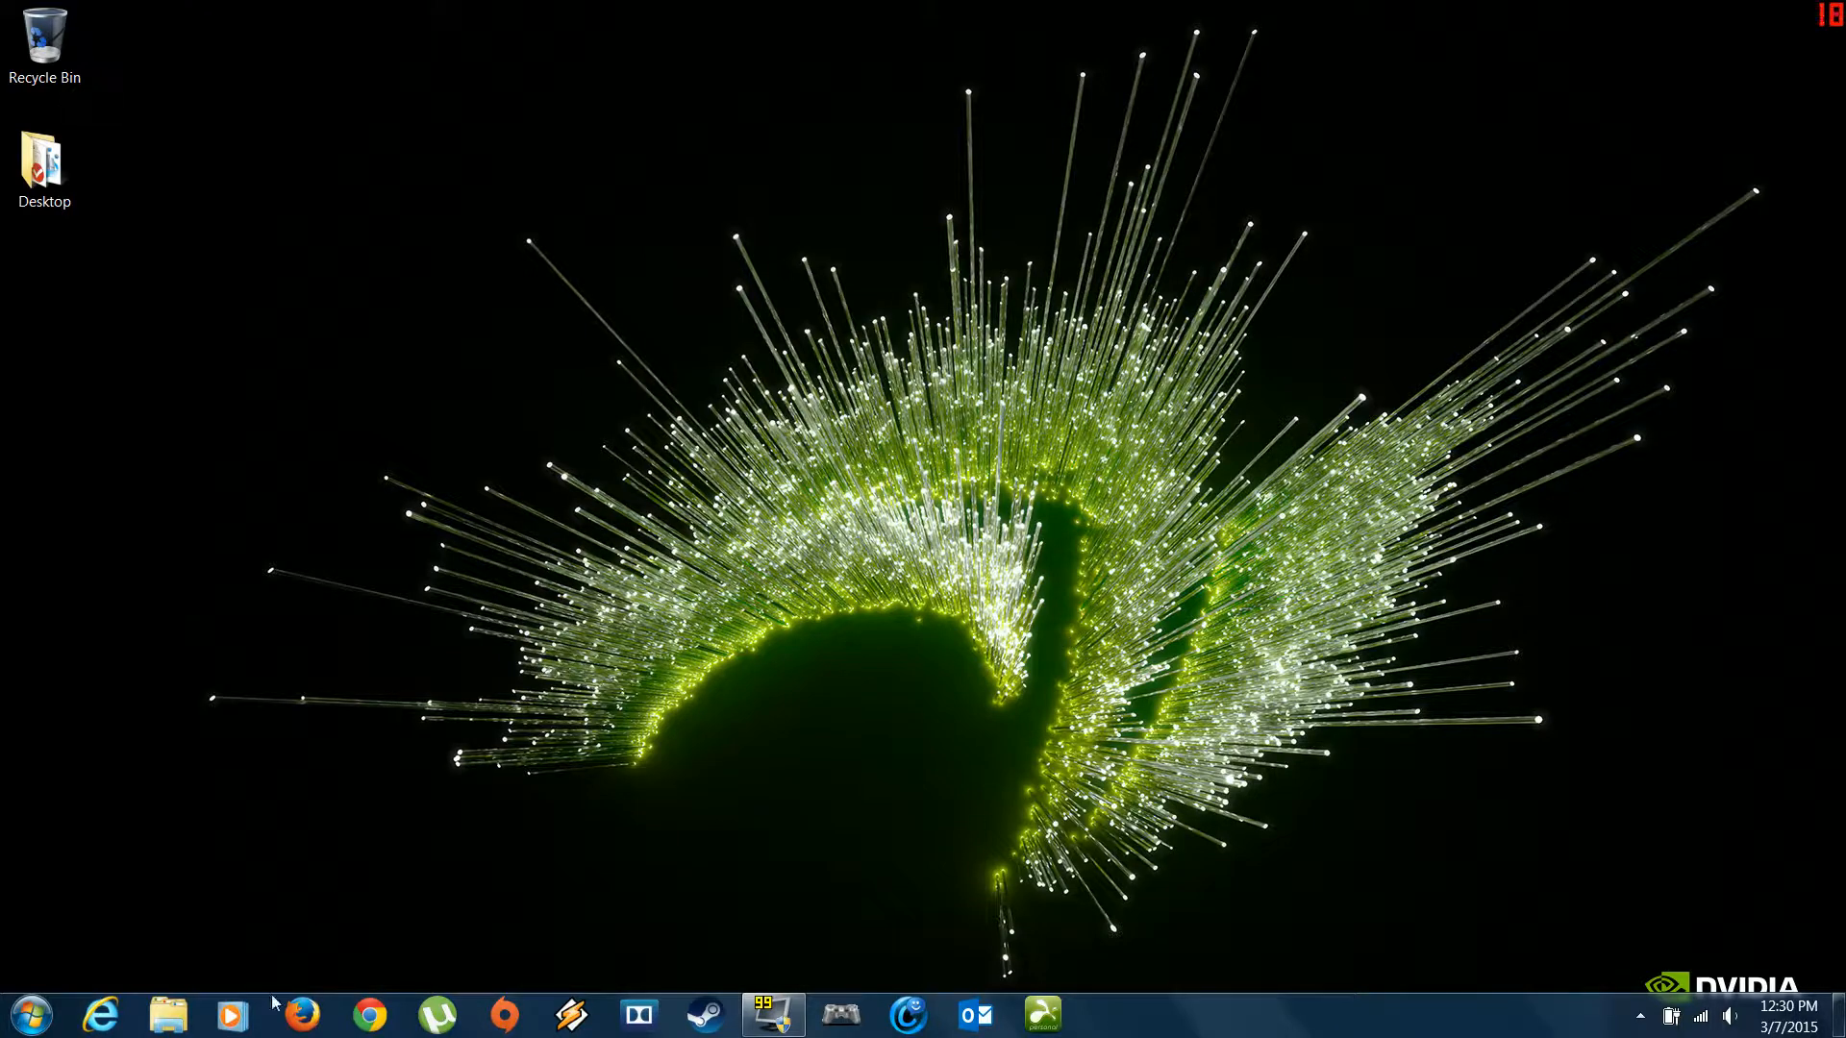
pyautogui.moveTo(745, 605)
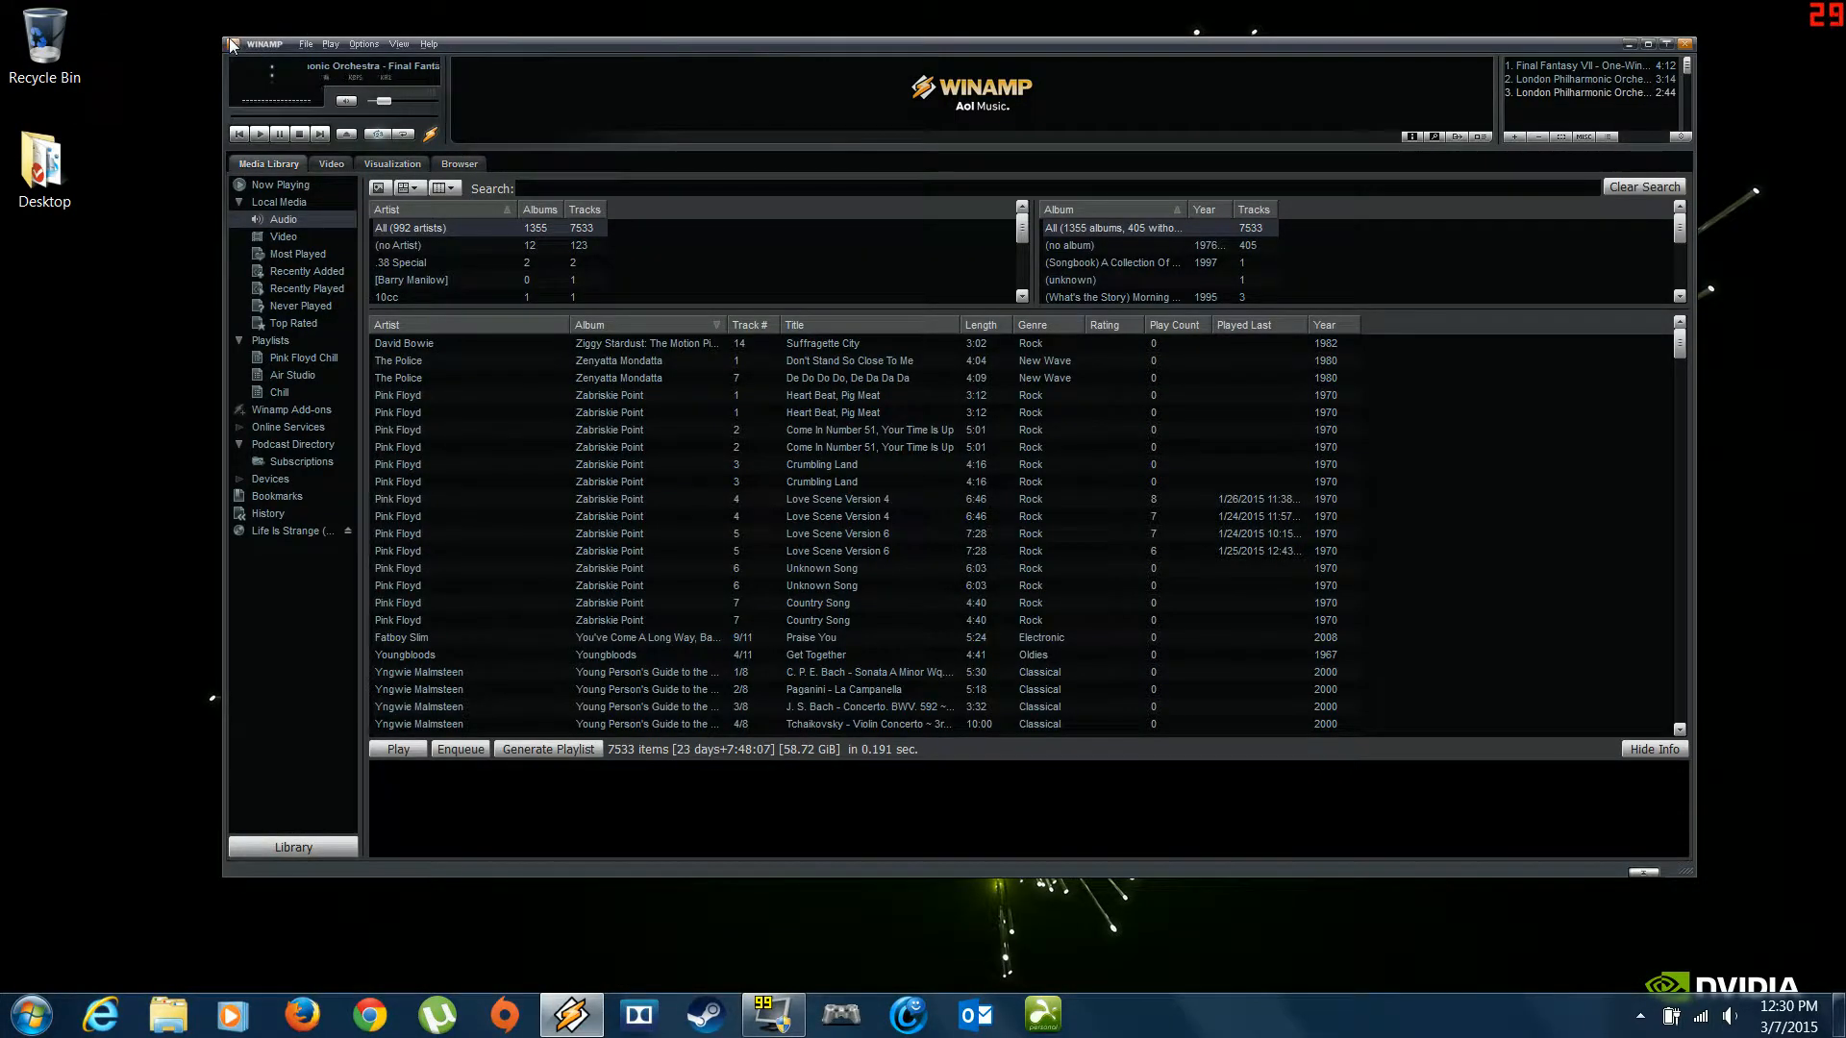
# Step: Pick AlienFX Visualization plugin under Visualization > Select plug-in in Preferences
pyautogui.click(232, 44)
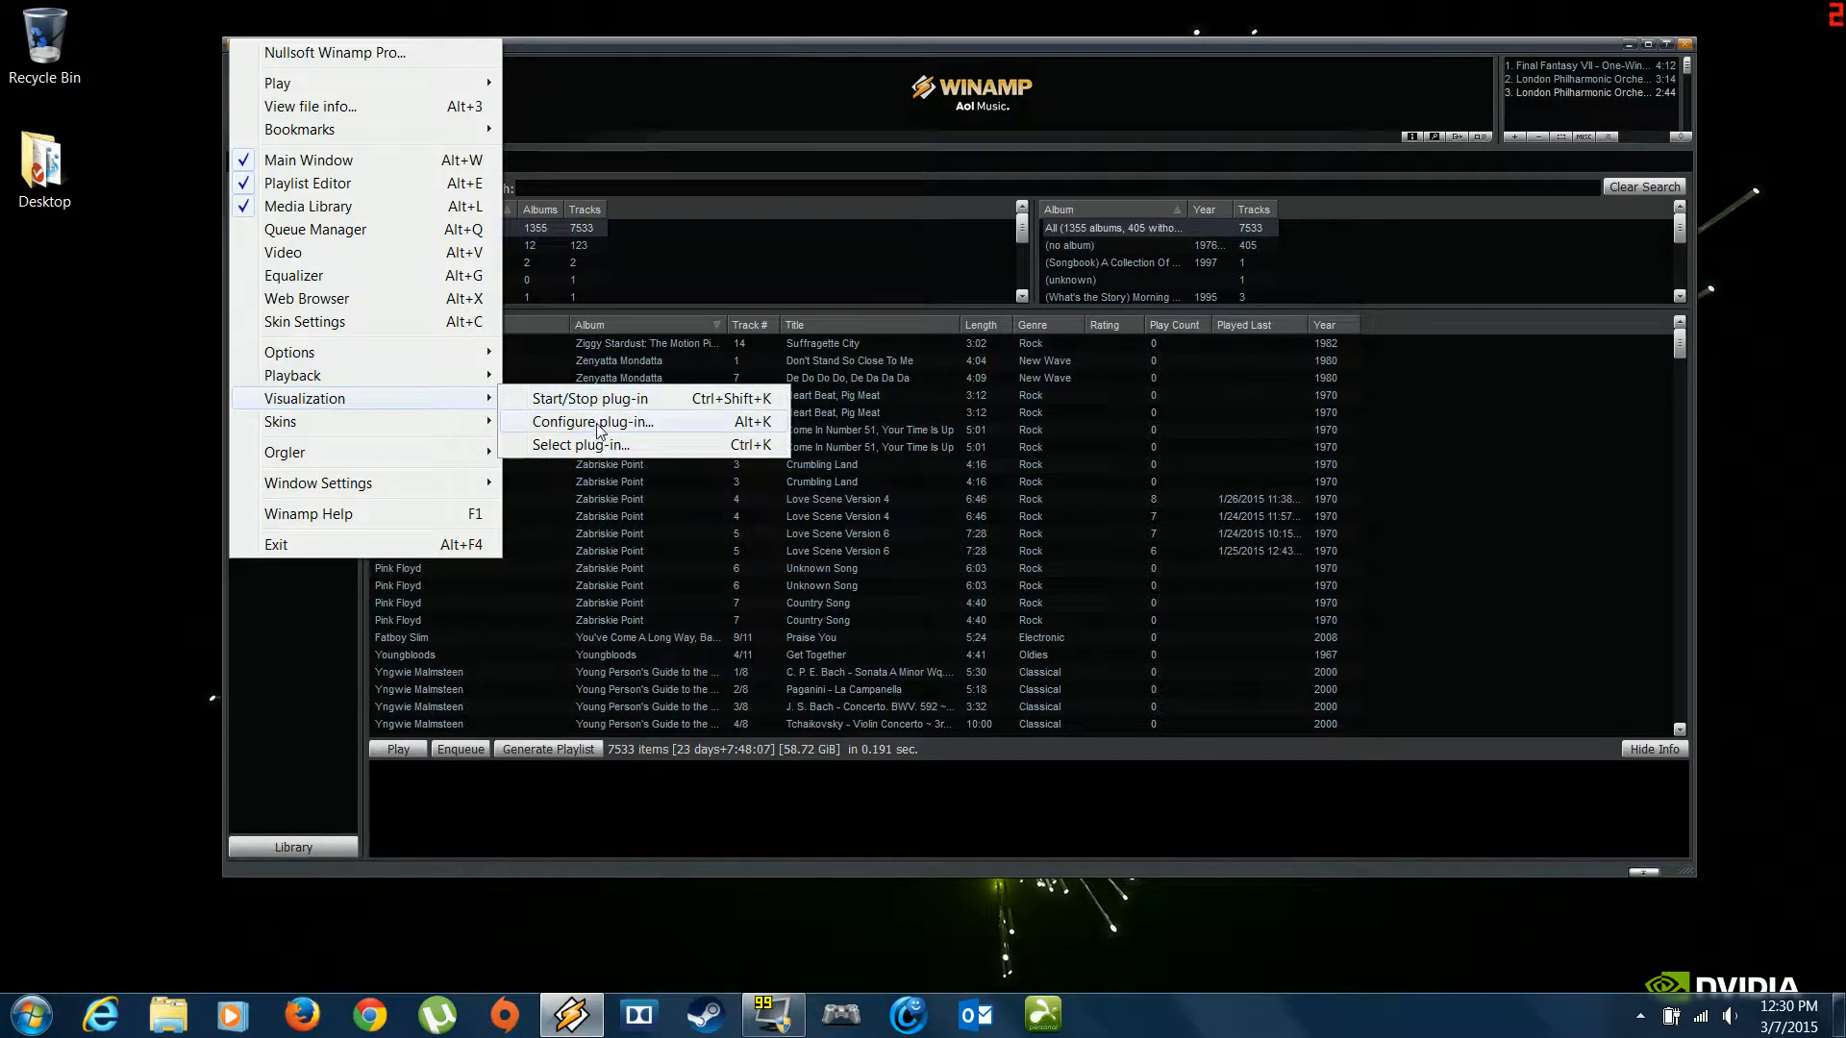
pyautogui.moveTo(581, 445)
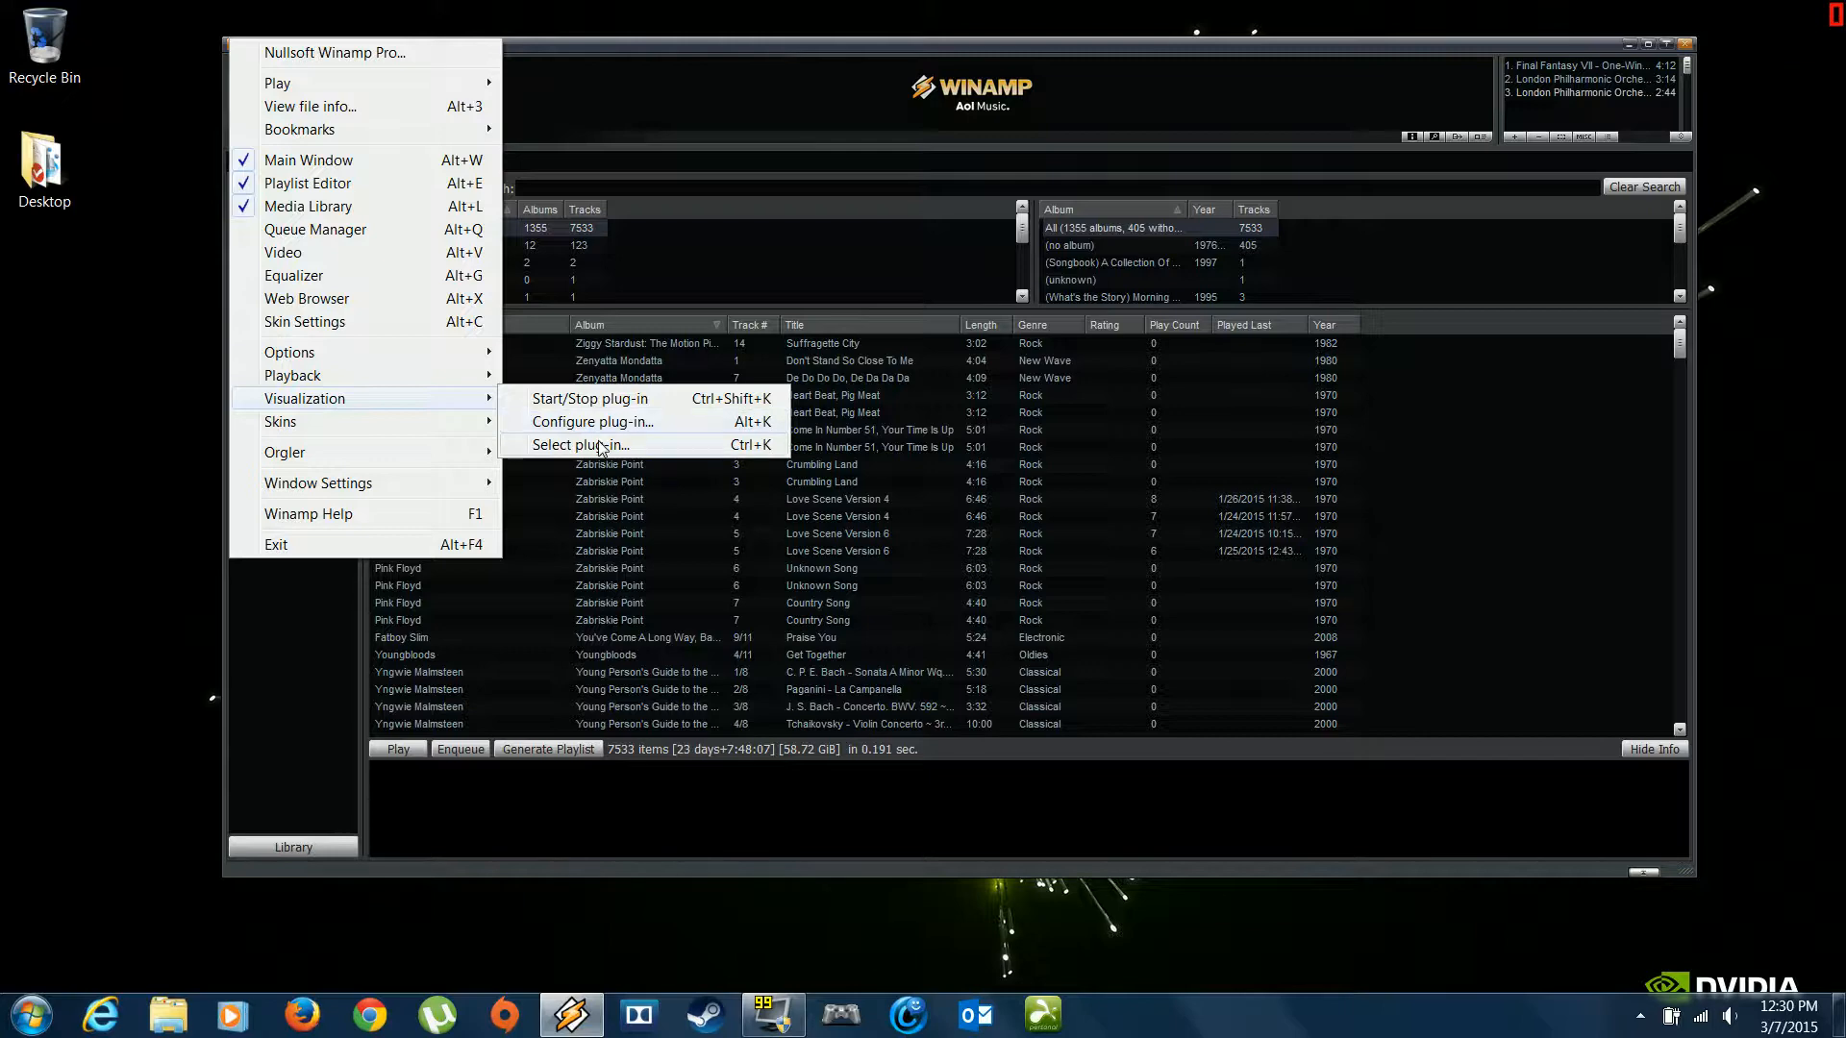
pyautogui.click(579, 445)
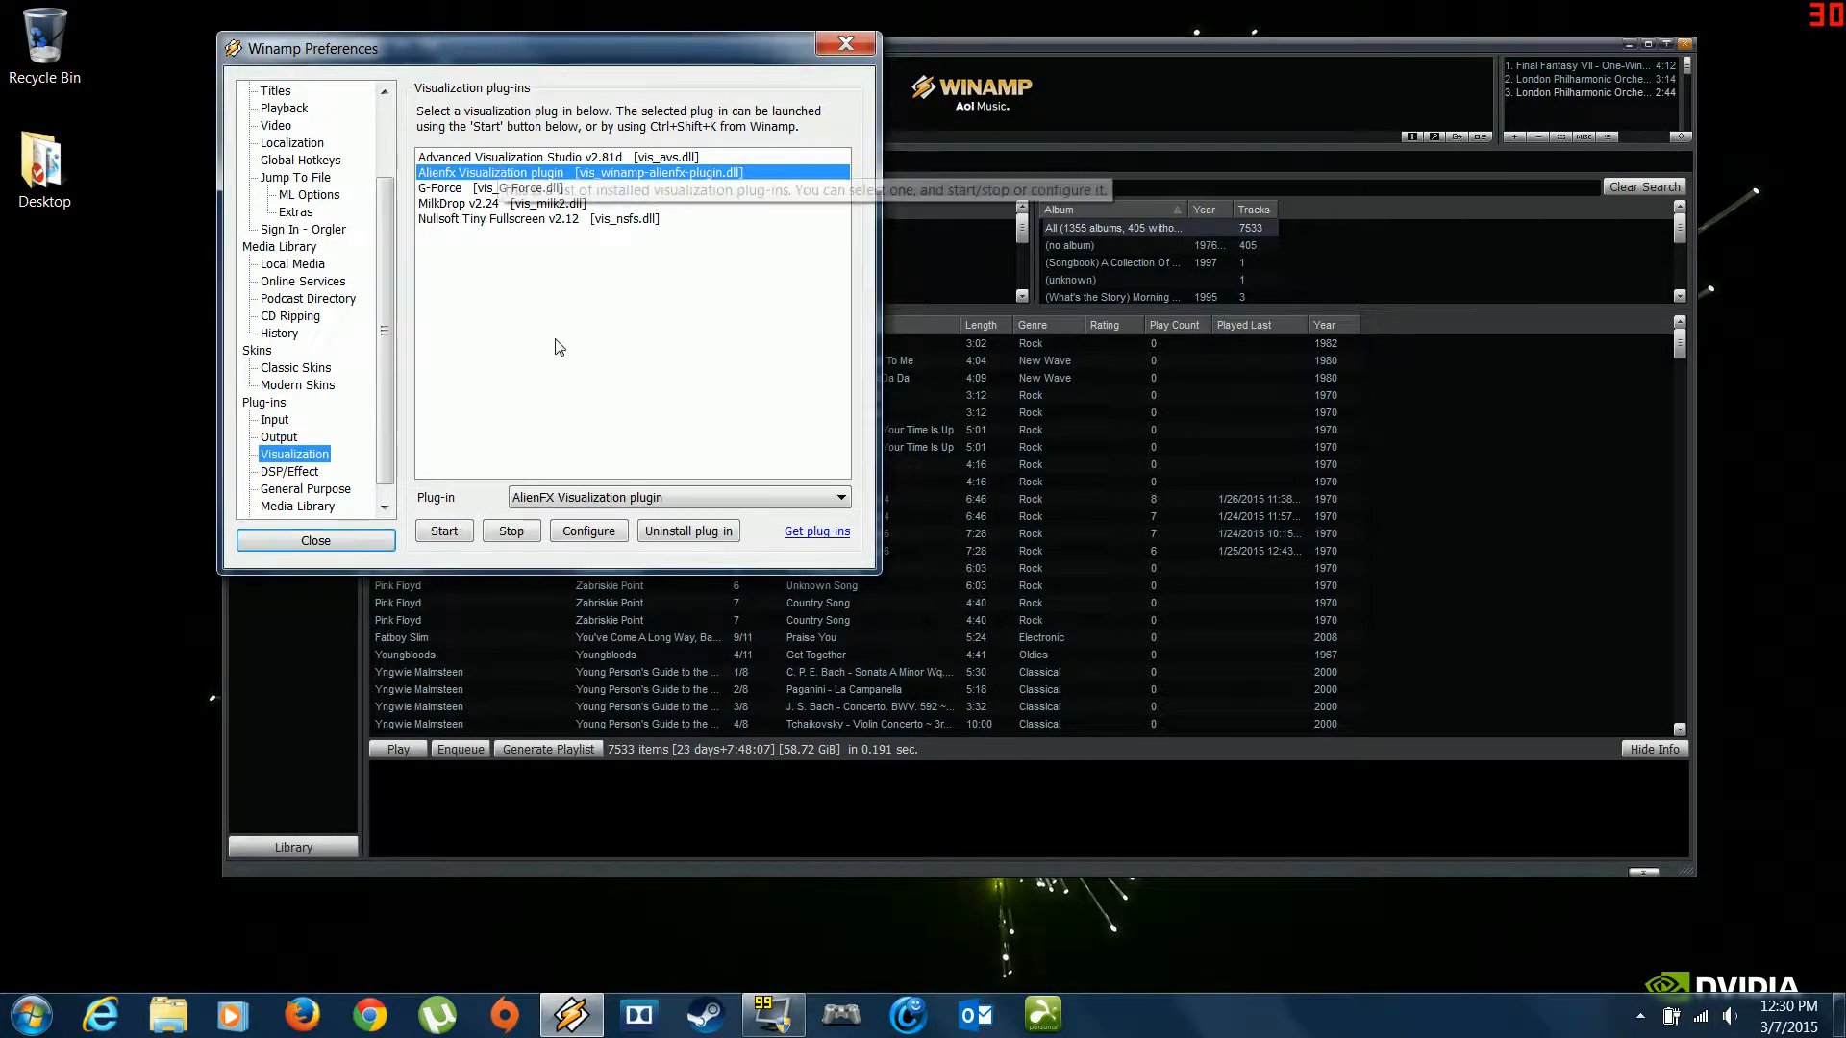
pyautogui.moveTo(461, 423)
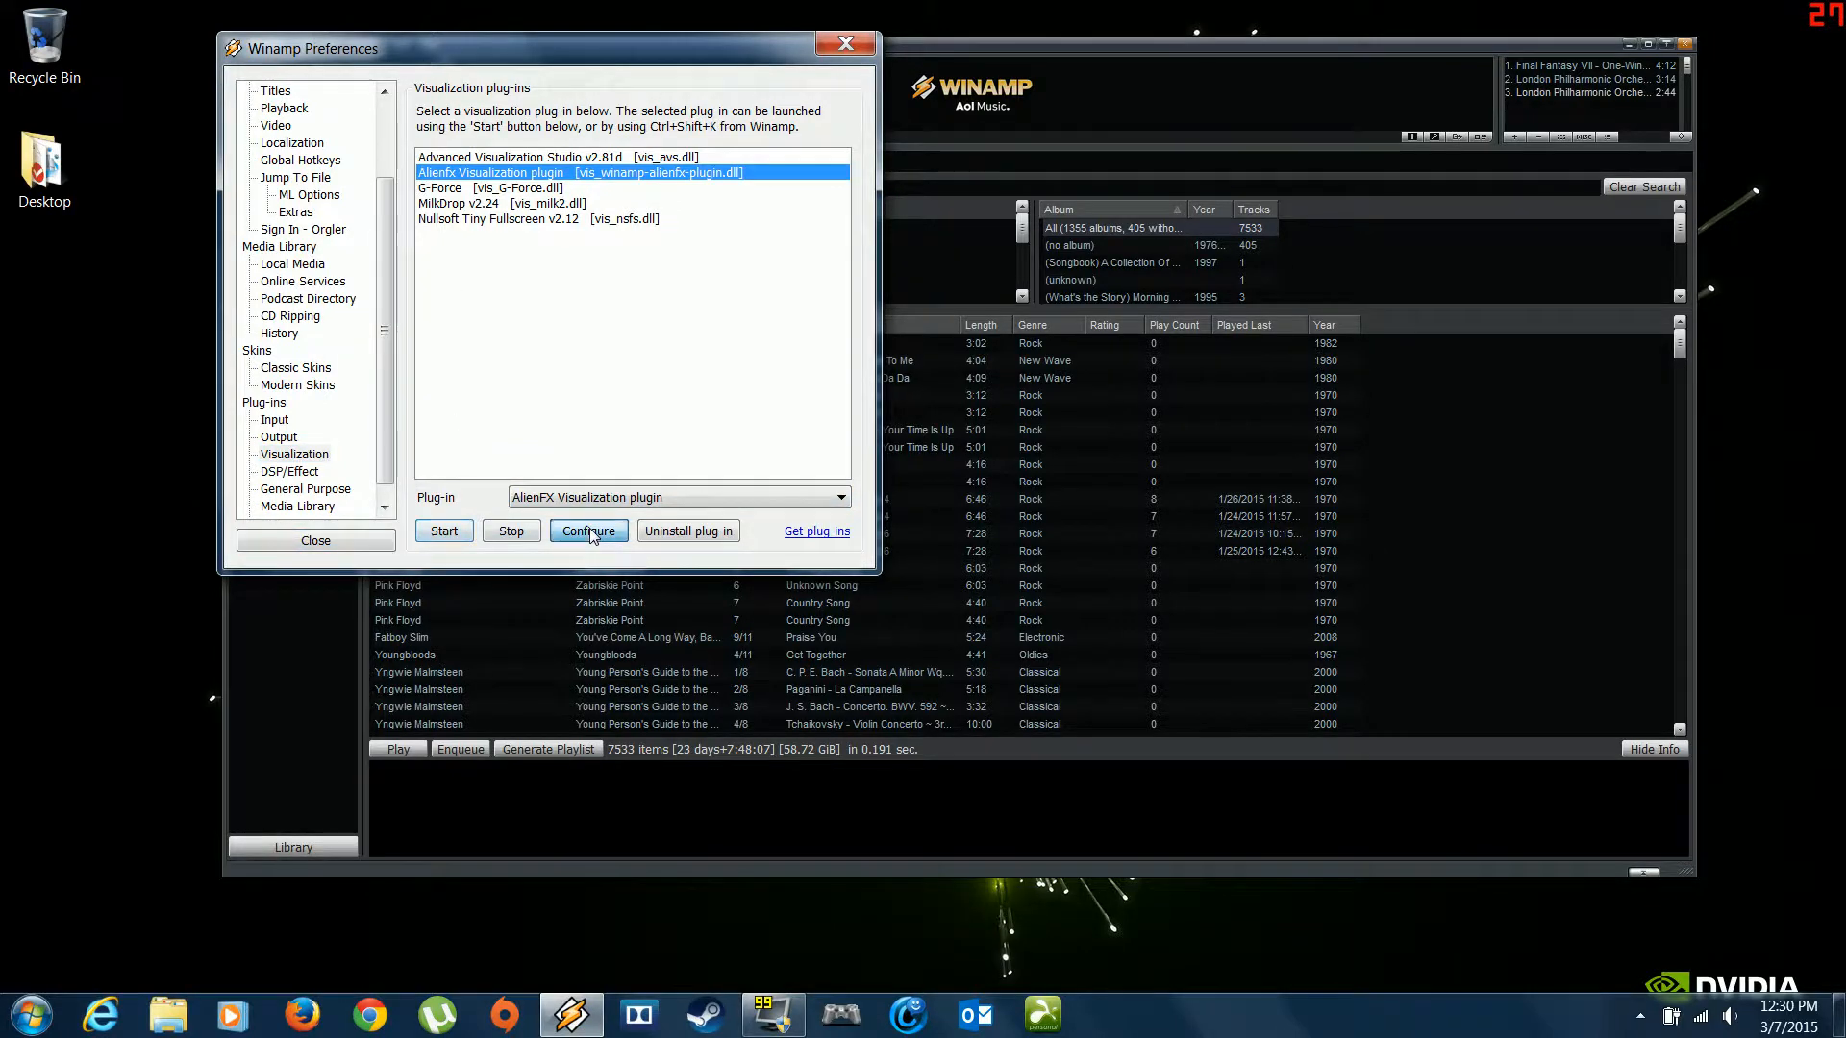
# Step: Open the AlienFX configuration, create a zone named 'RK', and select it
pyautogui.click(588, 531)
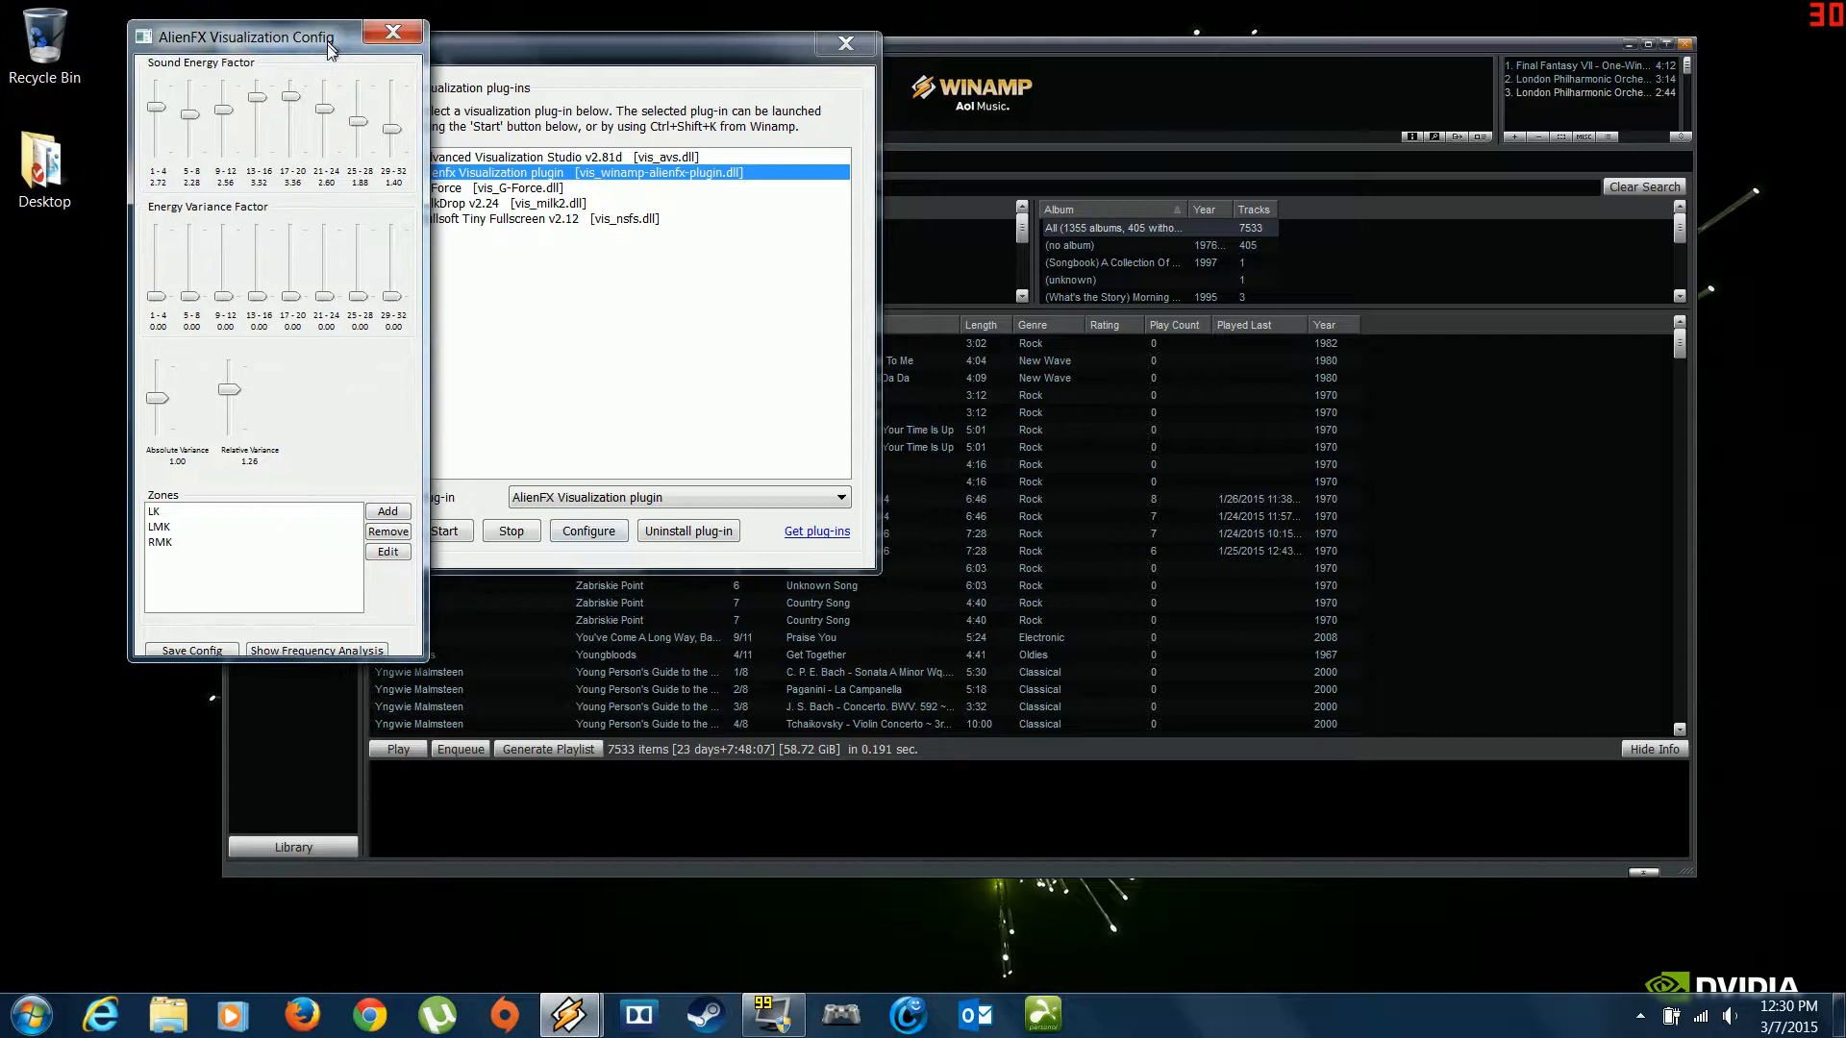
pyautogui.click(159, 514)
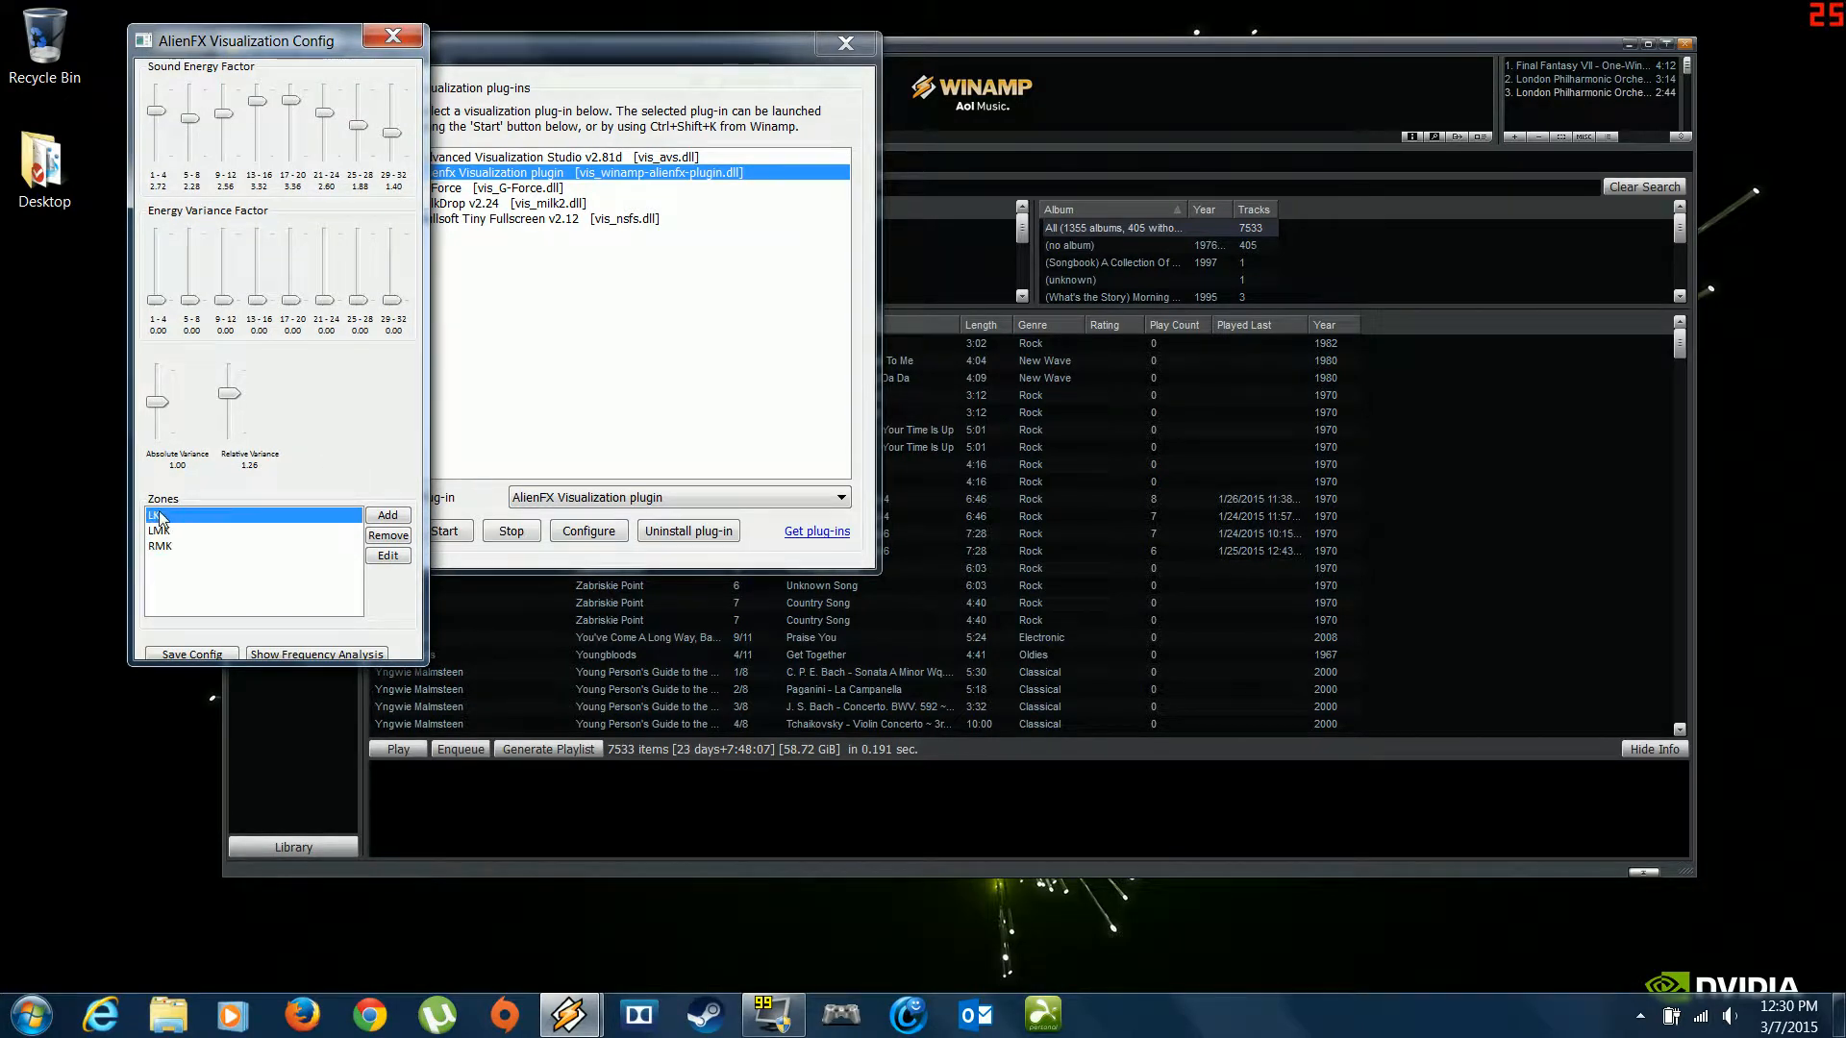
pyautogui.click(159, 545)
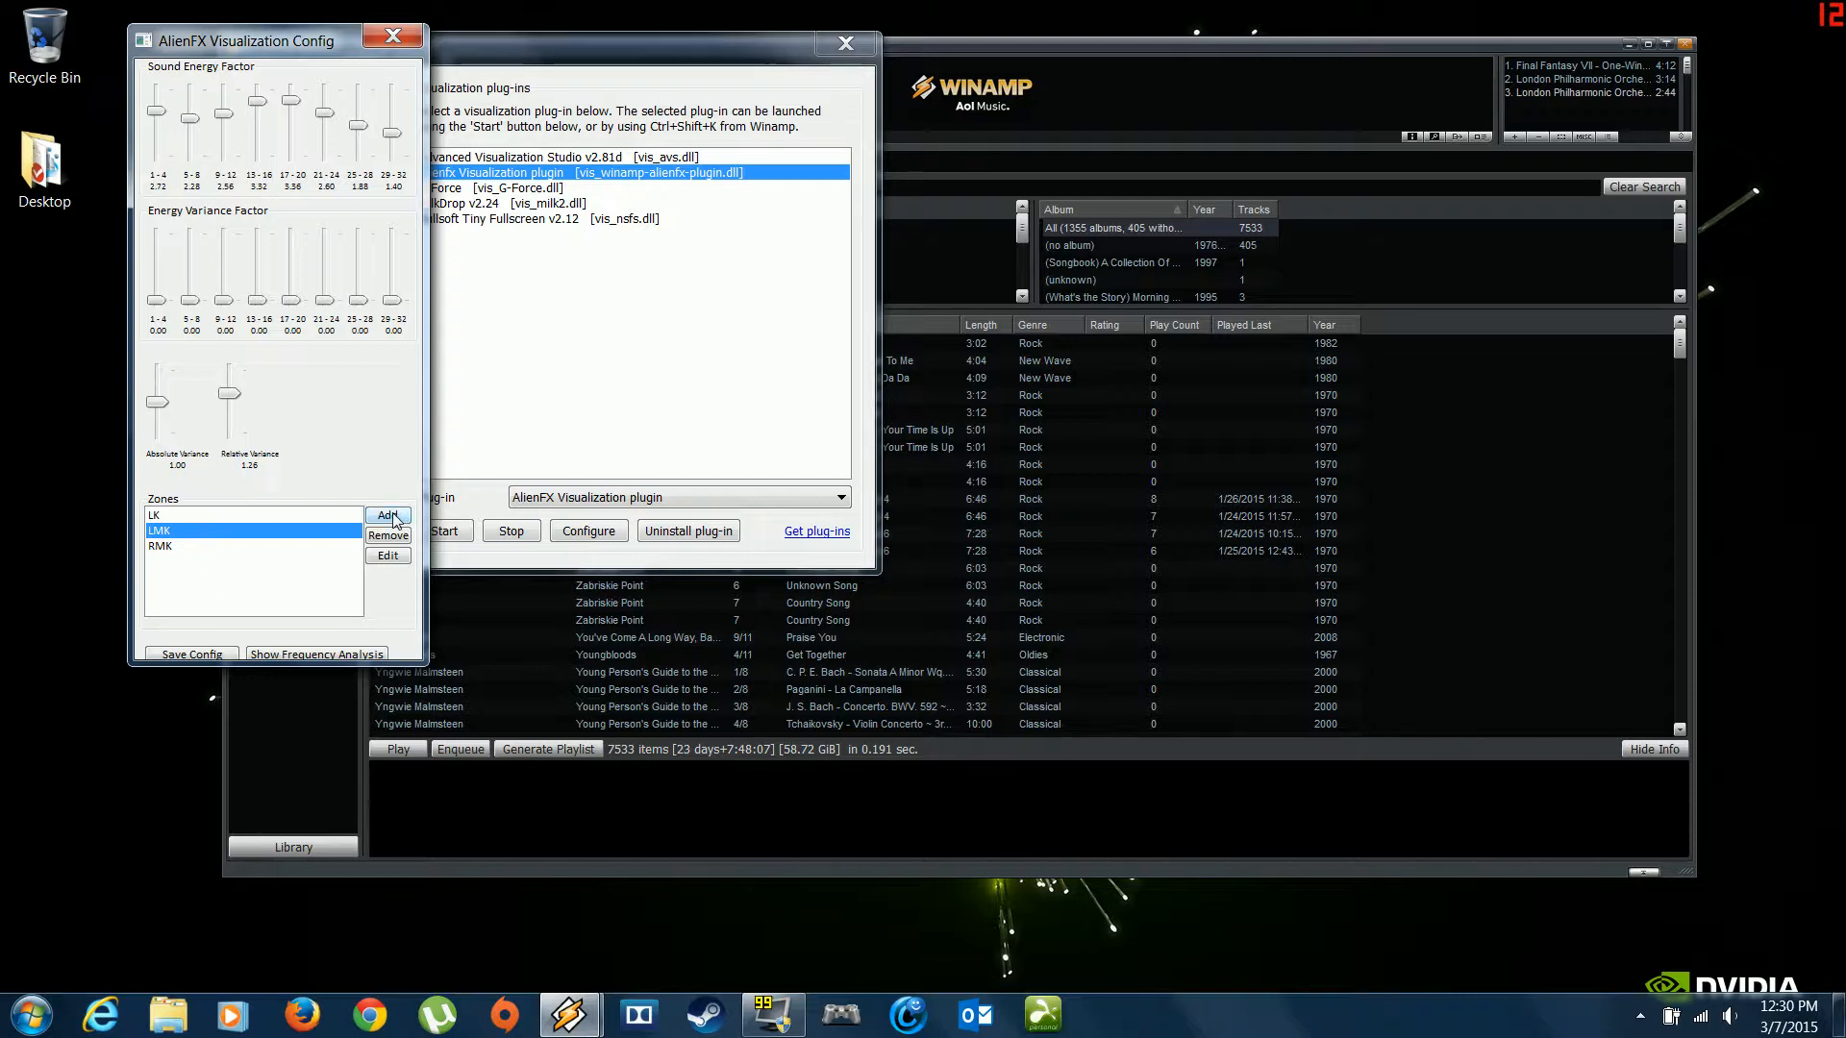
pyautogui.click(388, 514)
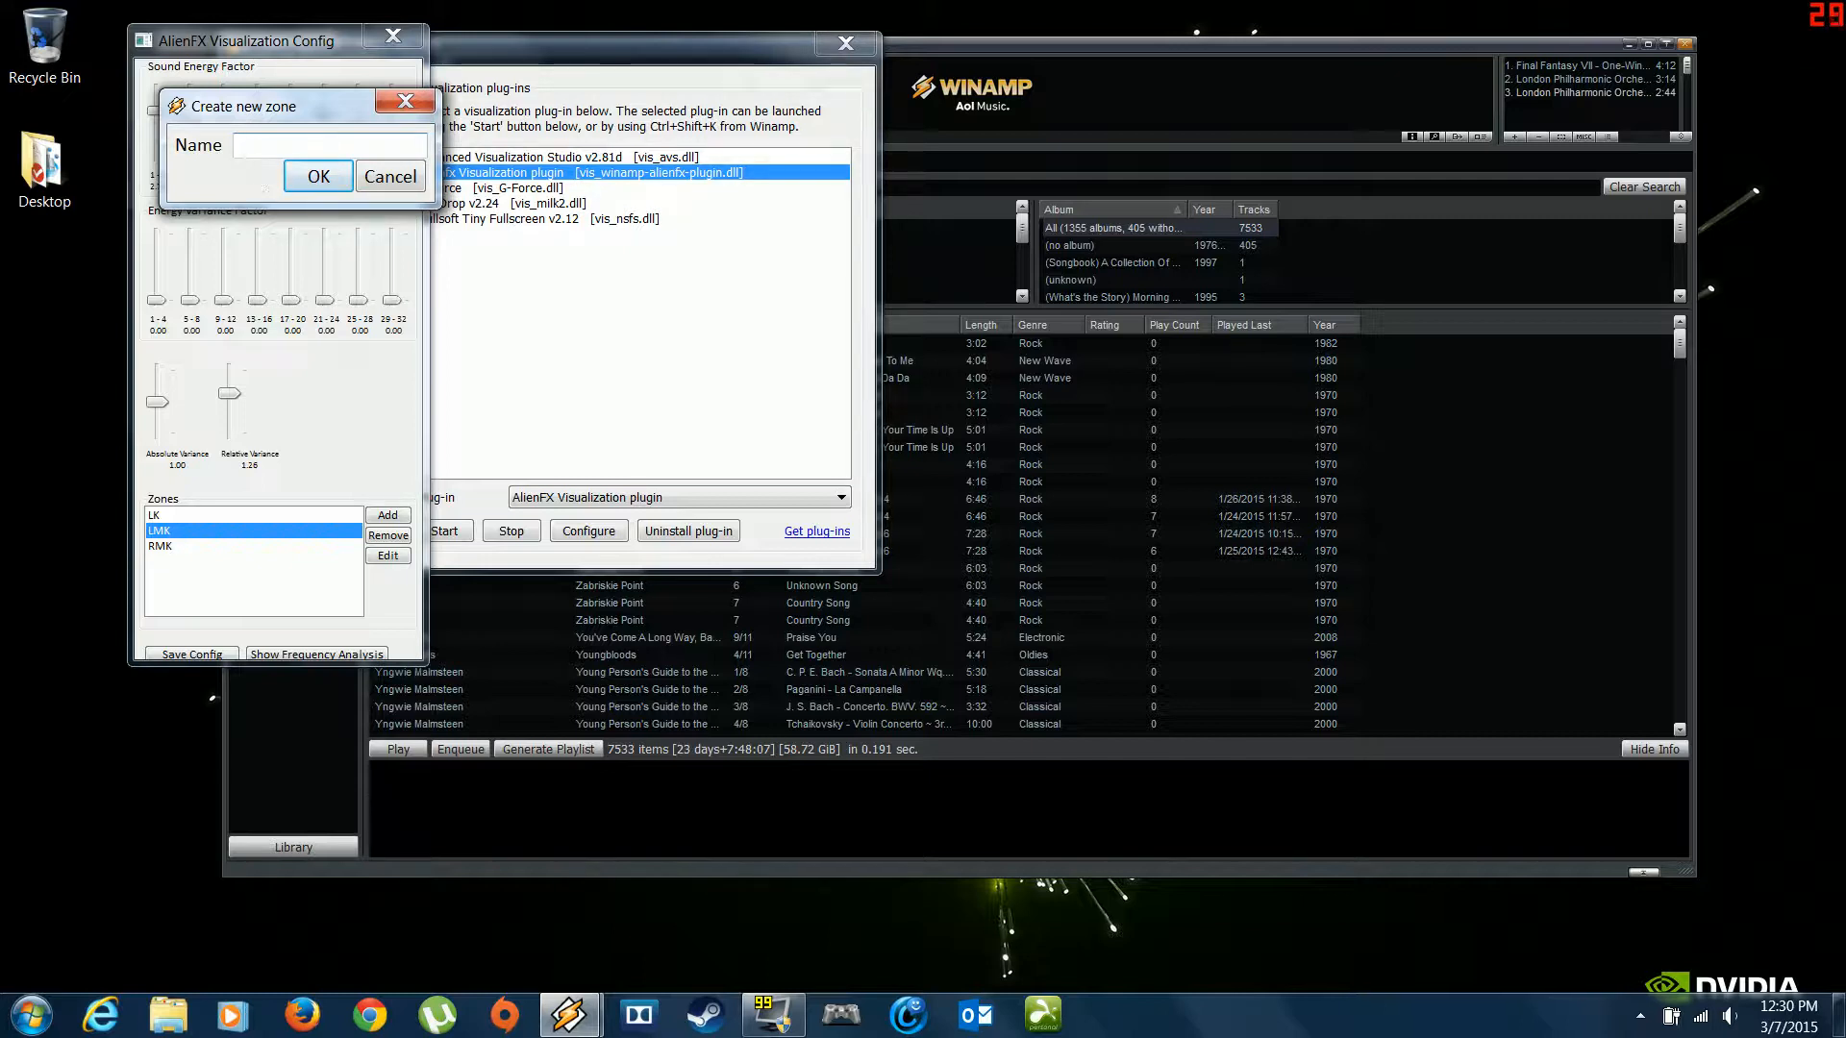
pyautogui.write('R')
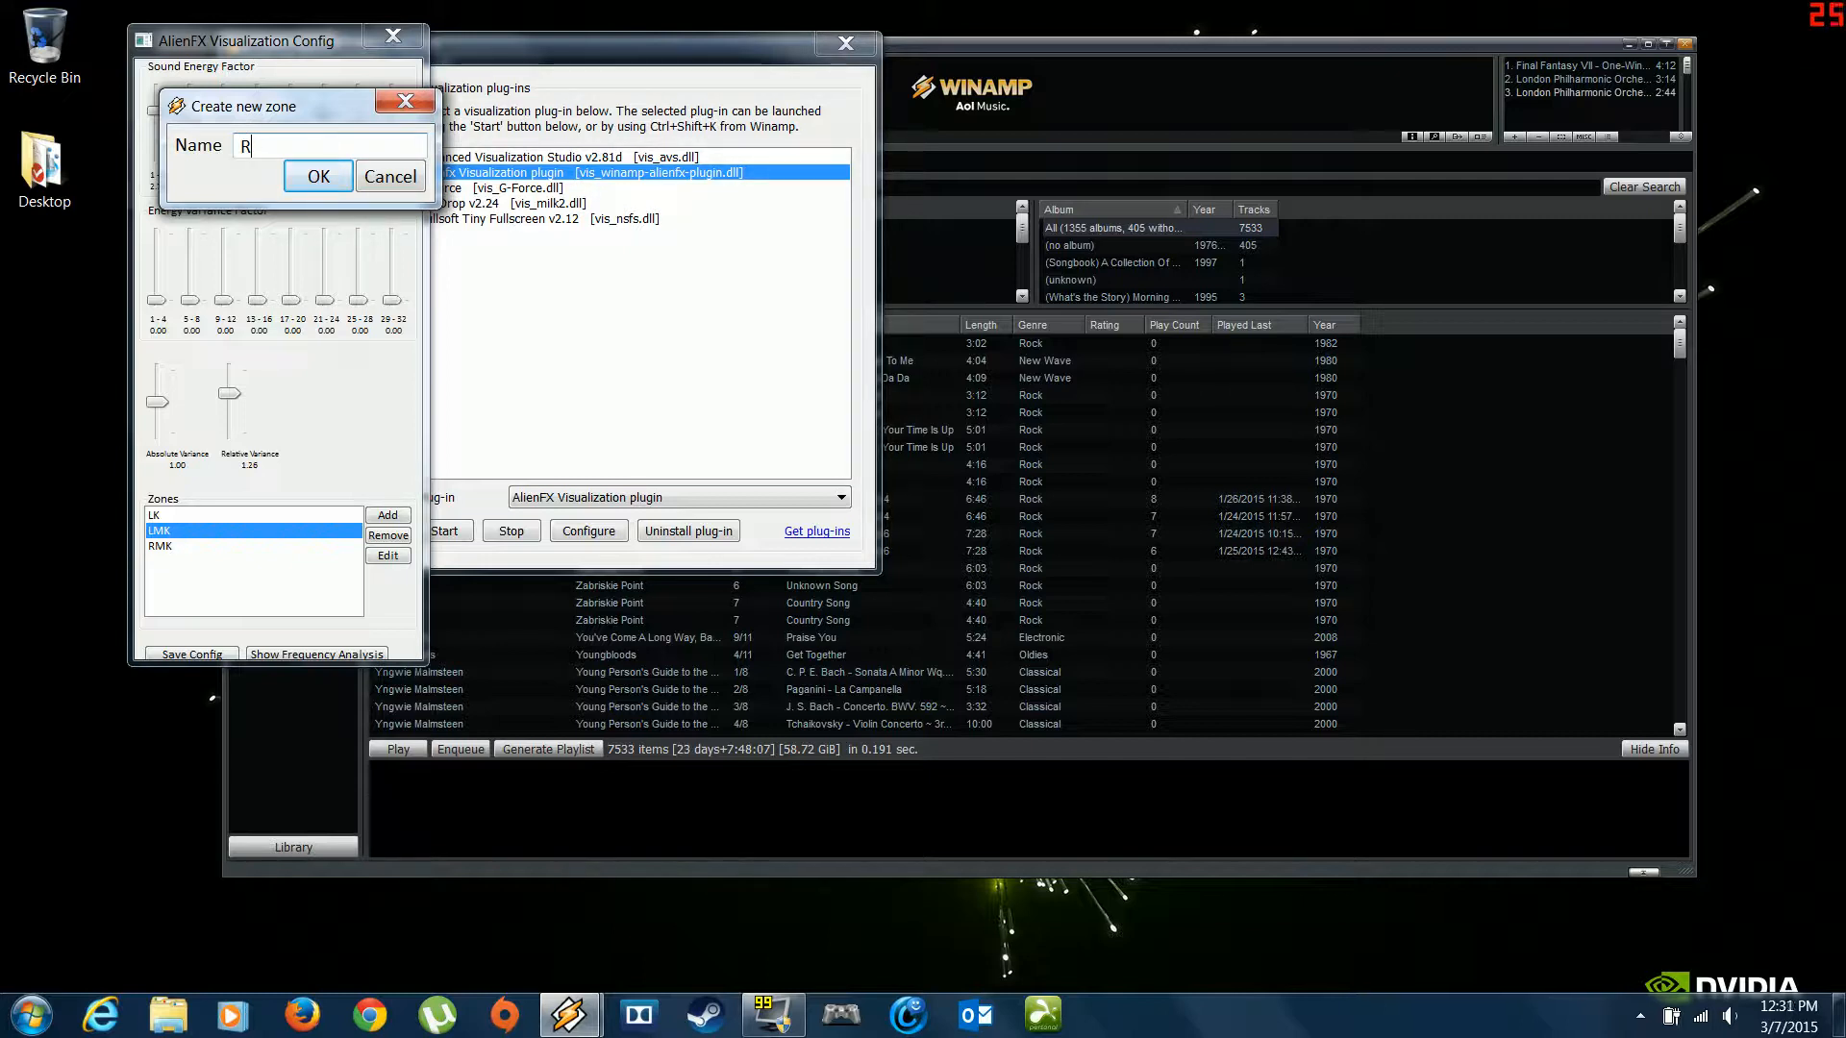
pyautogui.write('K')
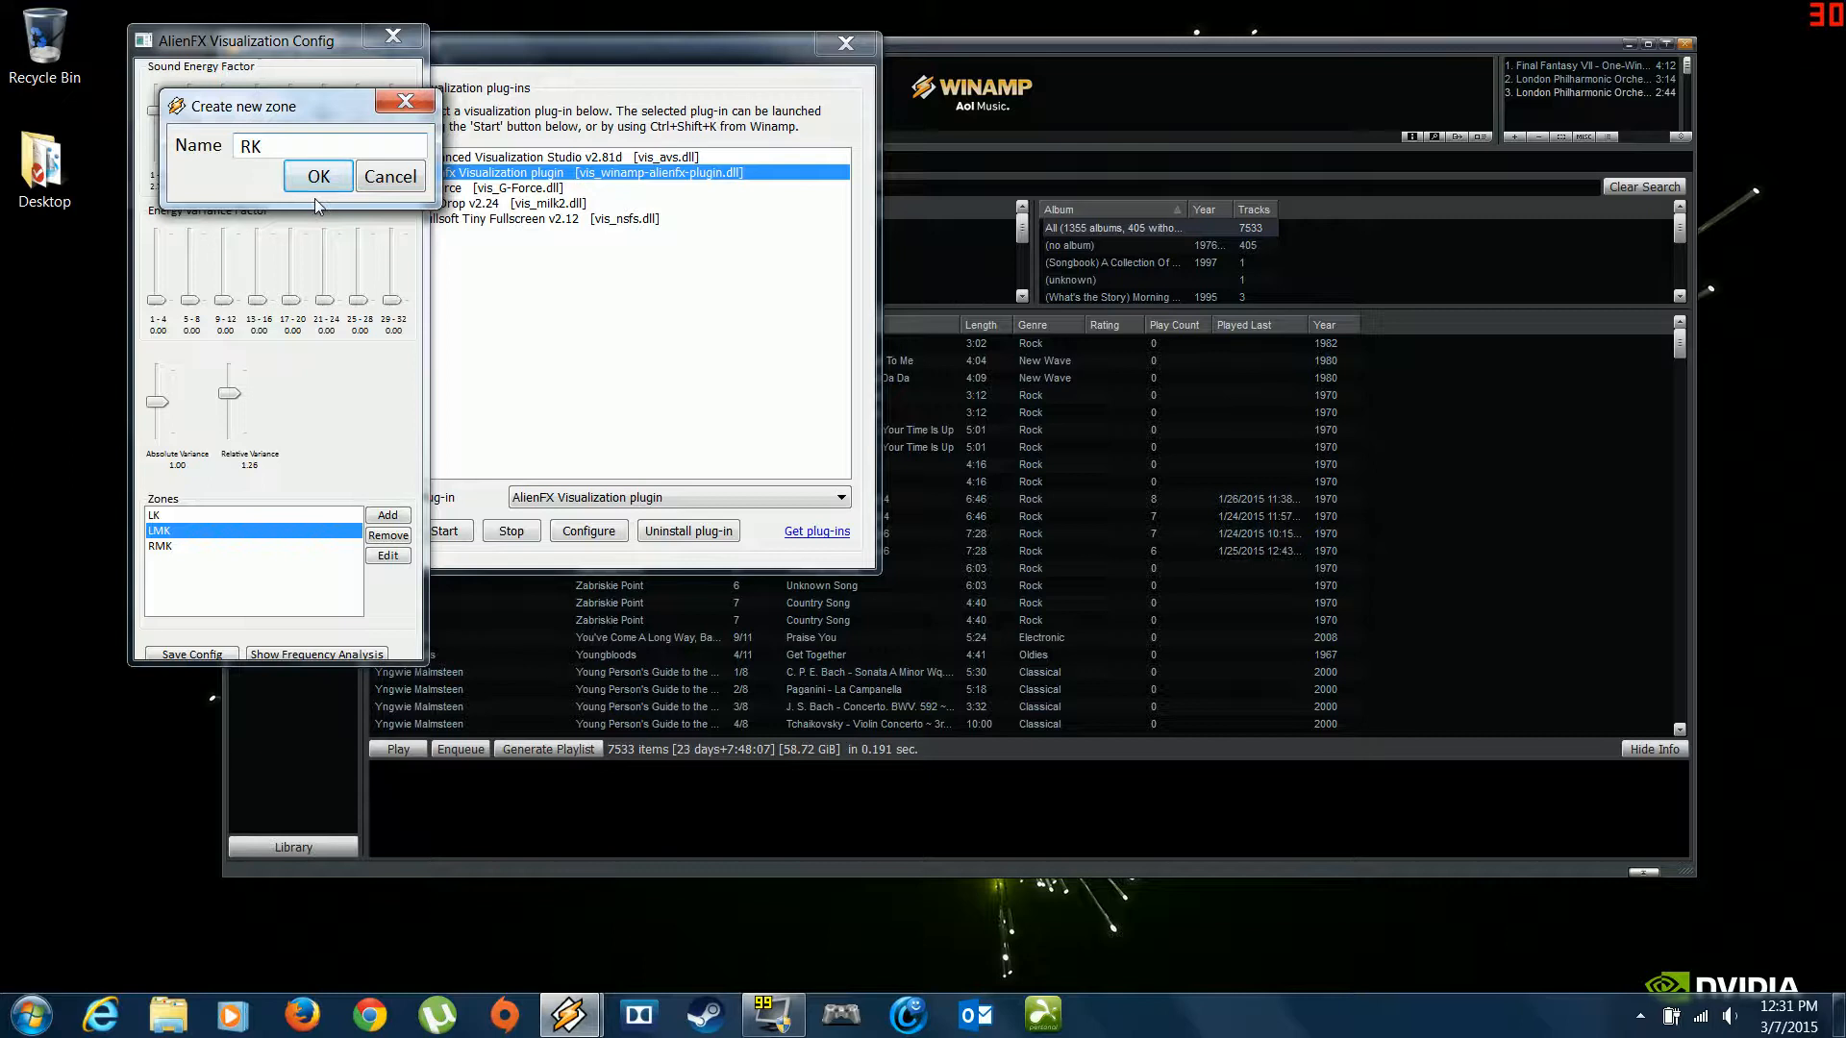
pyautogui.click(317, 176)
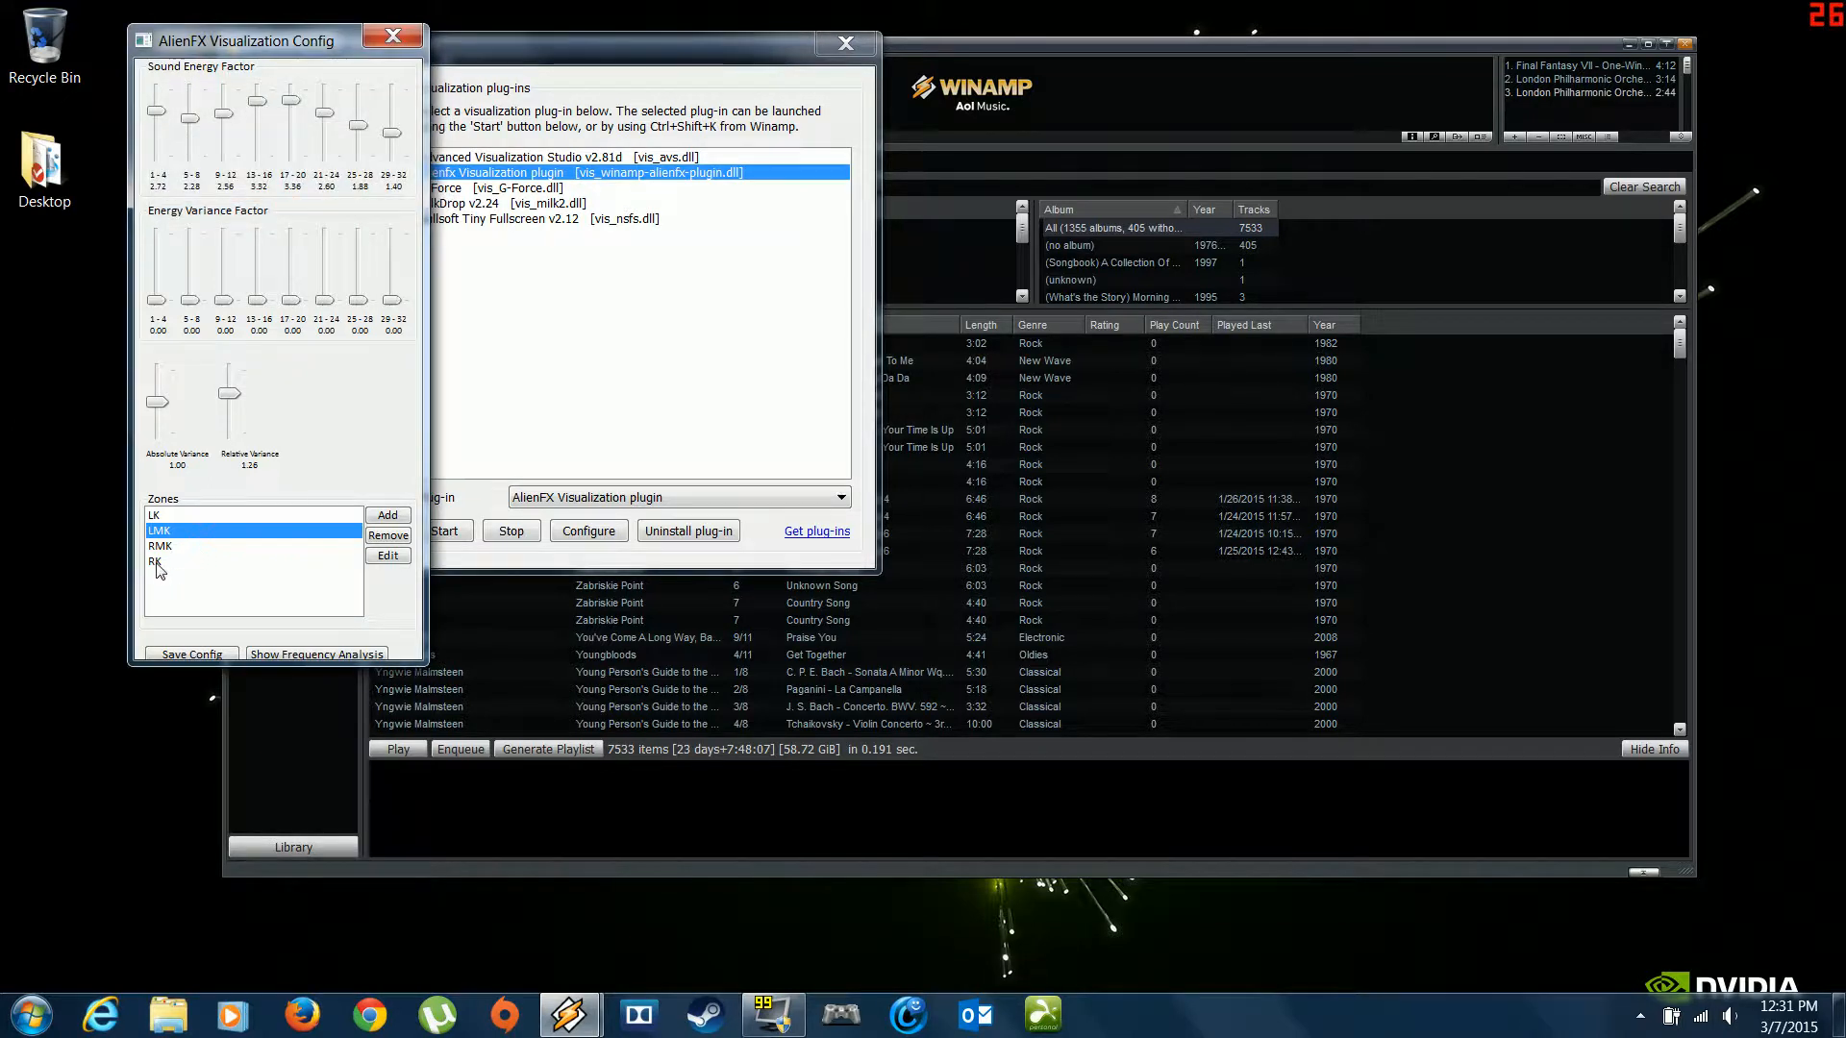
pyautogui.click(155, 562)
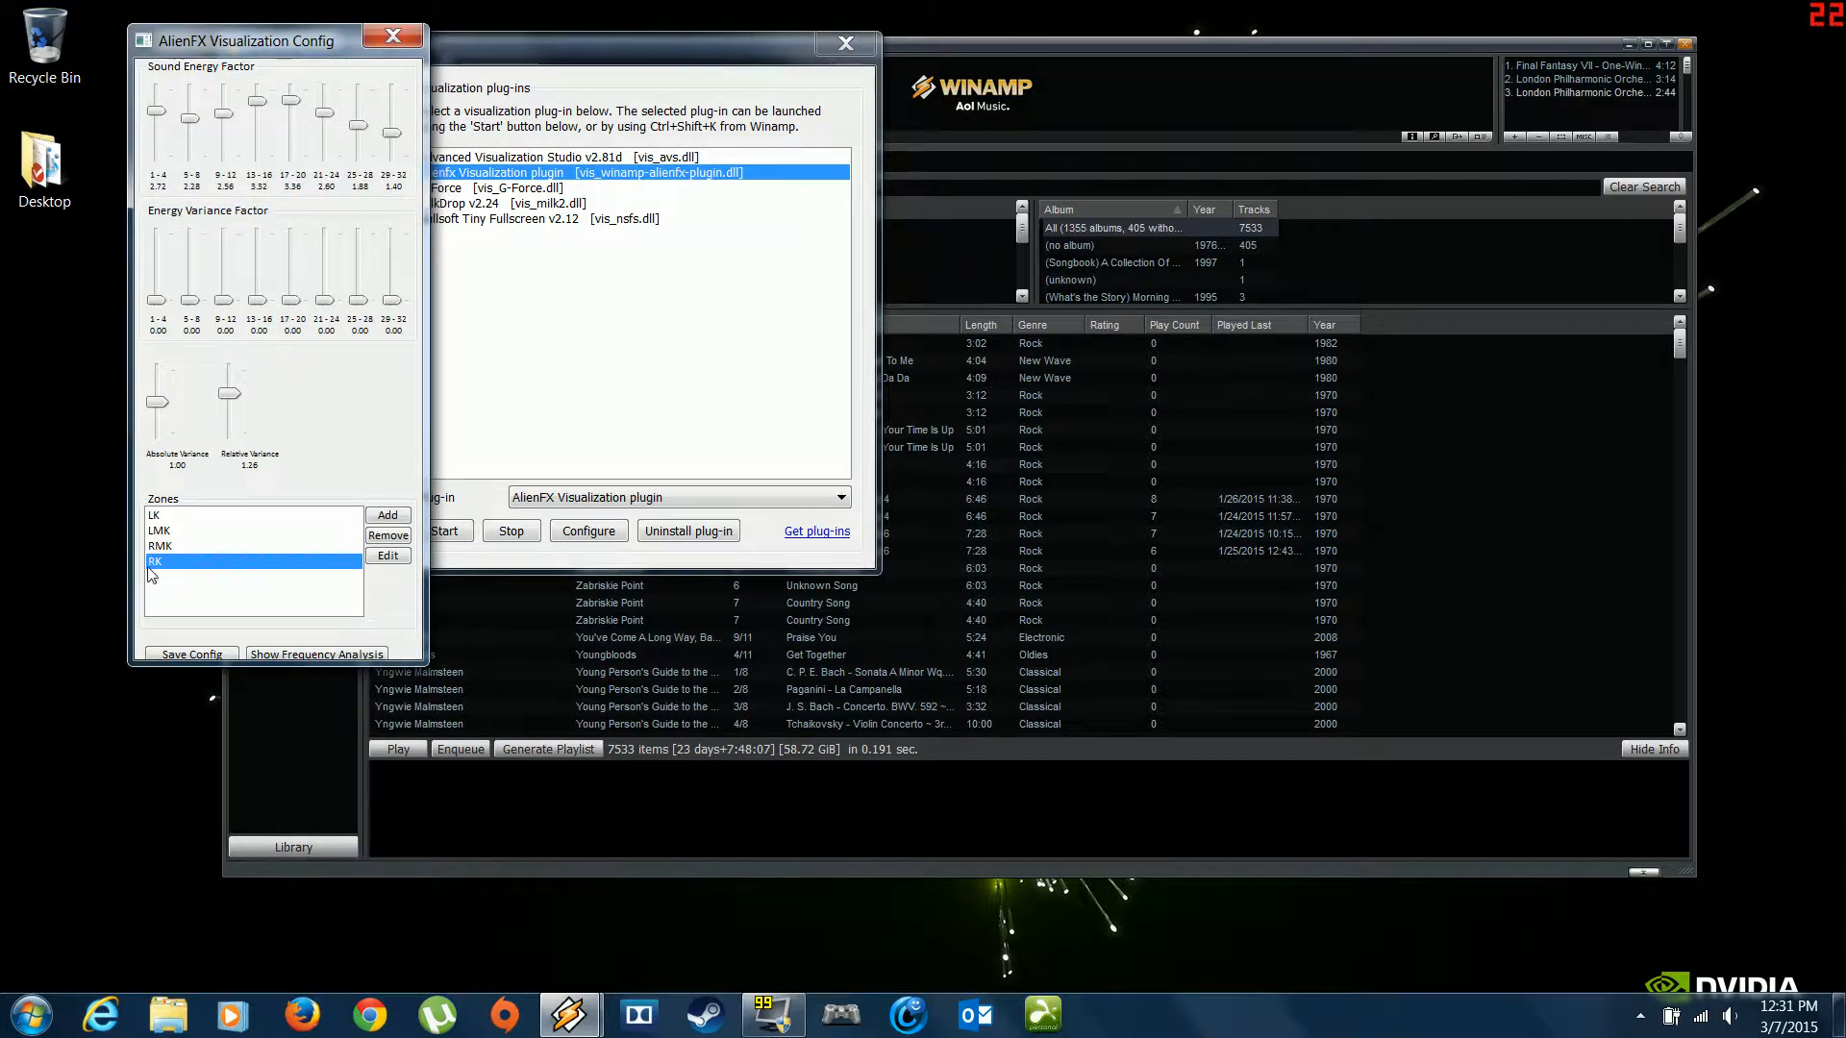
# Step: Edit the RK zone to activate frequency bands 13–16 and the Right Key LED
pyautogui.click(387, 555)
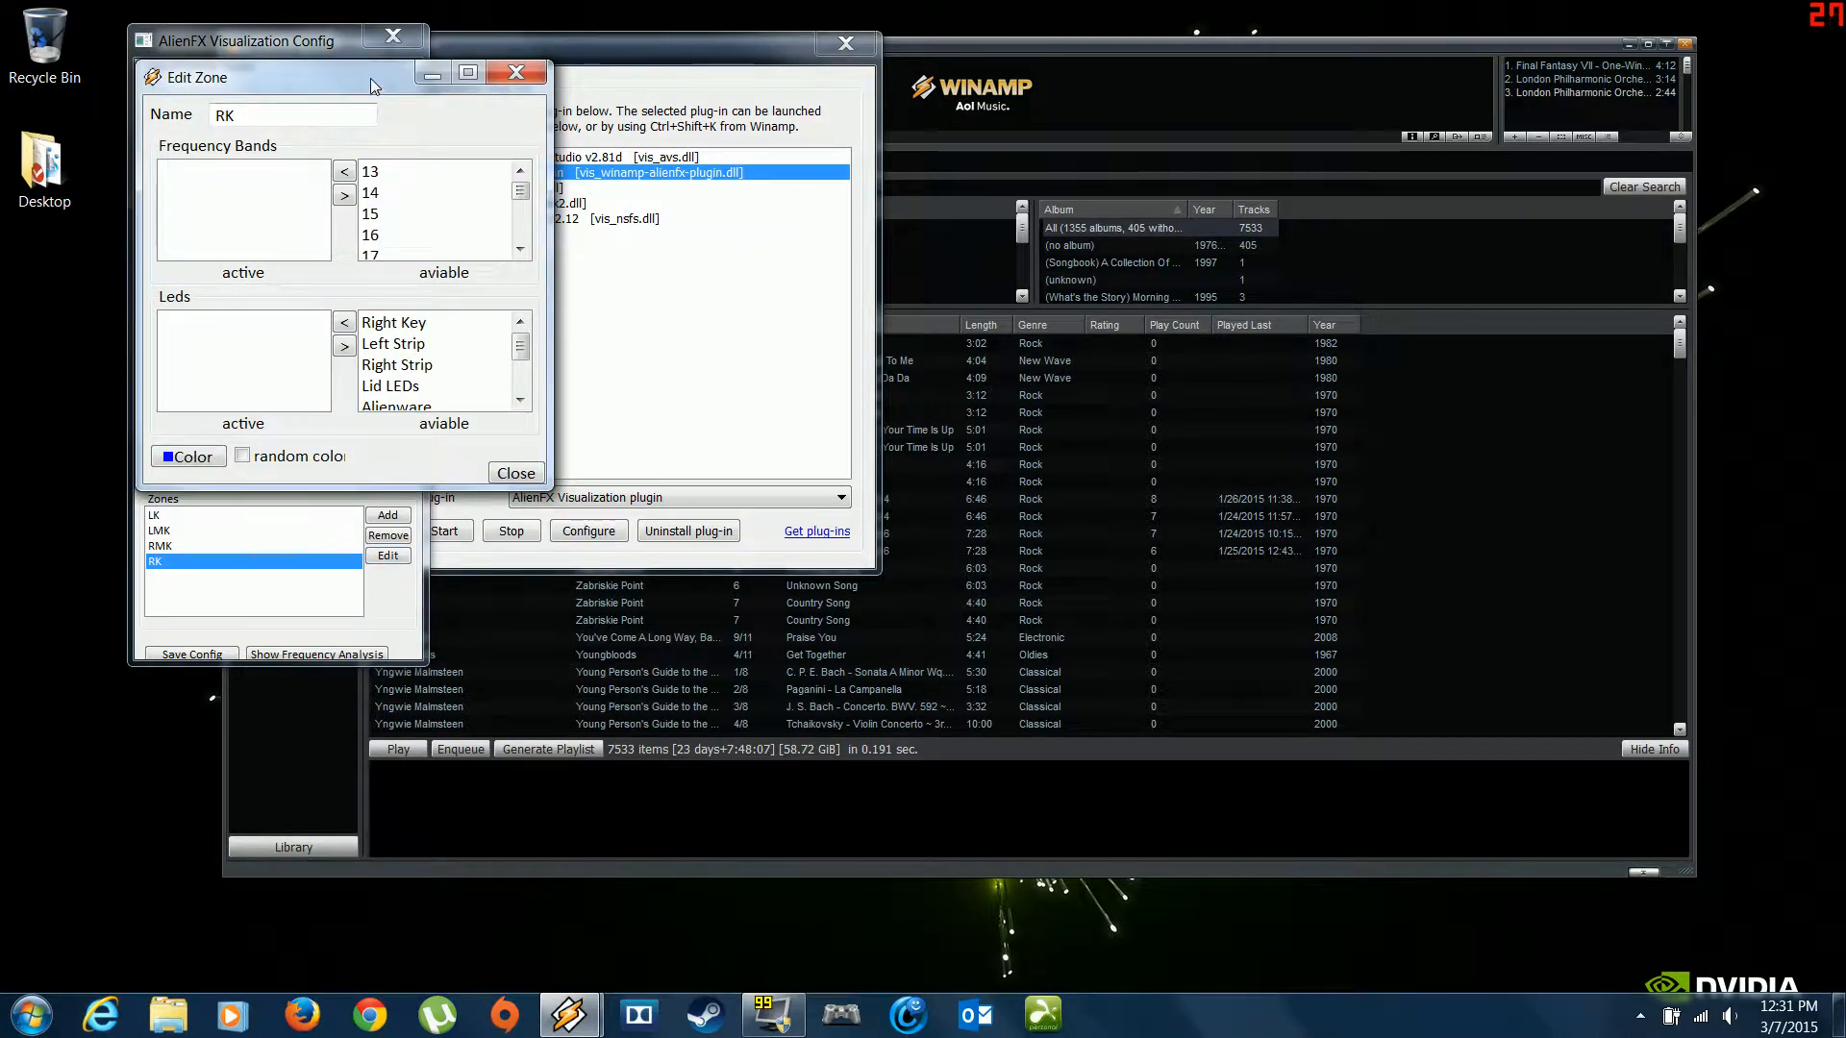
pyautogui.moveTo(309, 77); pyautogui.dragTo(1039, 230)
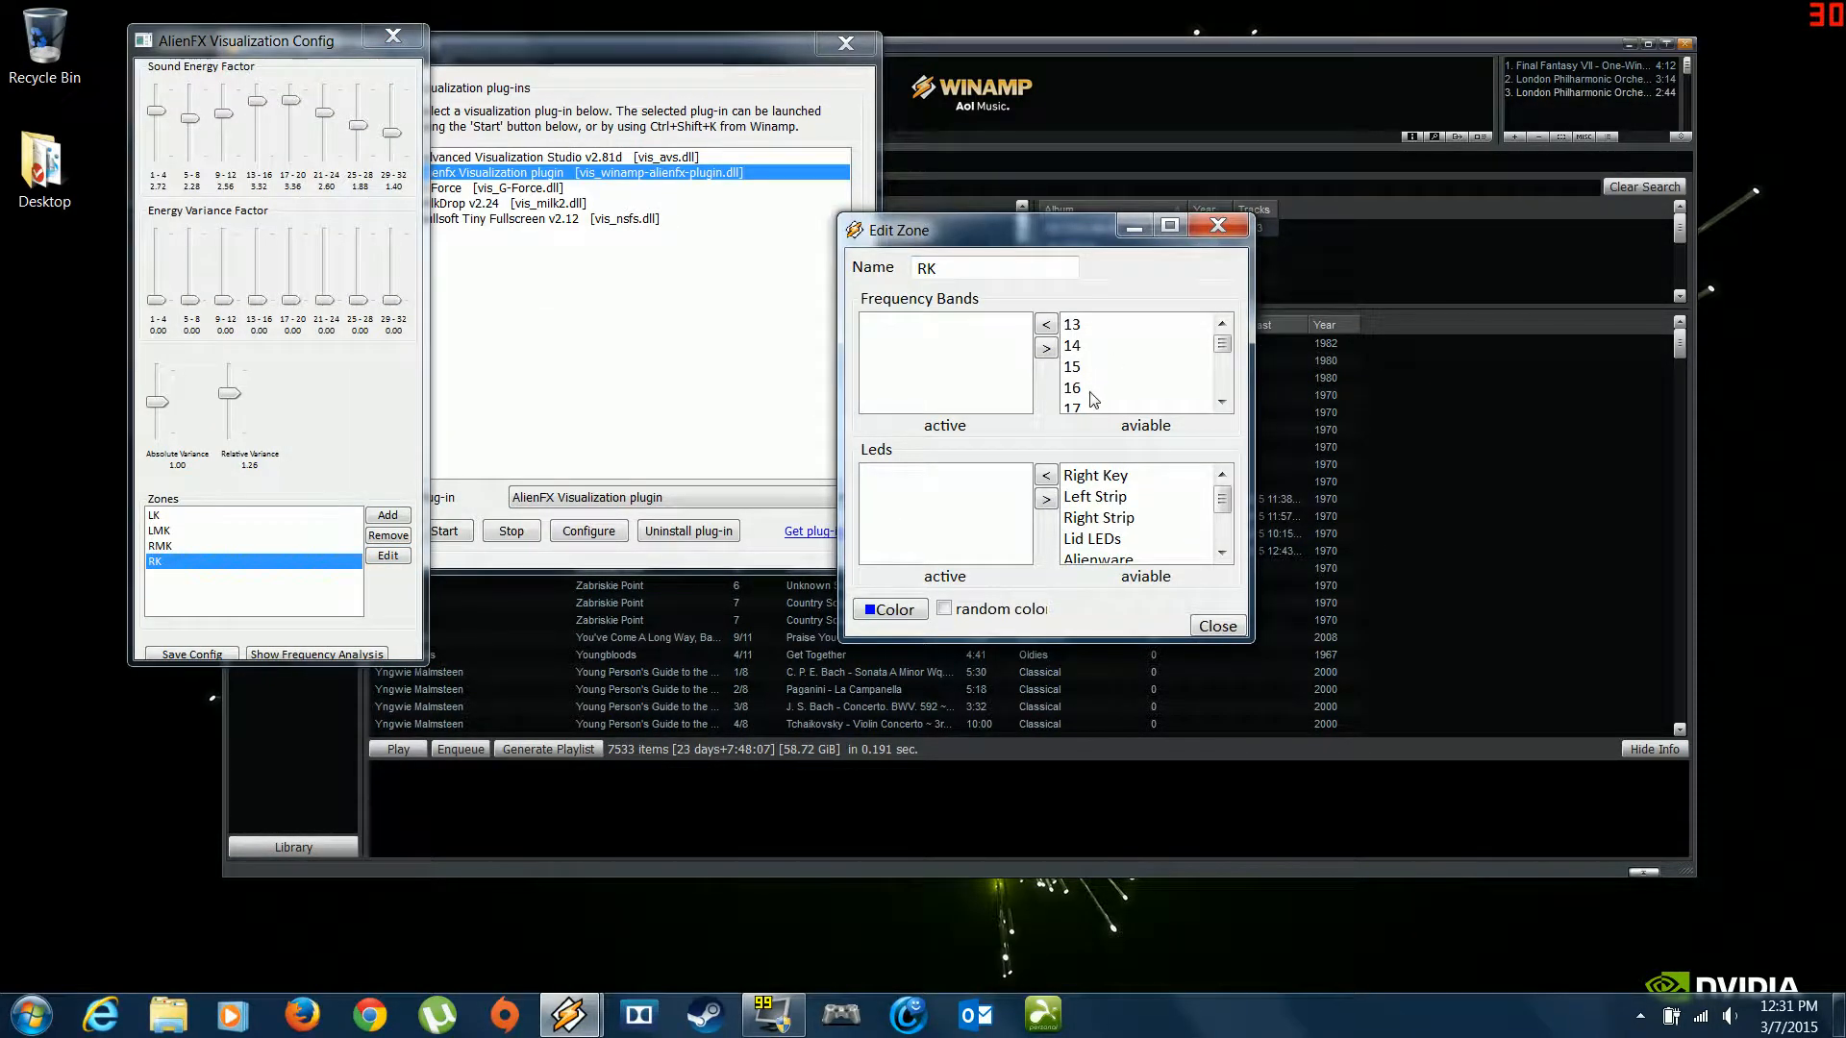
pyautogui.moveTo(788, 336)
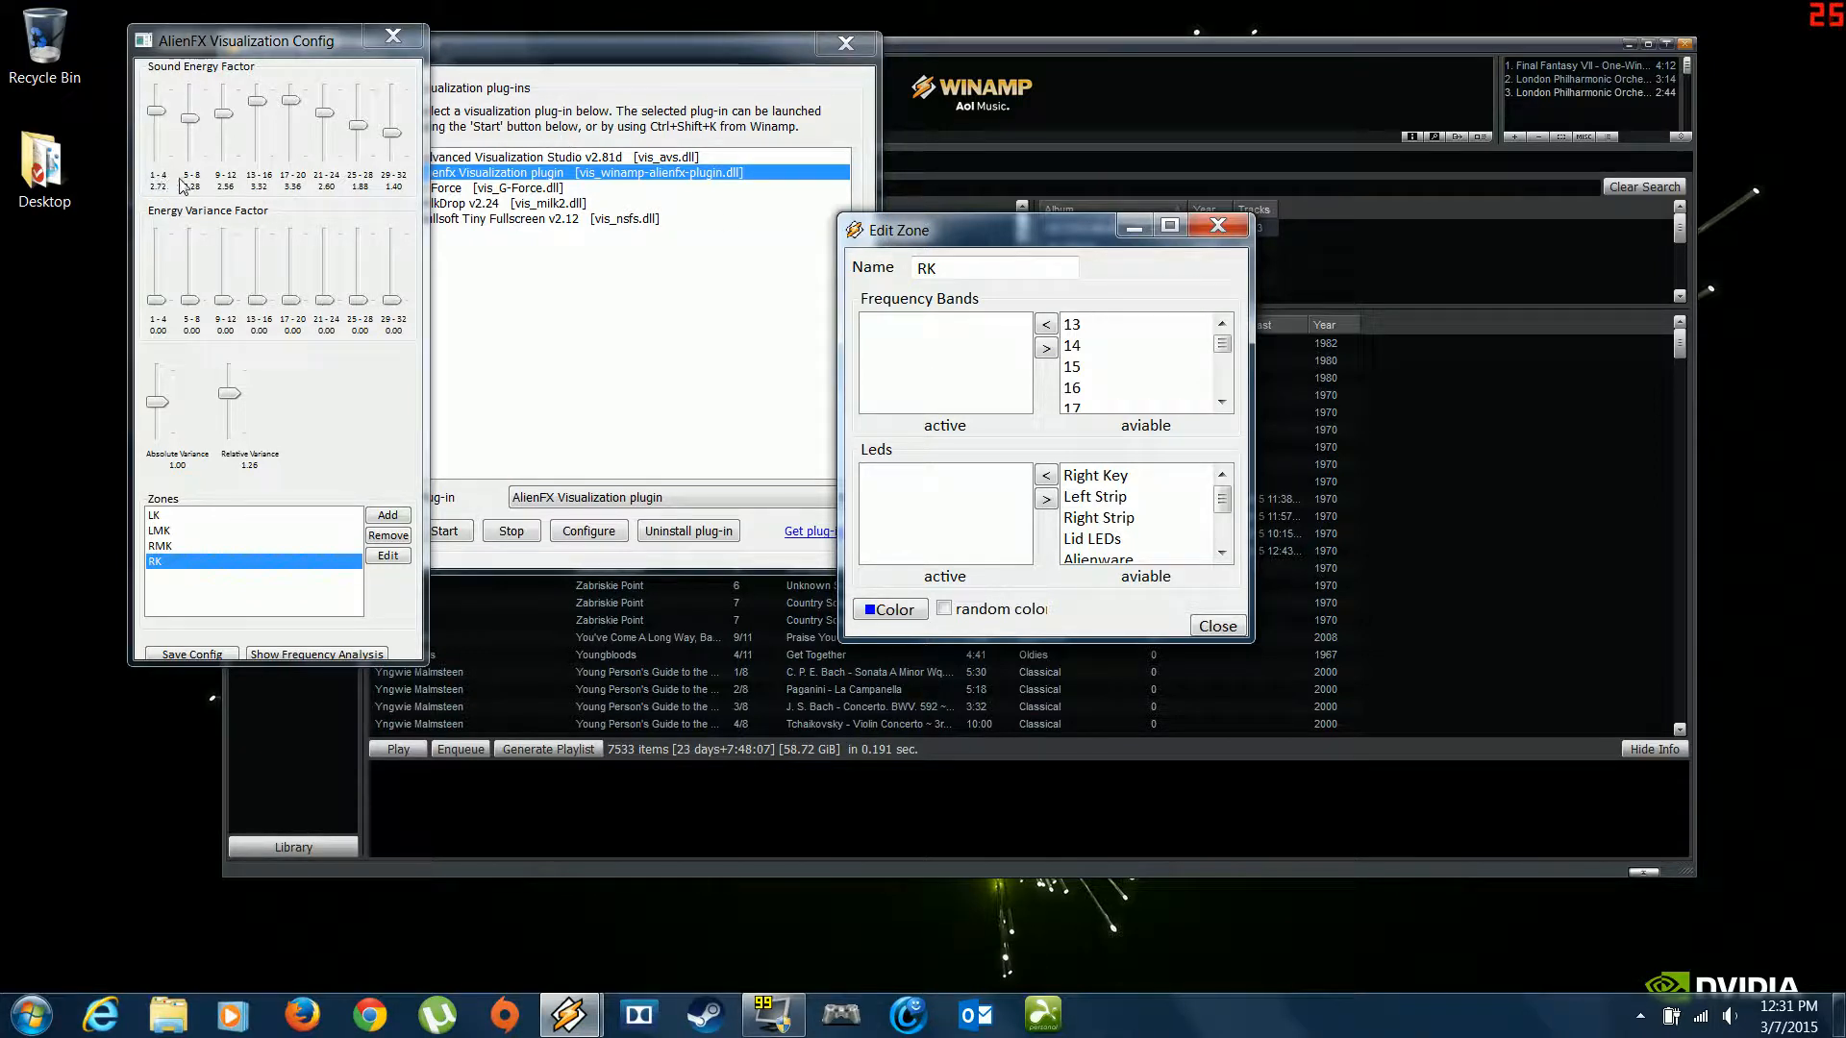
pyautogui.moveTo(847, 259)
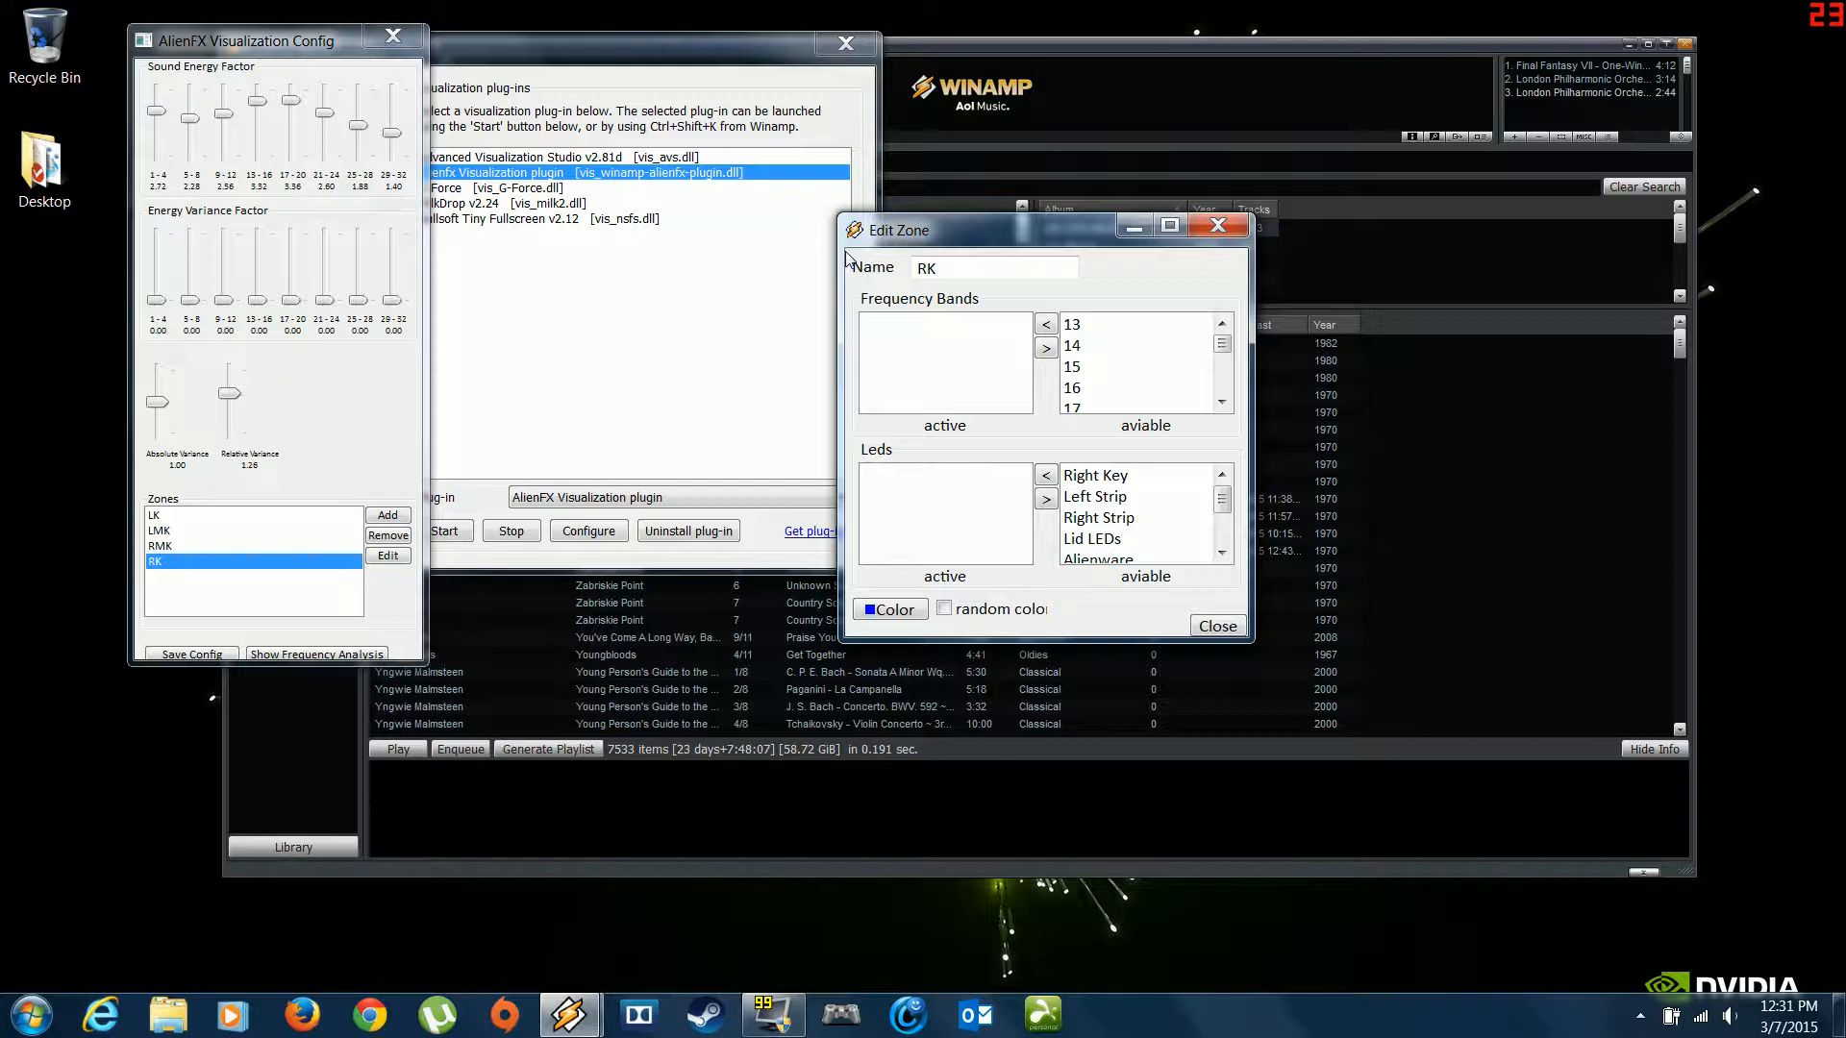
pyautogui.click(1104, 324)
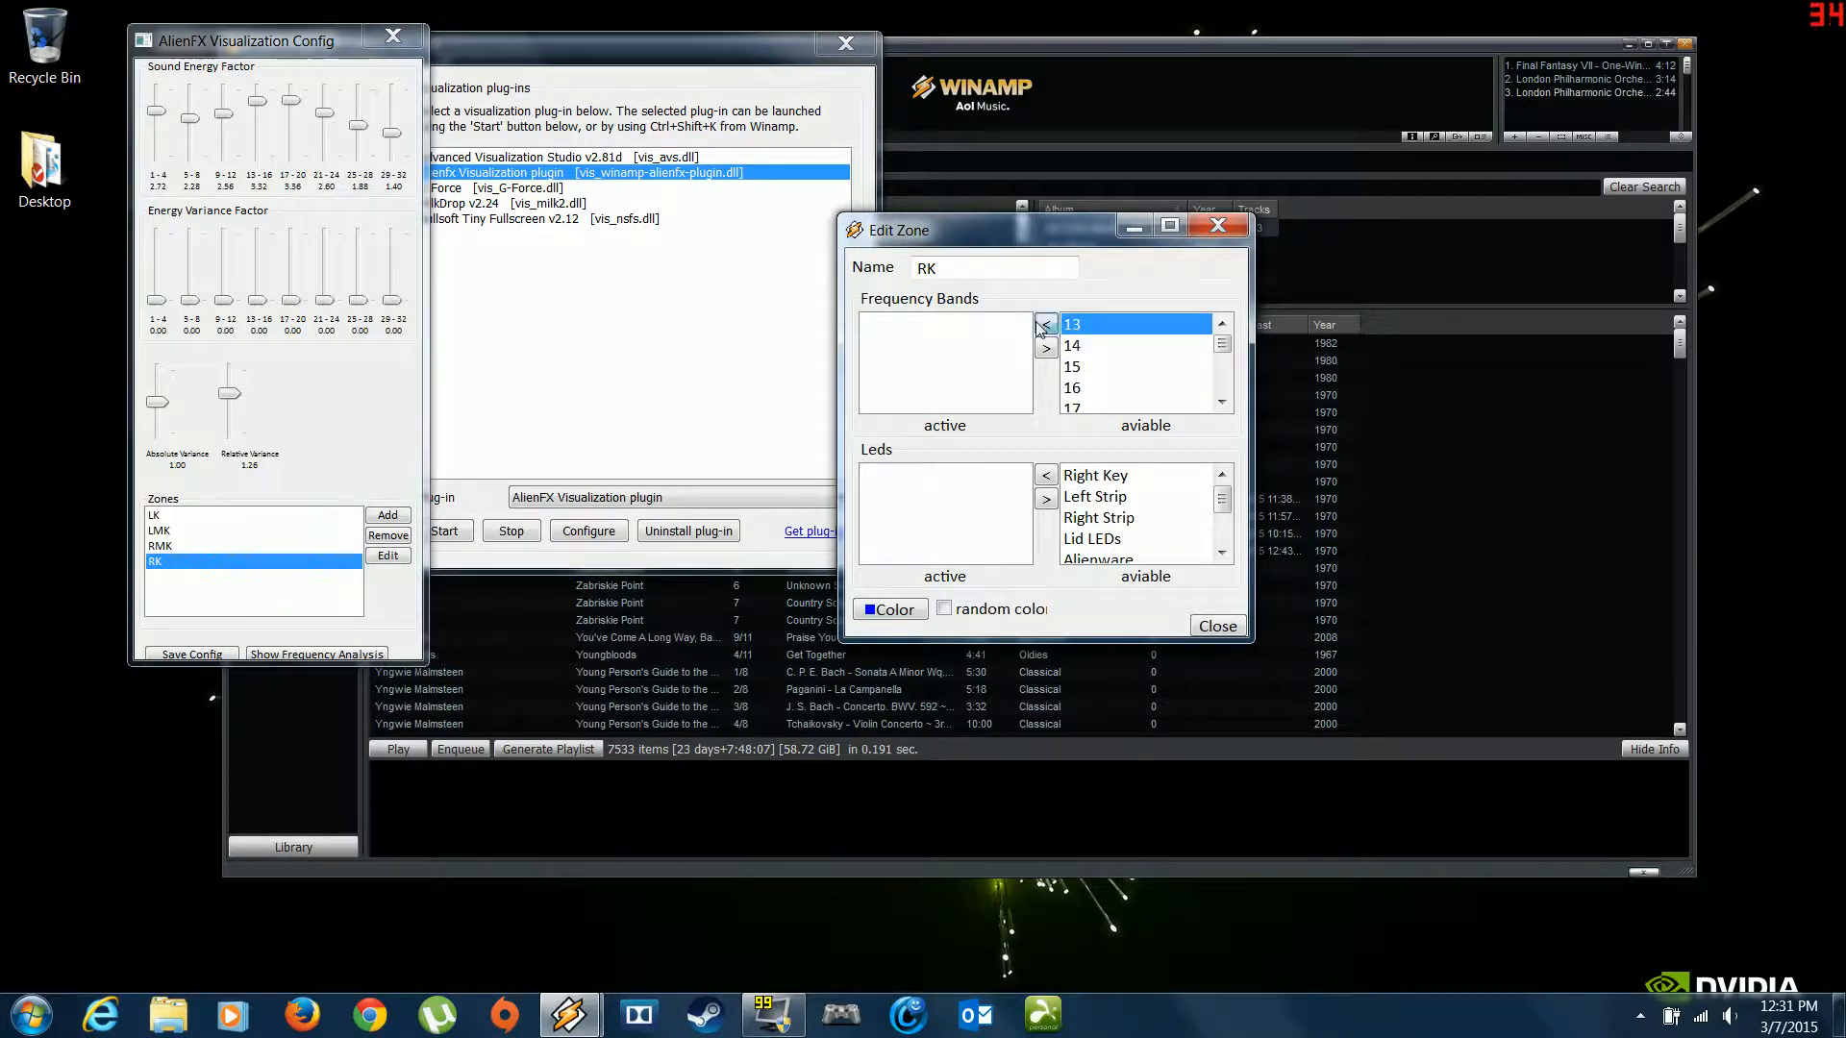
pyautogui.click(1045, 324)
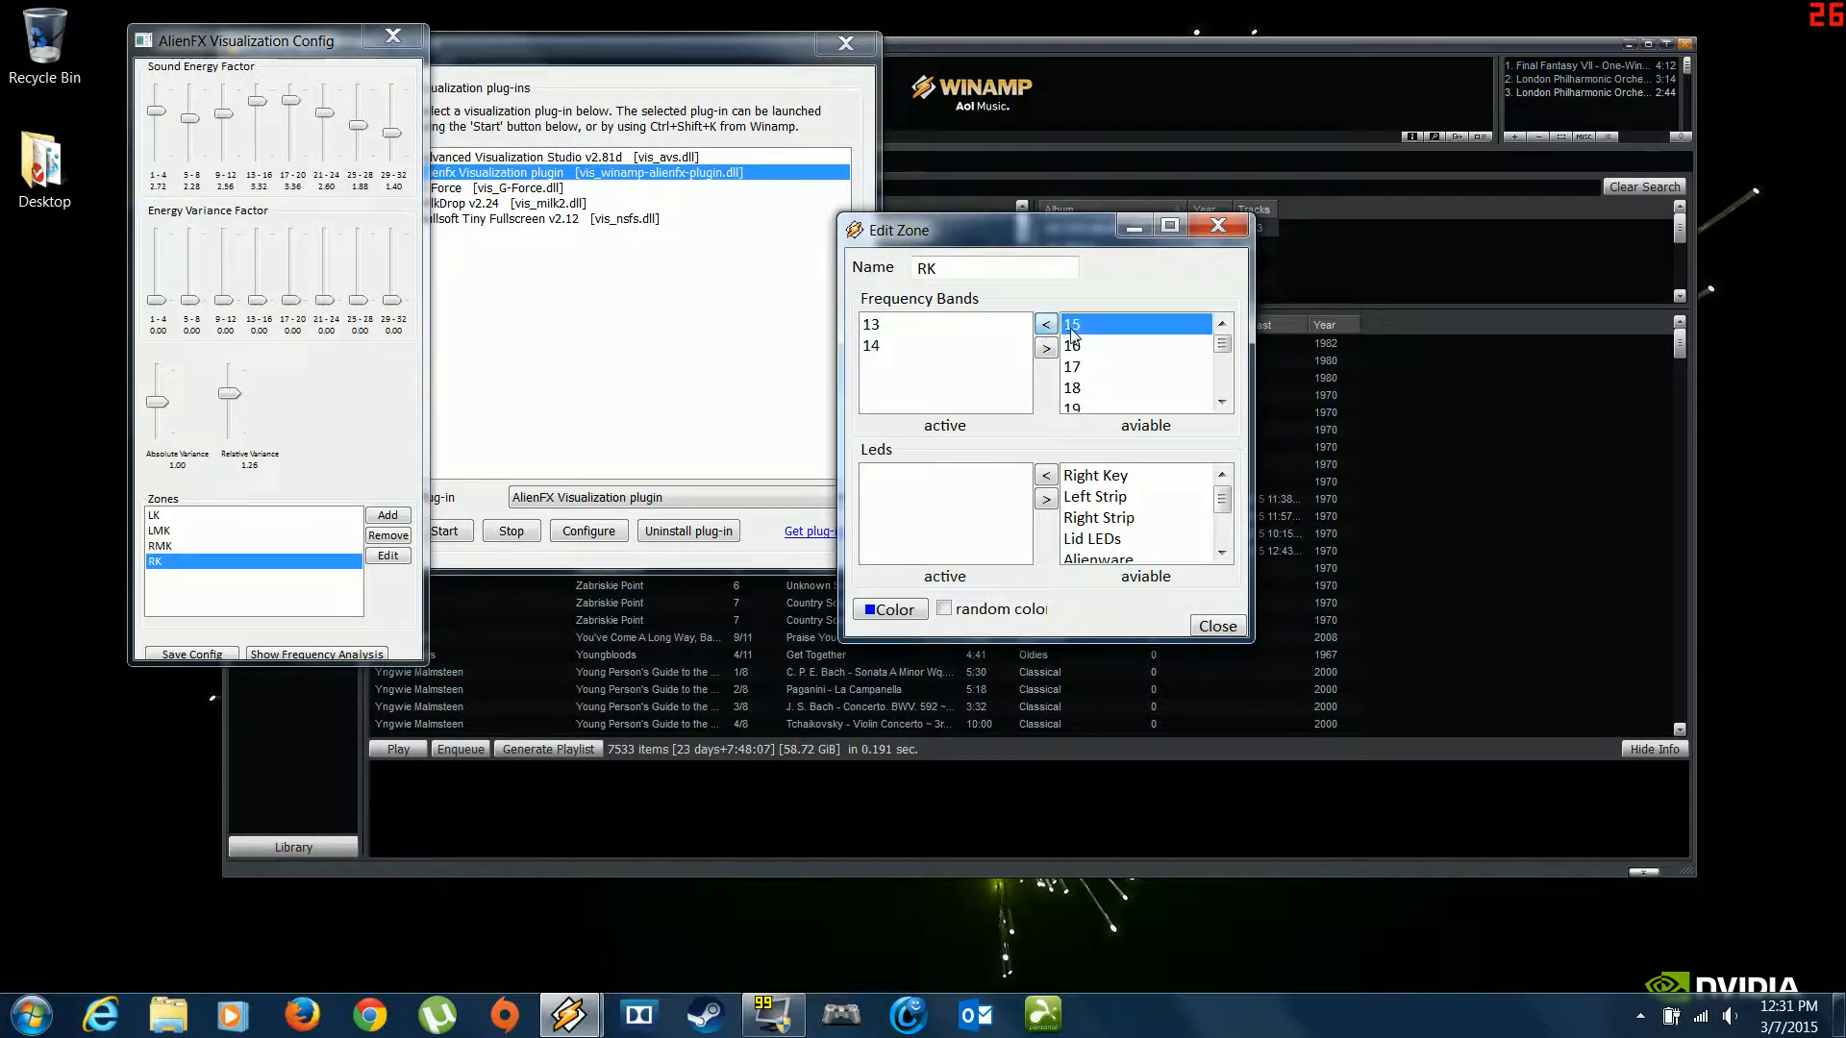
pyautogui.click(1046, 324)
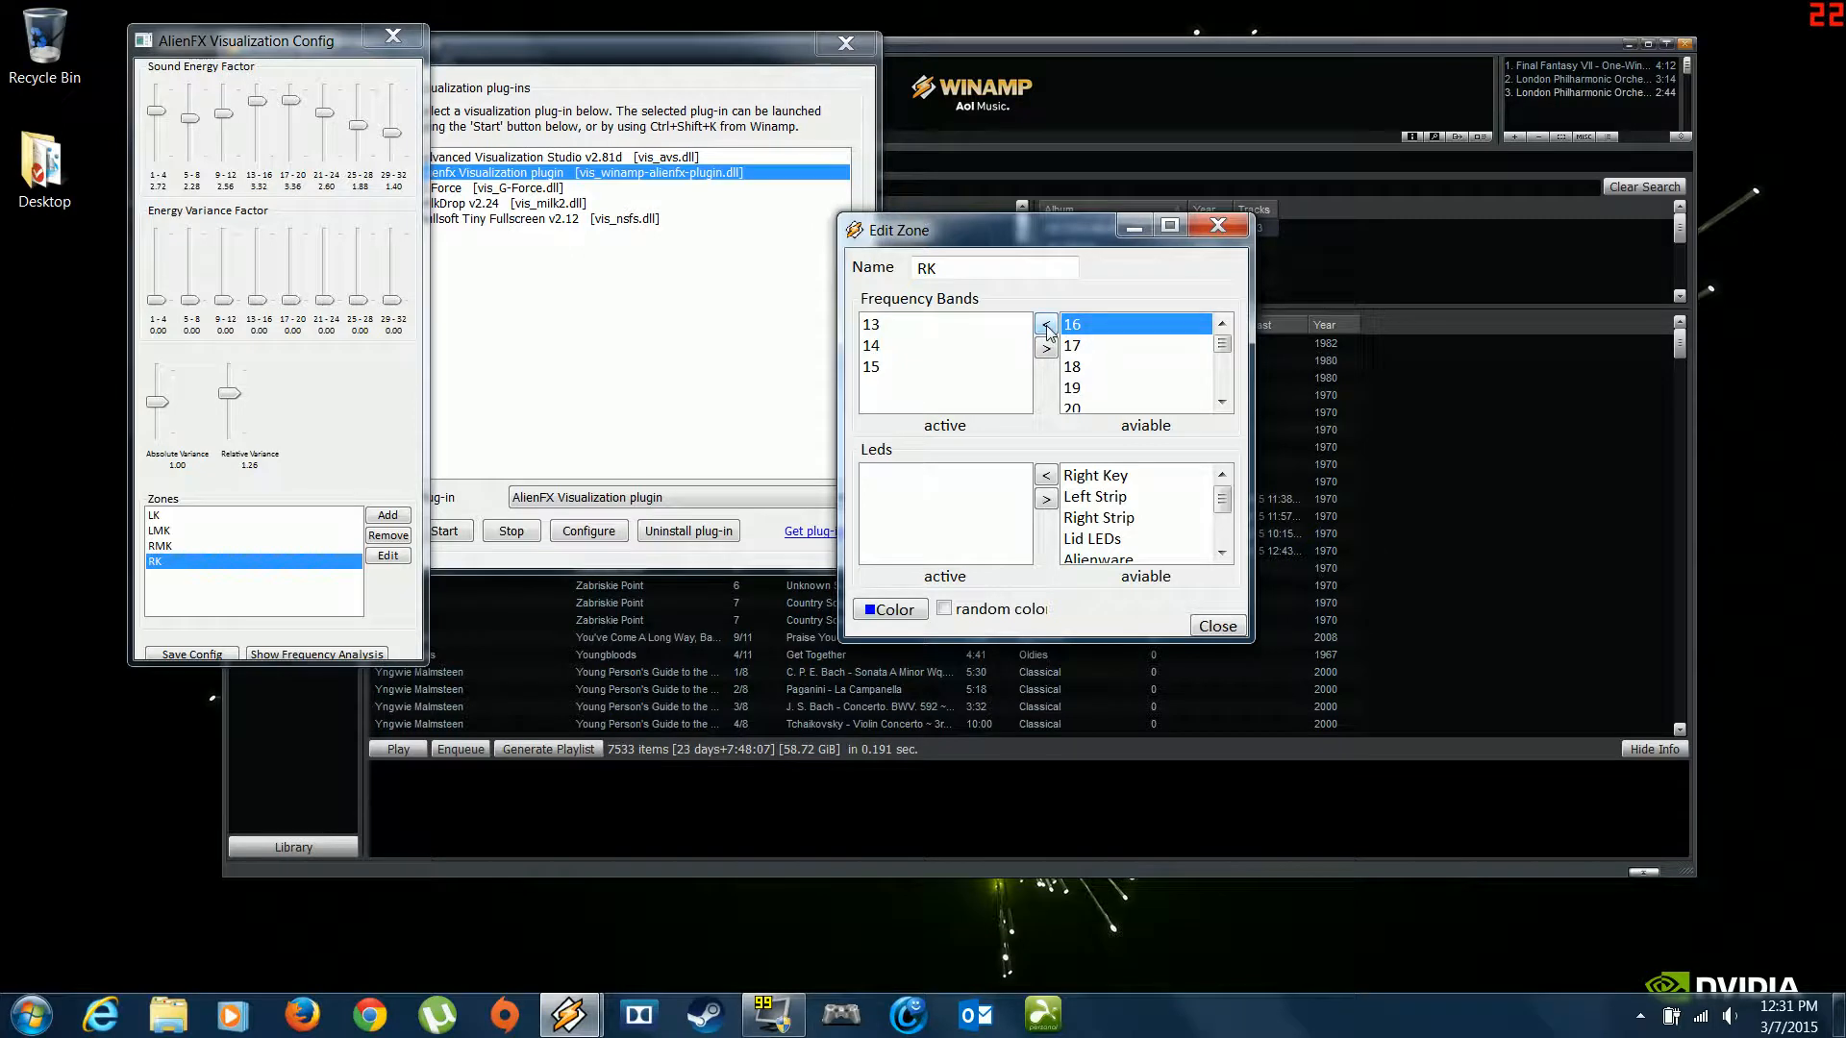
pyautogui.click(1044, 324)
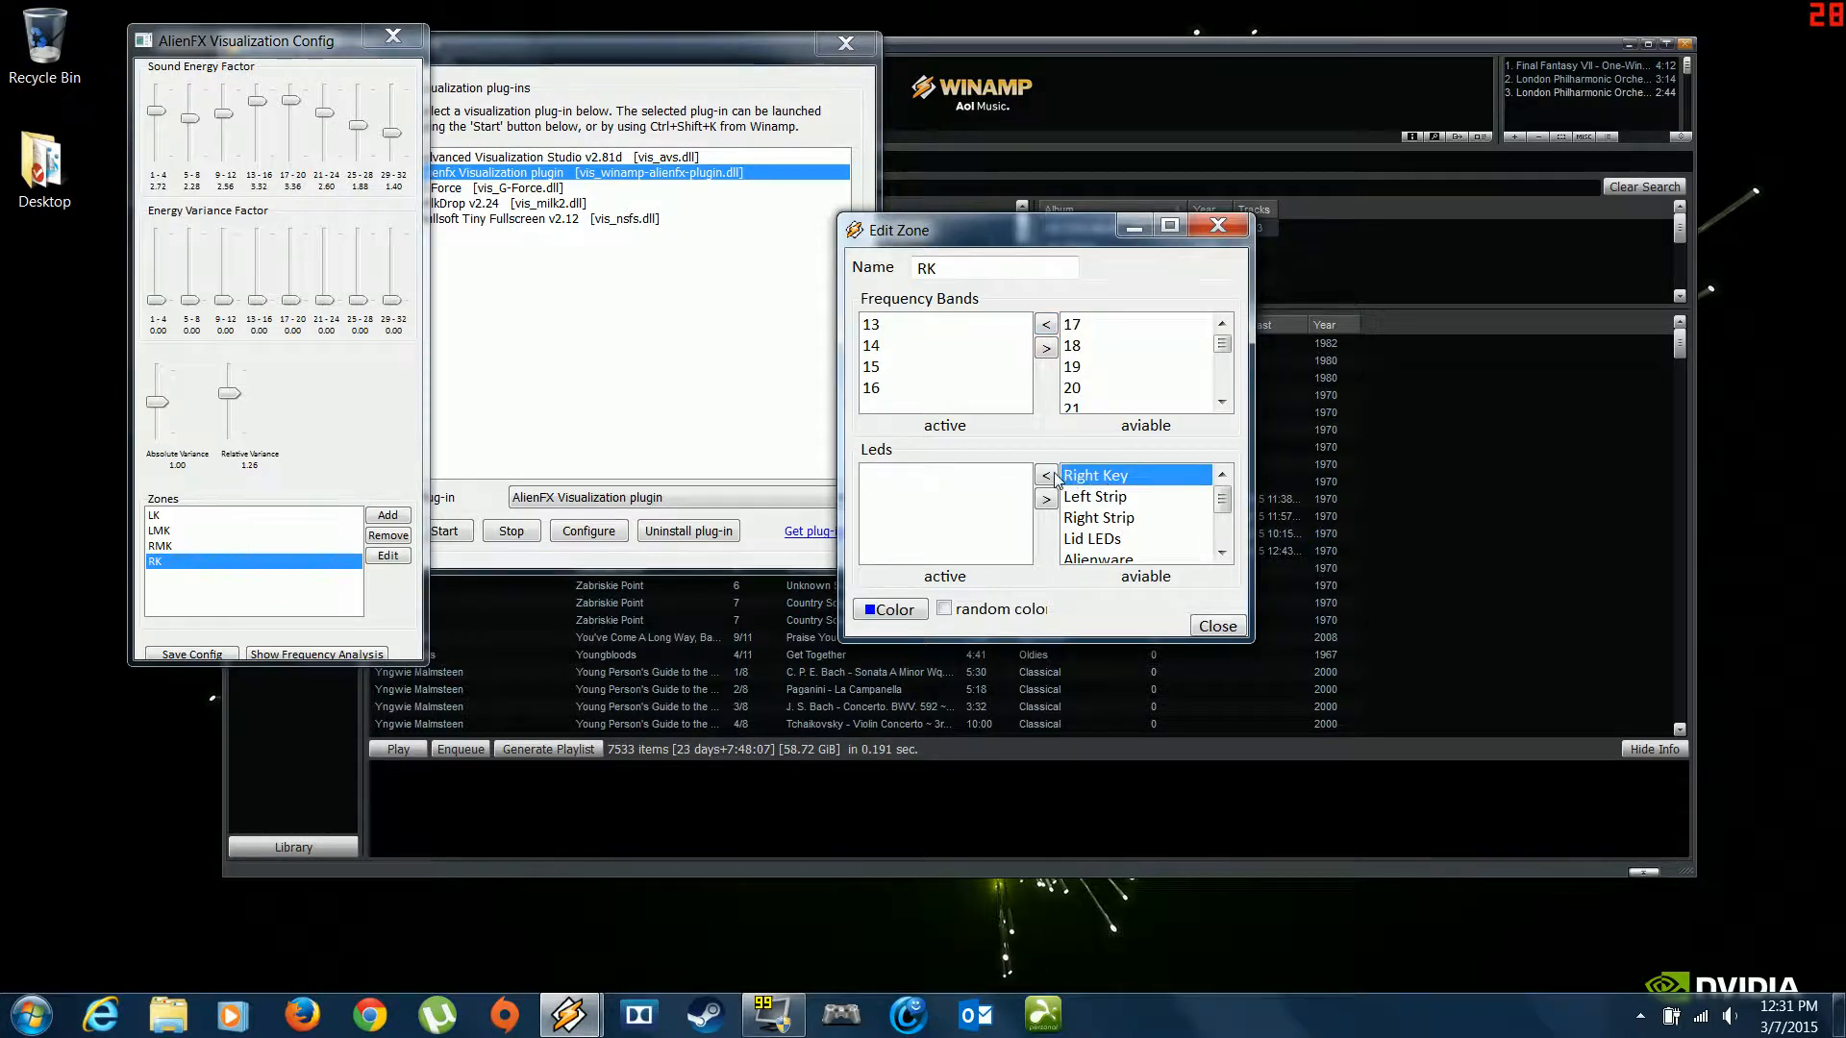
pyautogui.click(1046, 475)
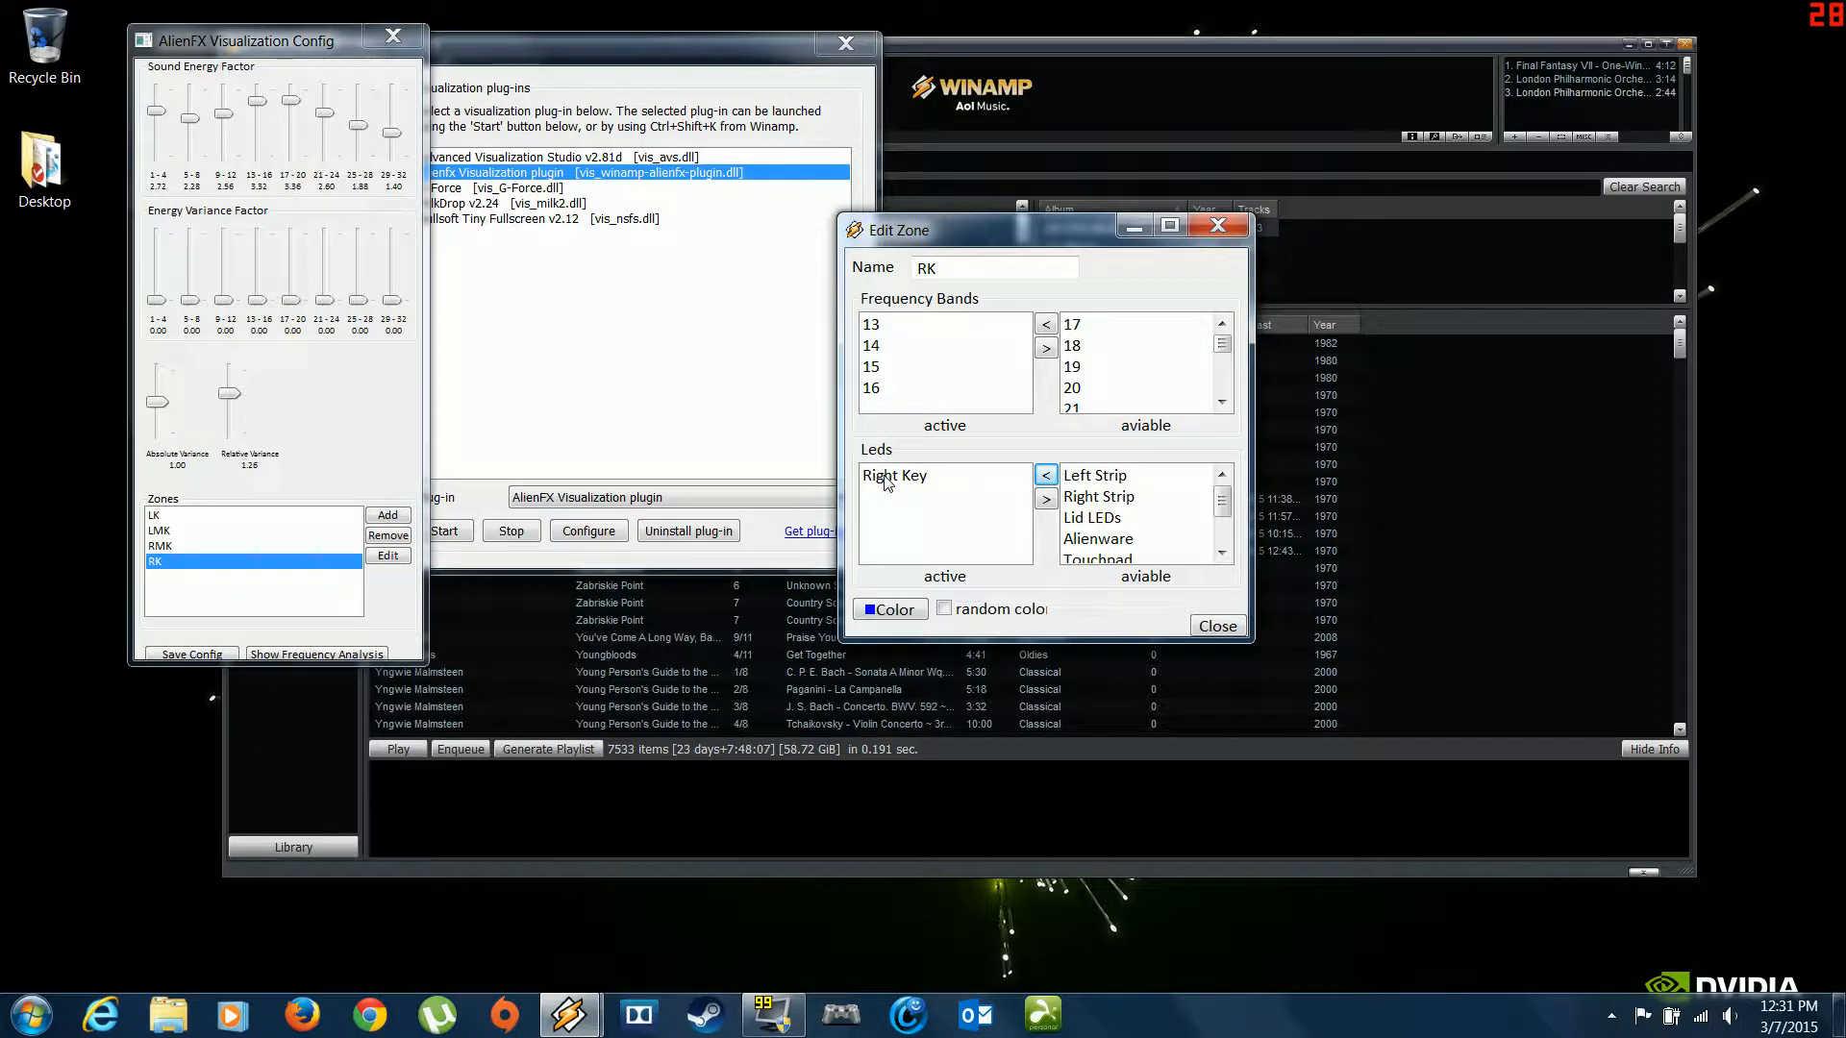
pyautogui.moveTo(529, 221)
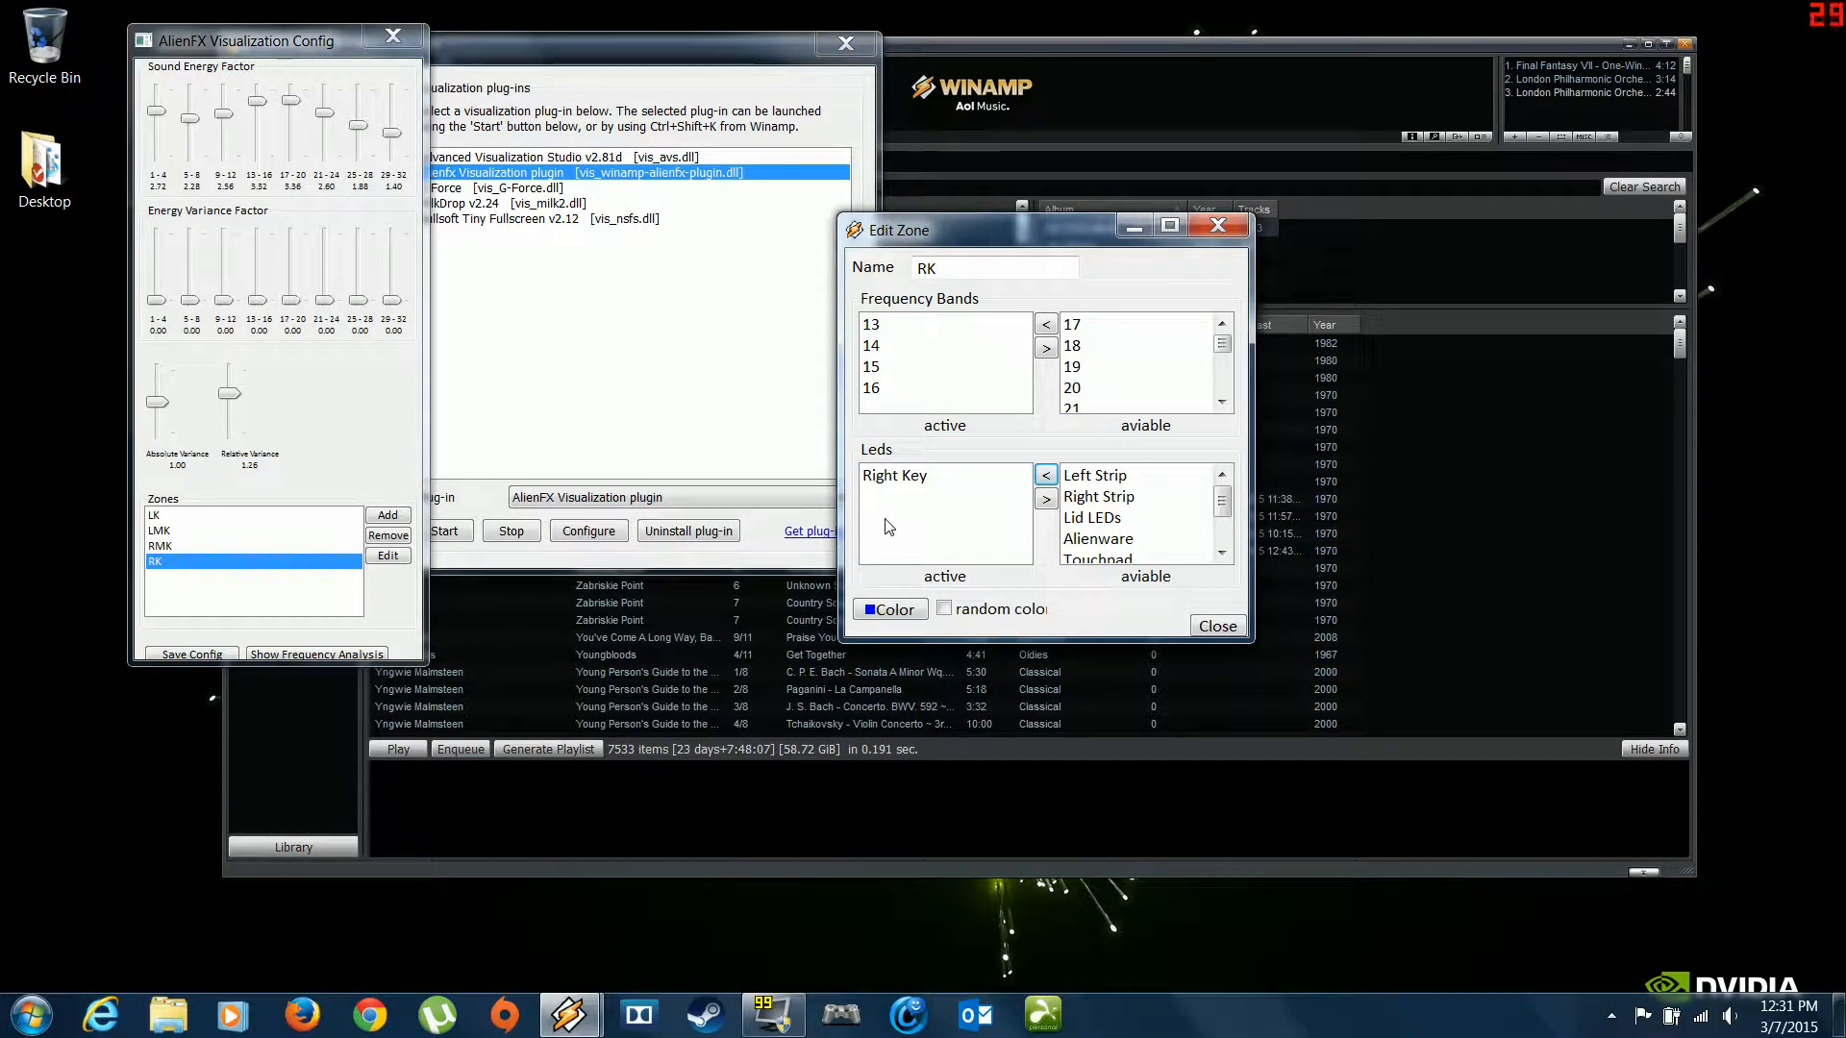
# Step: Save a yellow custom colour and set the RK zone colour to red
pyautogui.click(879, 608)
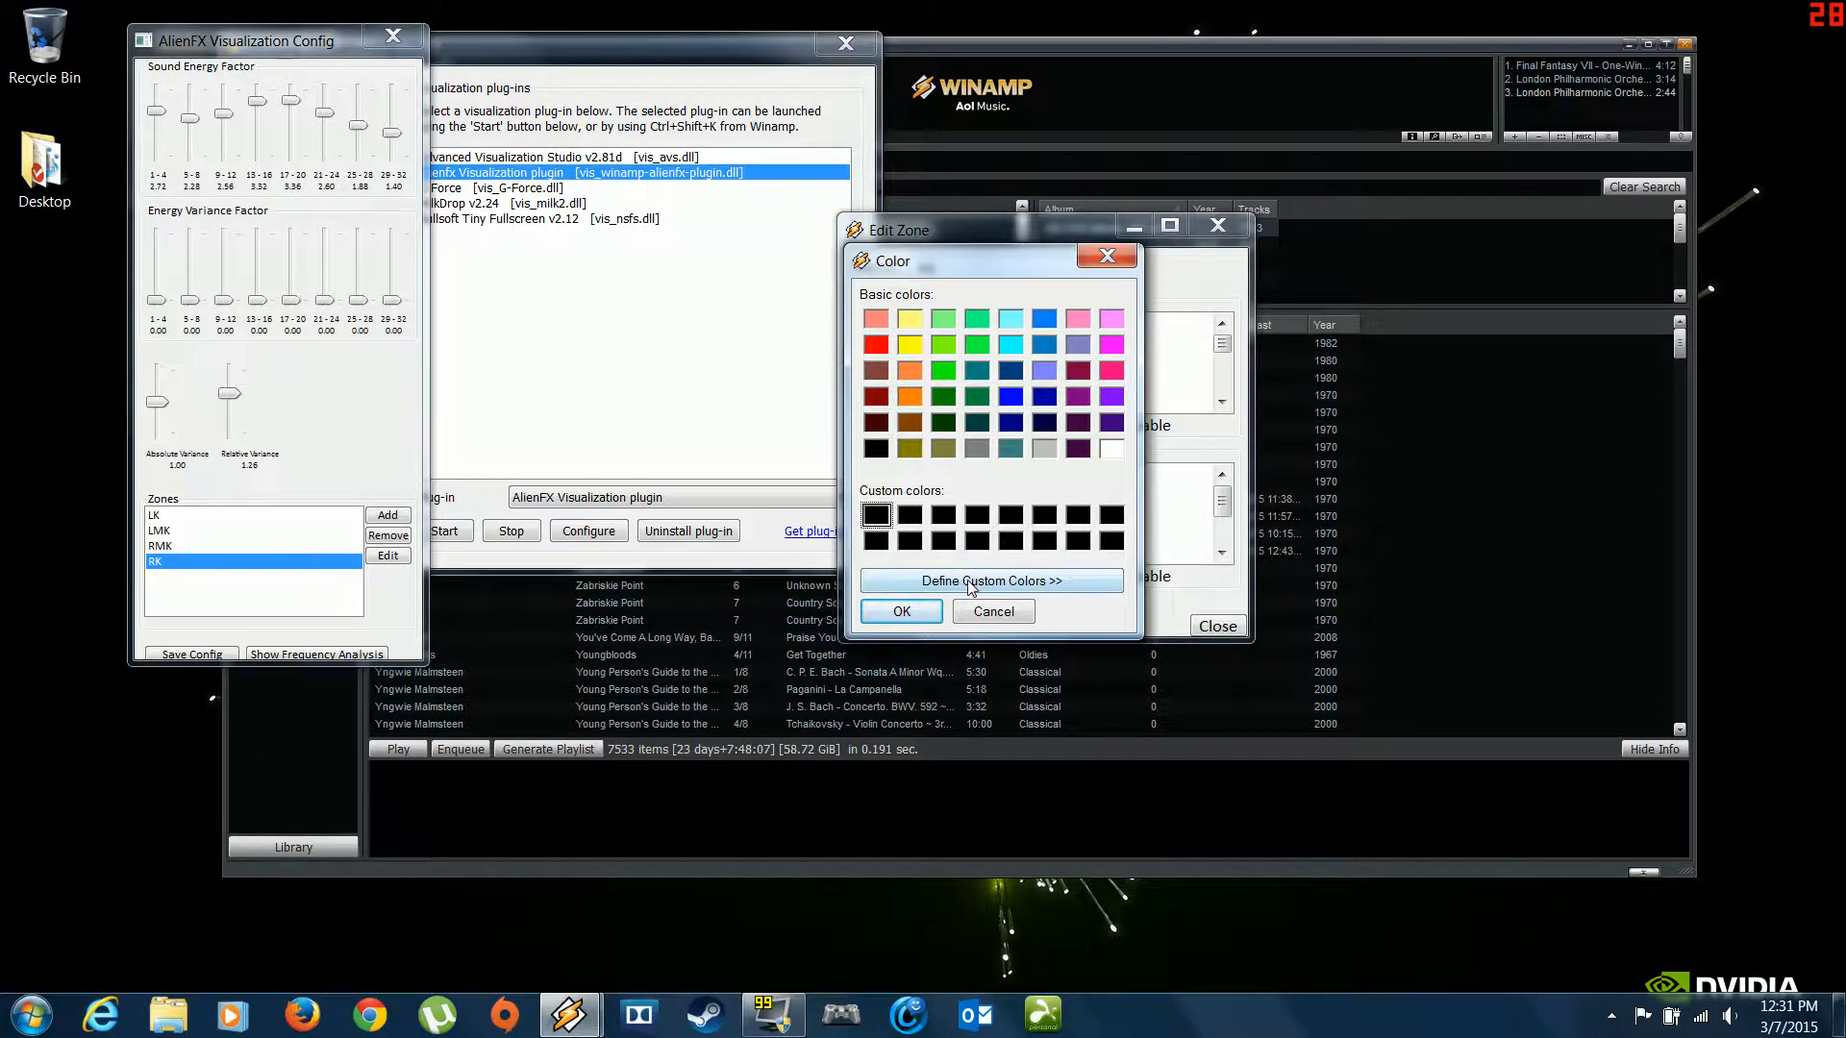
pyautogui.click(992, 581)
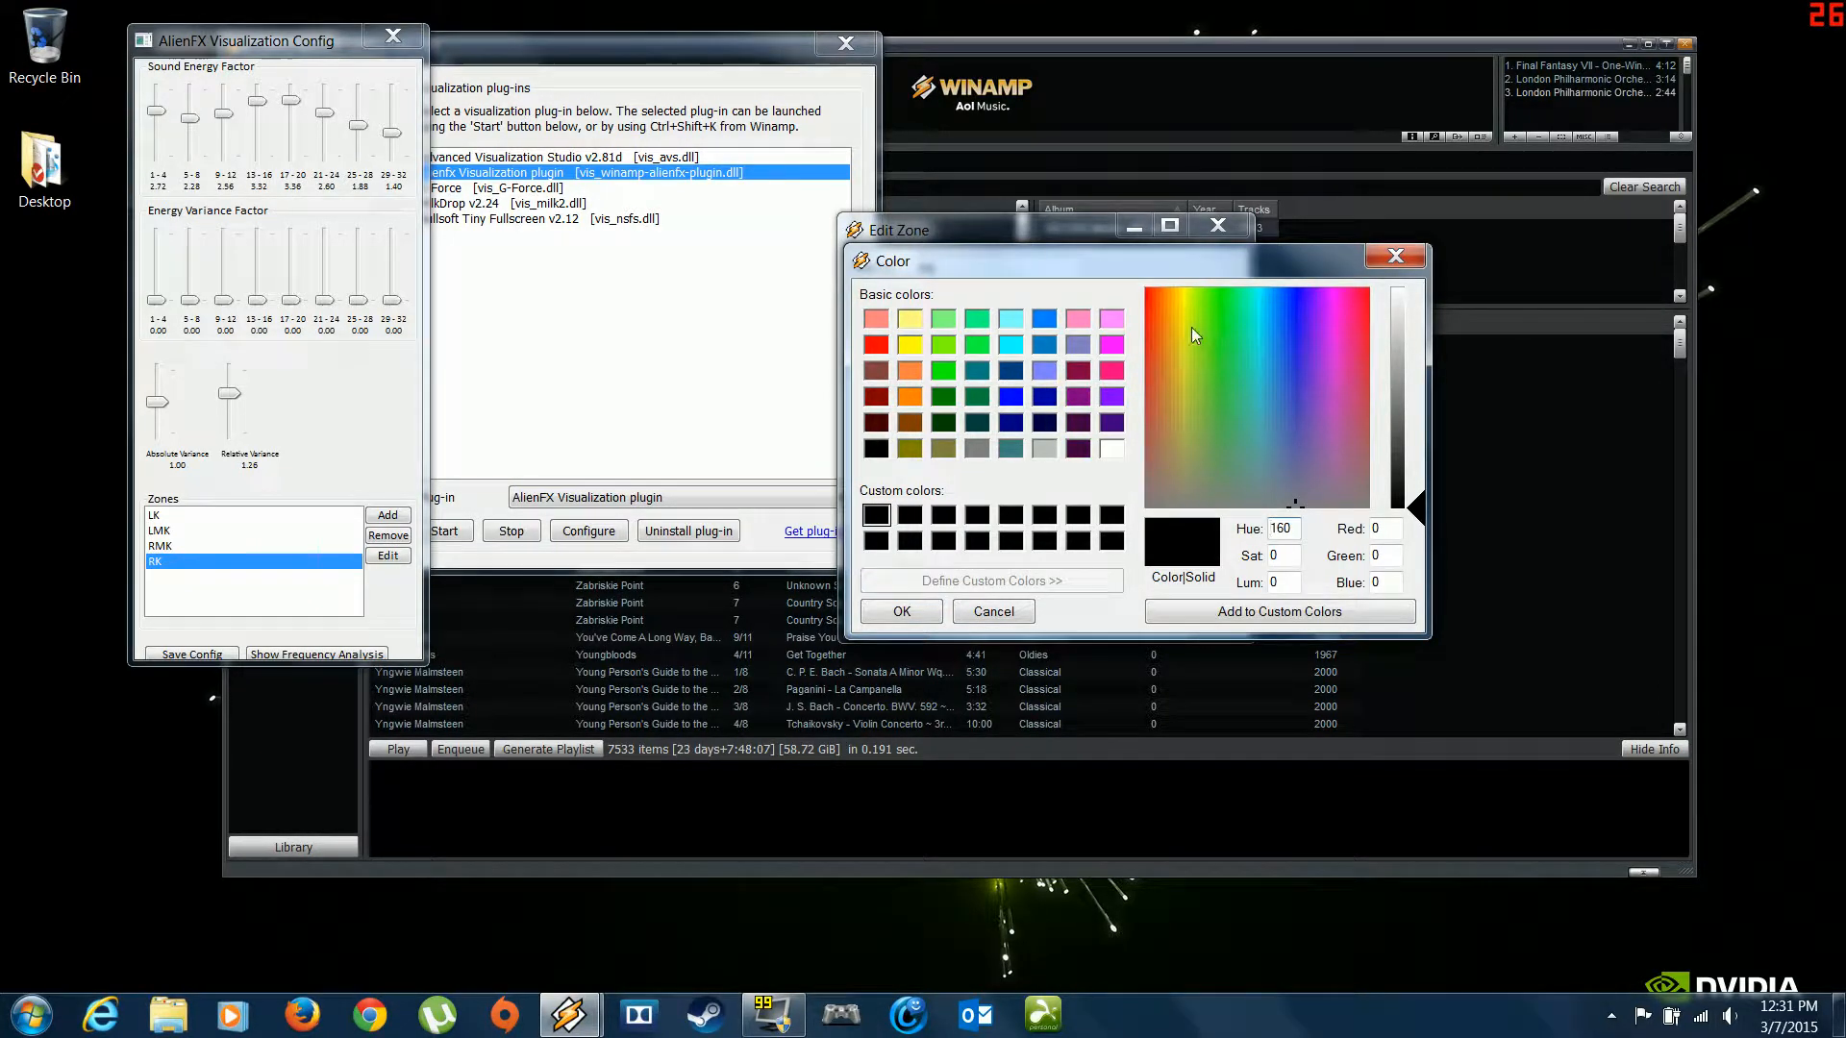
pyautogui.click(1184, 324)
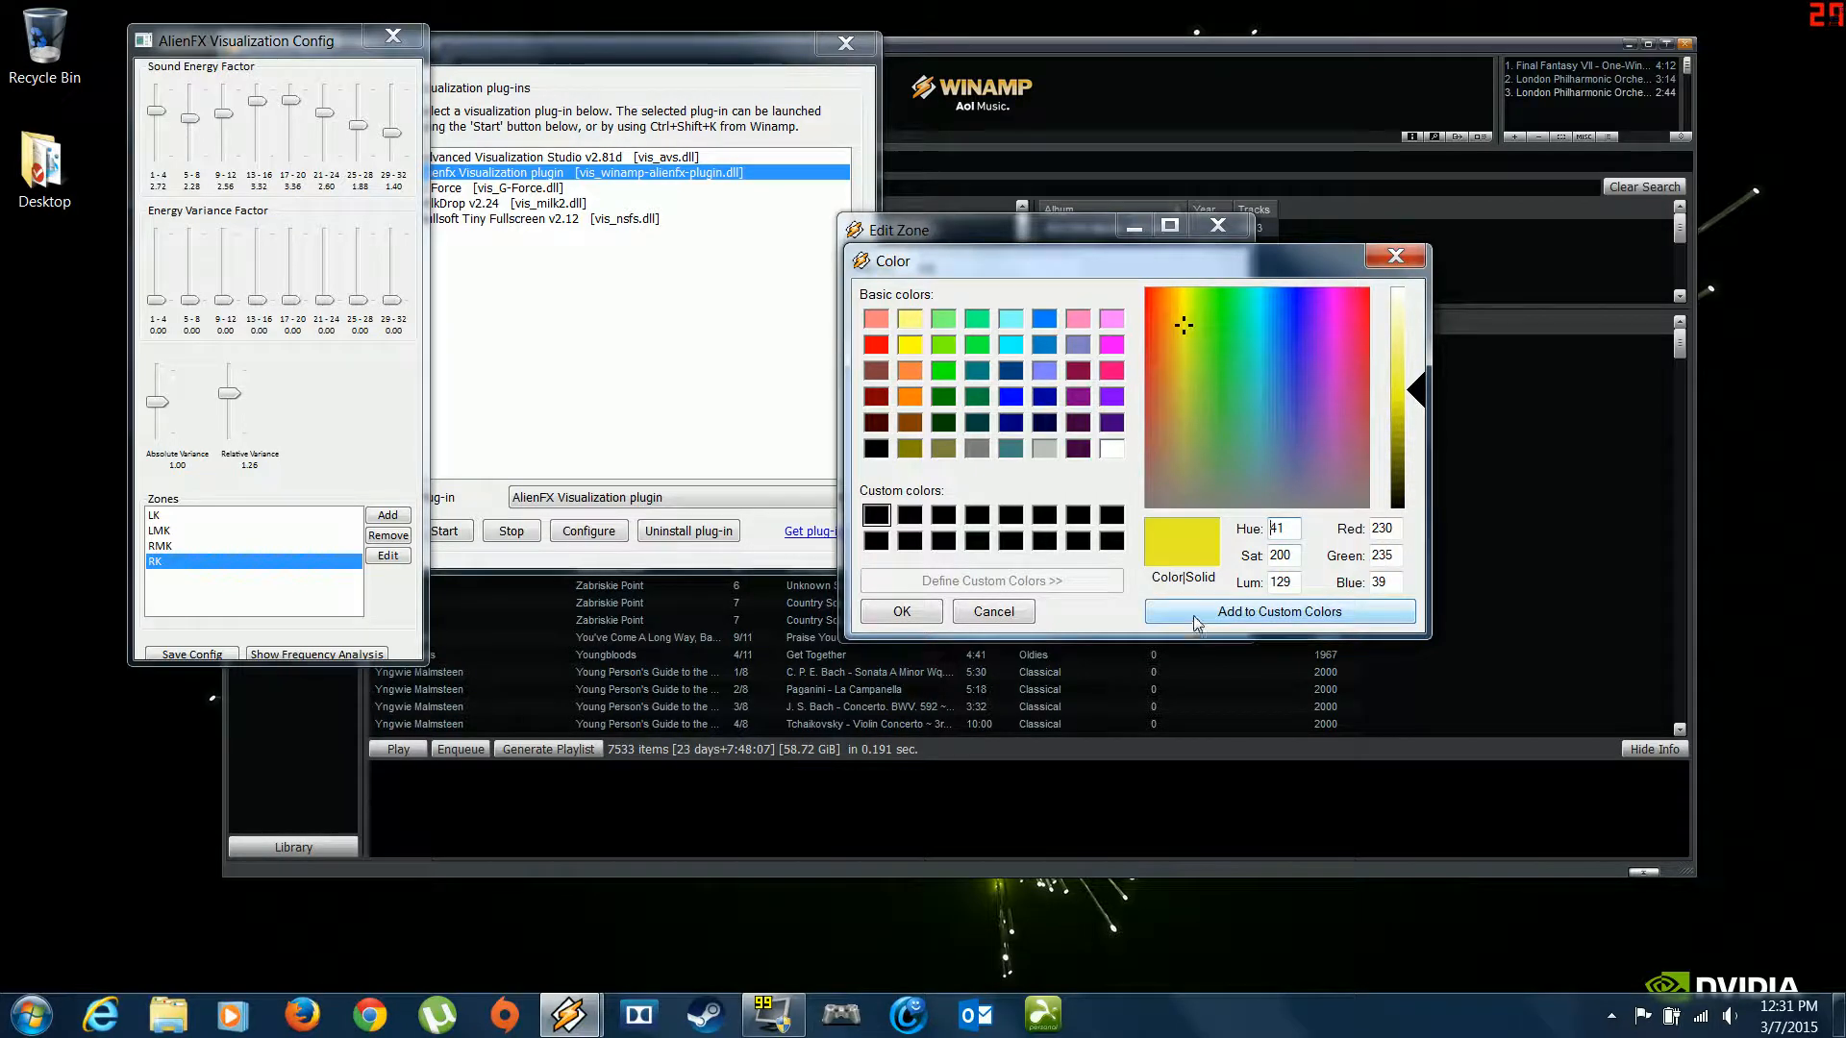
pyautogui.click(1278, 611)
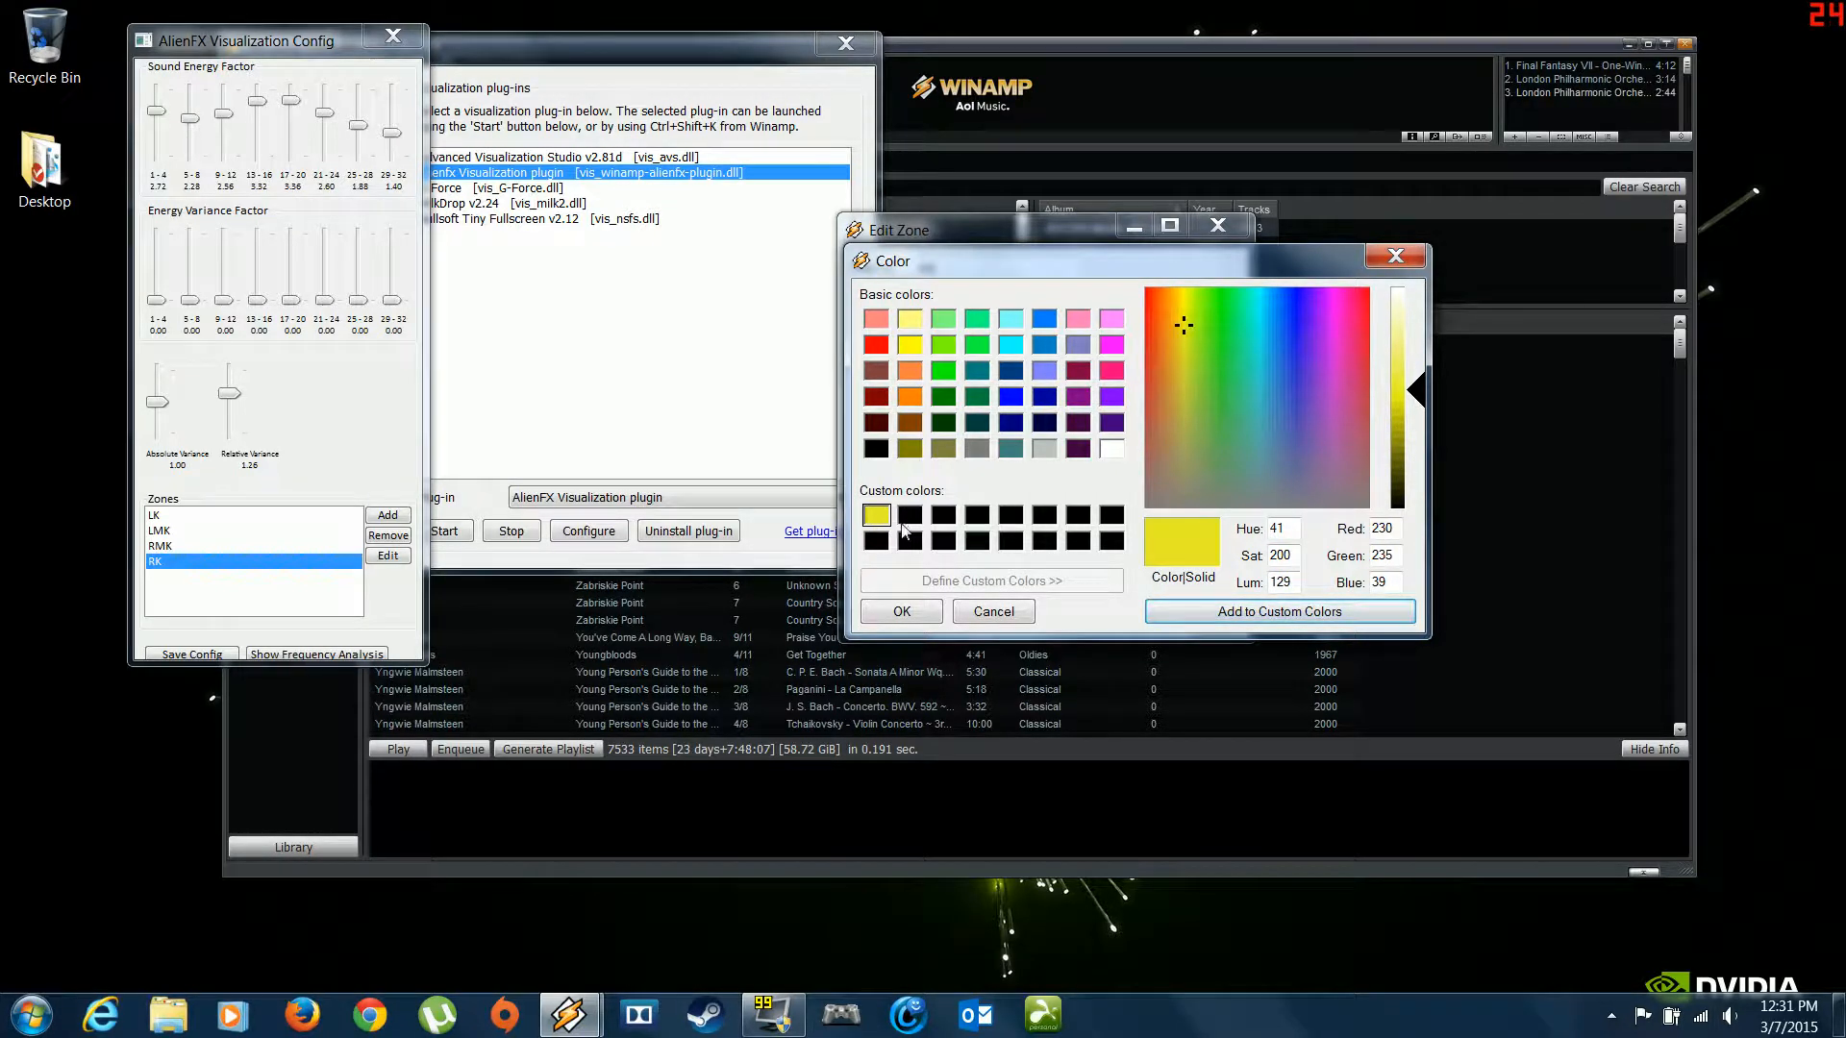
pyautogui.click(909, 344)
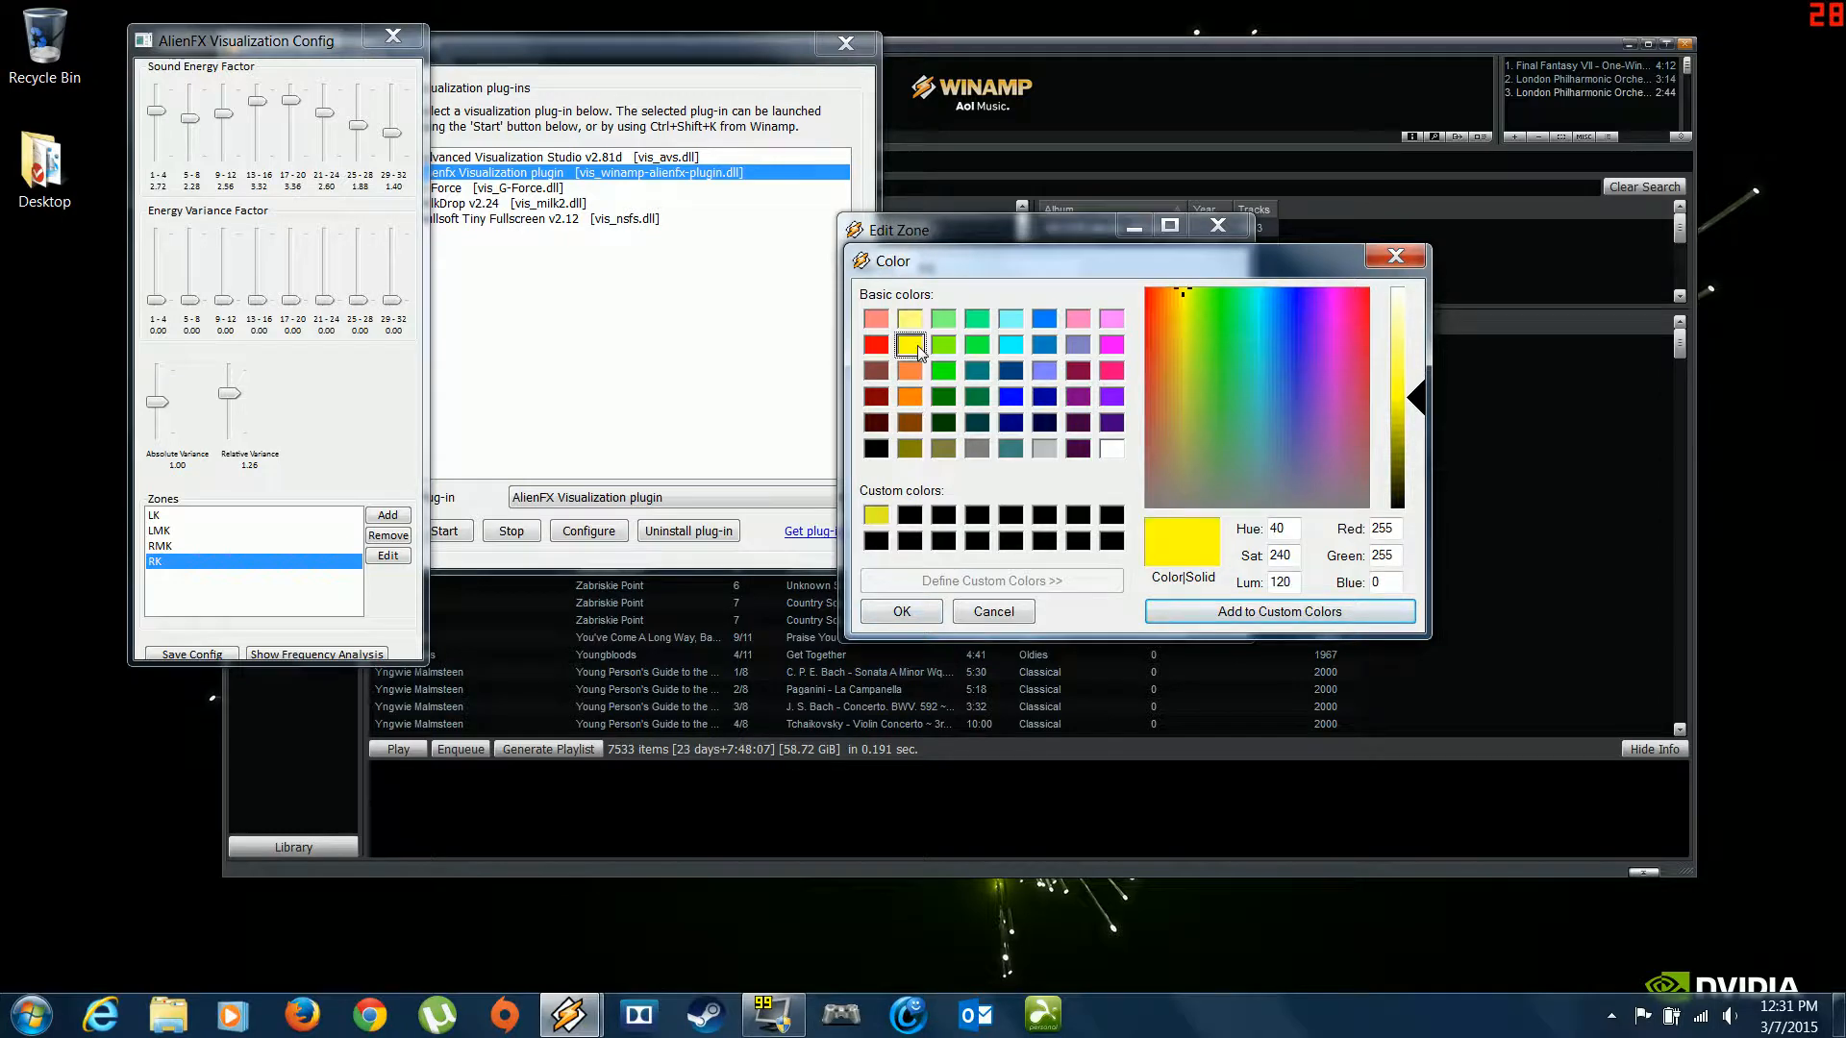
pyautogui.click(874, 344)
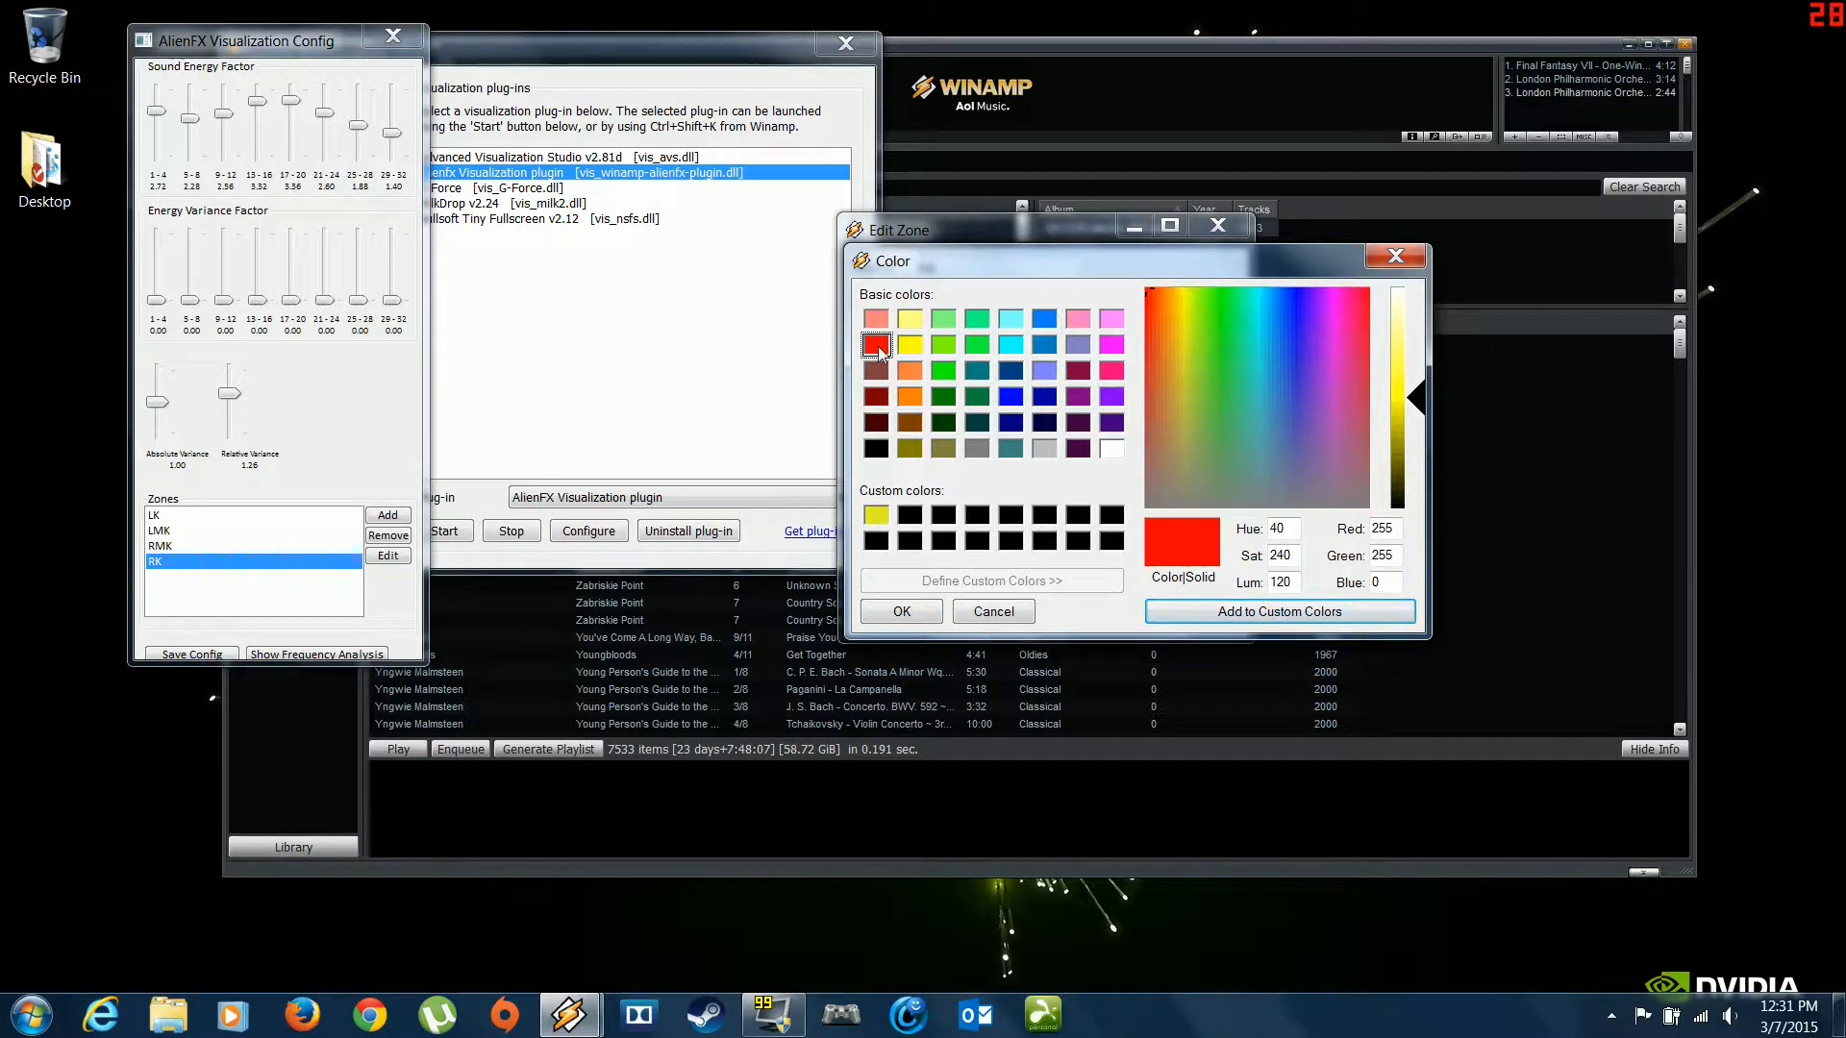
pyautogui.click(901, 611)
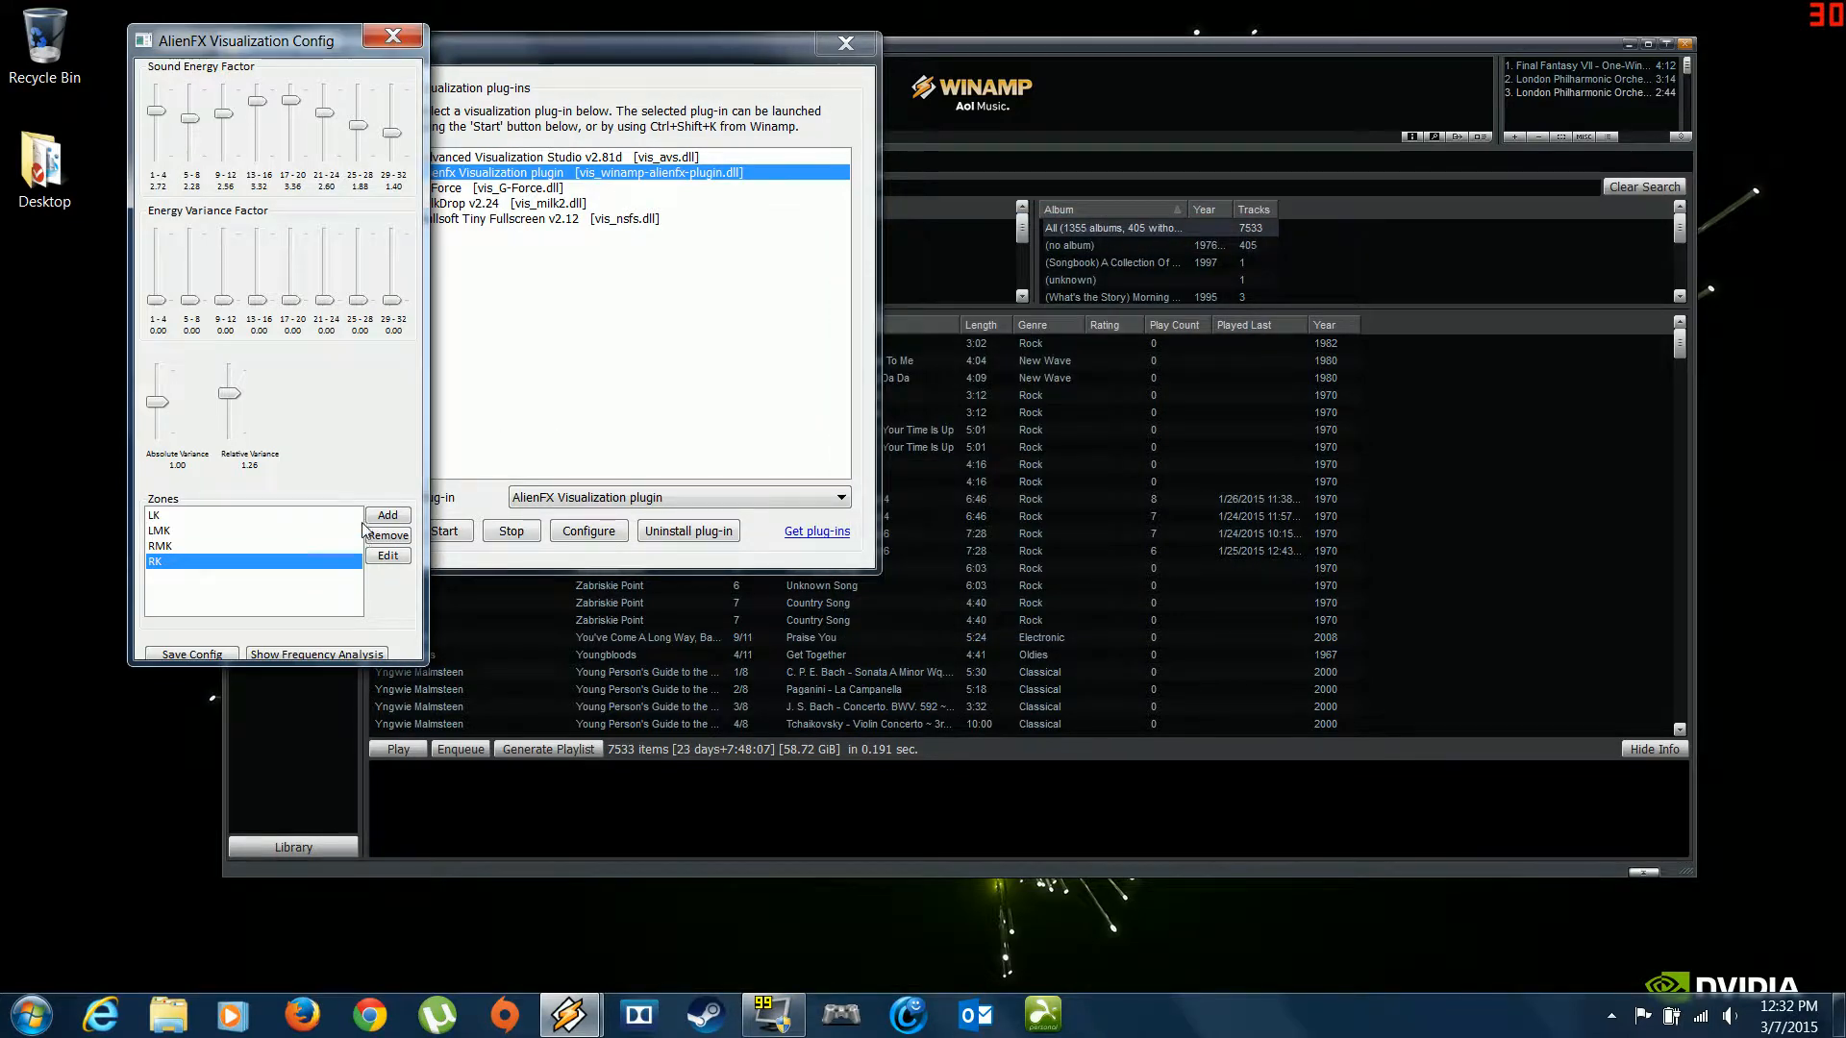
# Step: Create a zone named 'Lid LEDS' and select it
pyautogui.click(387, 515)
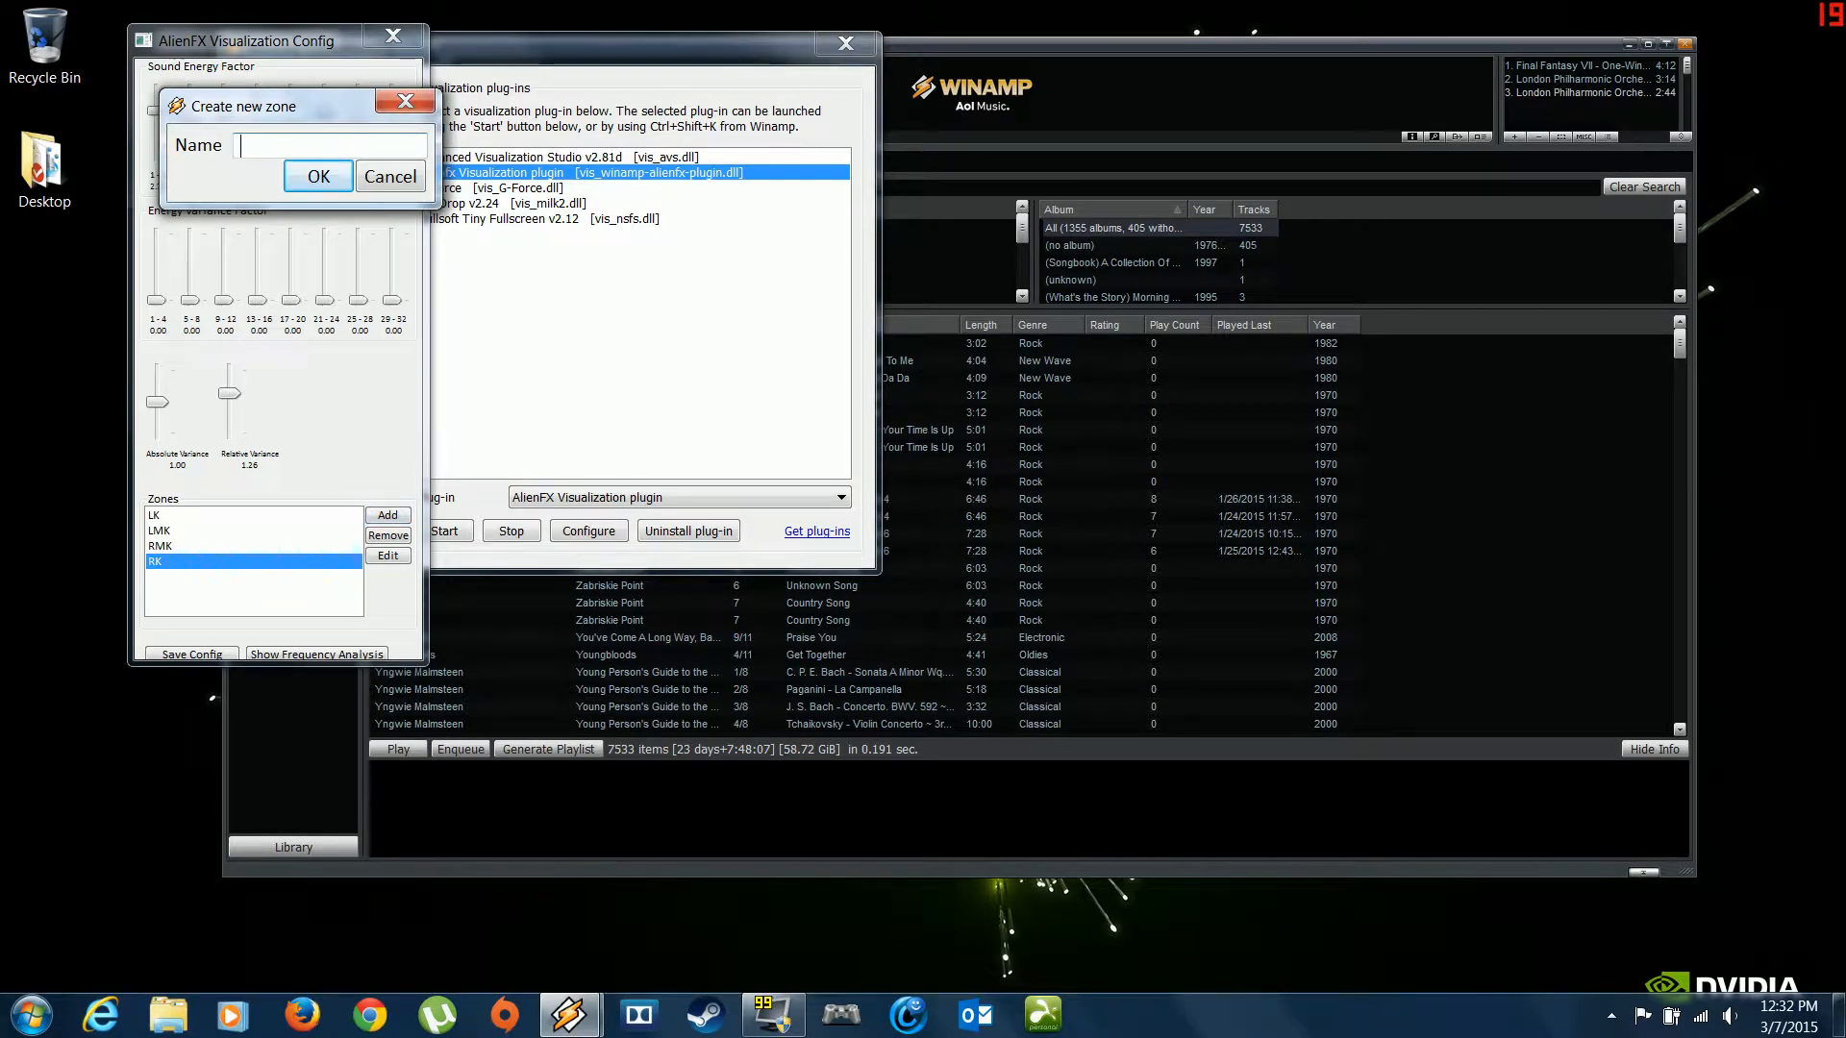
pyautogui.write('Lid')
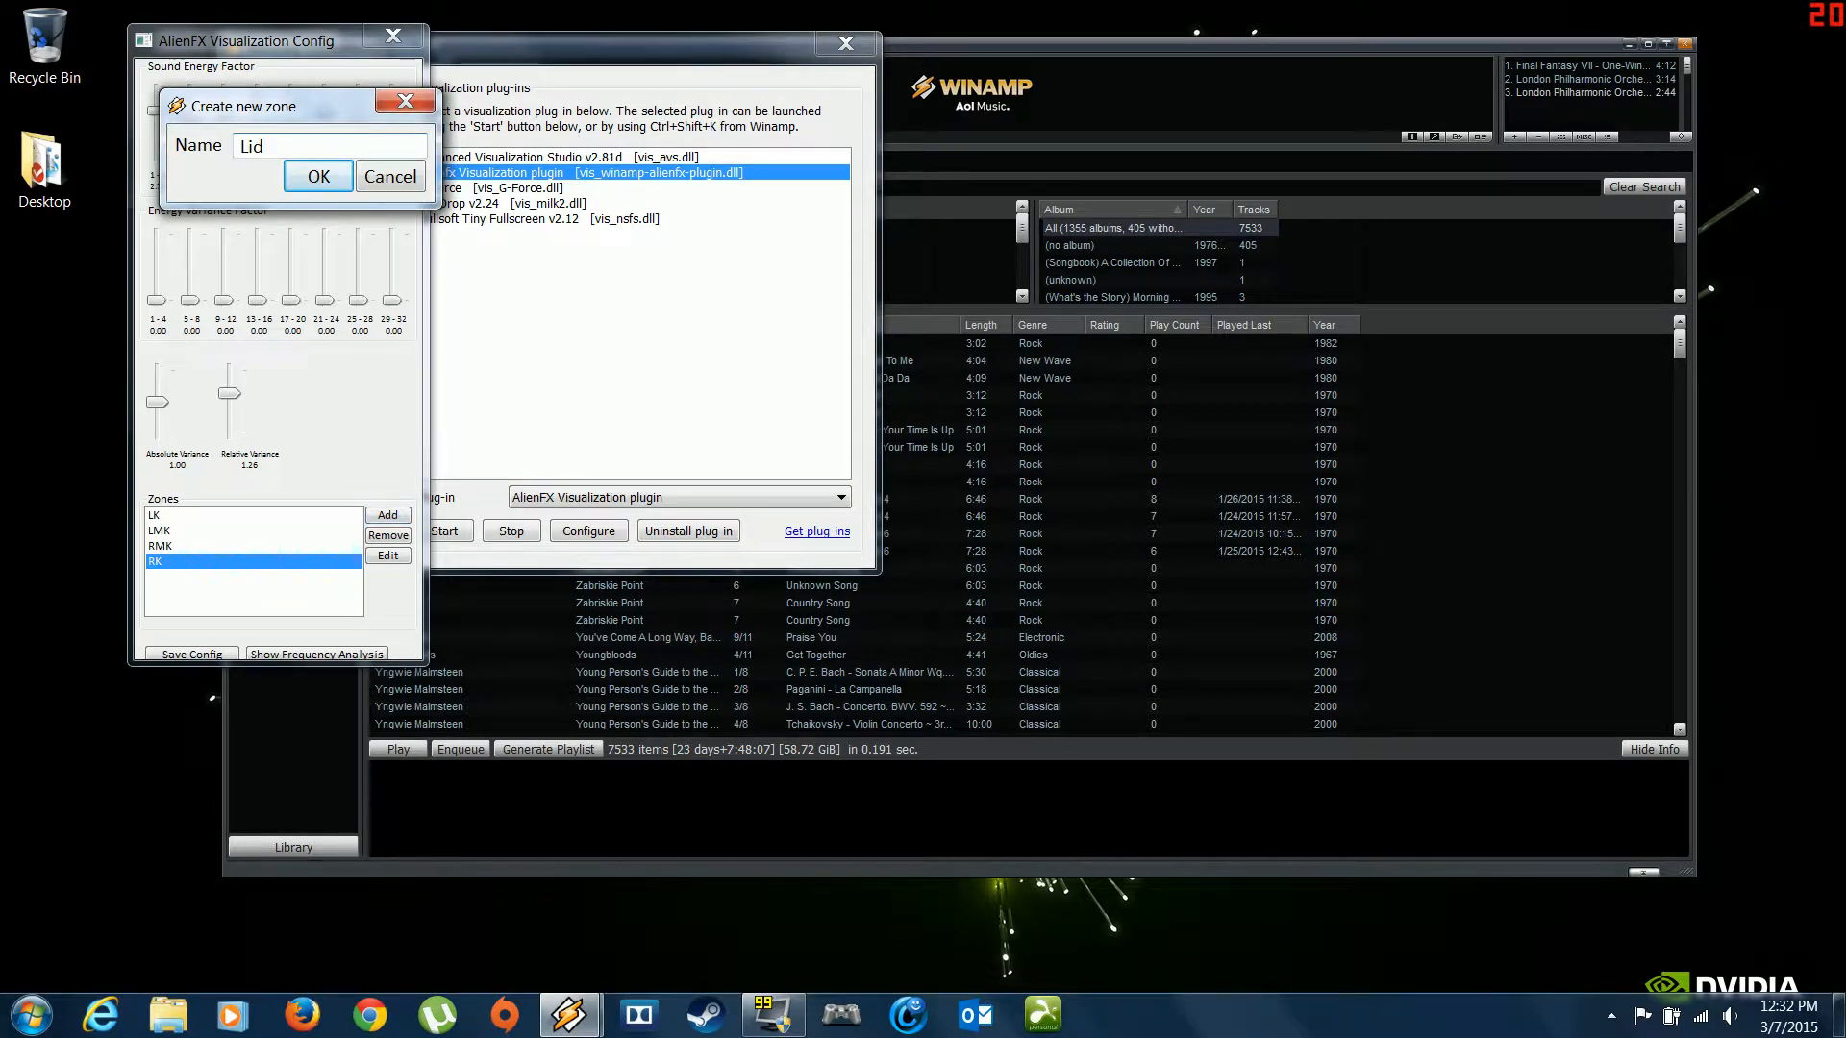
pyautogui.write('LEDS')
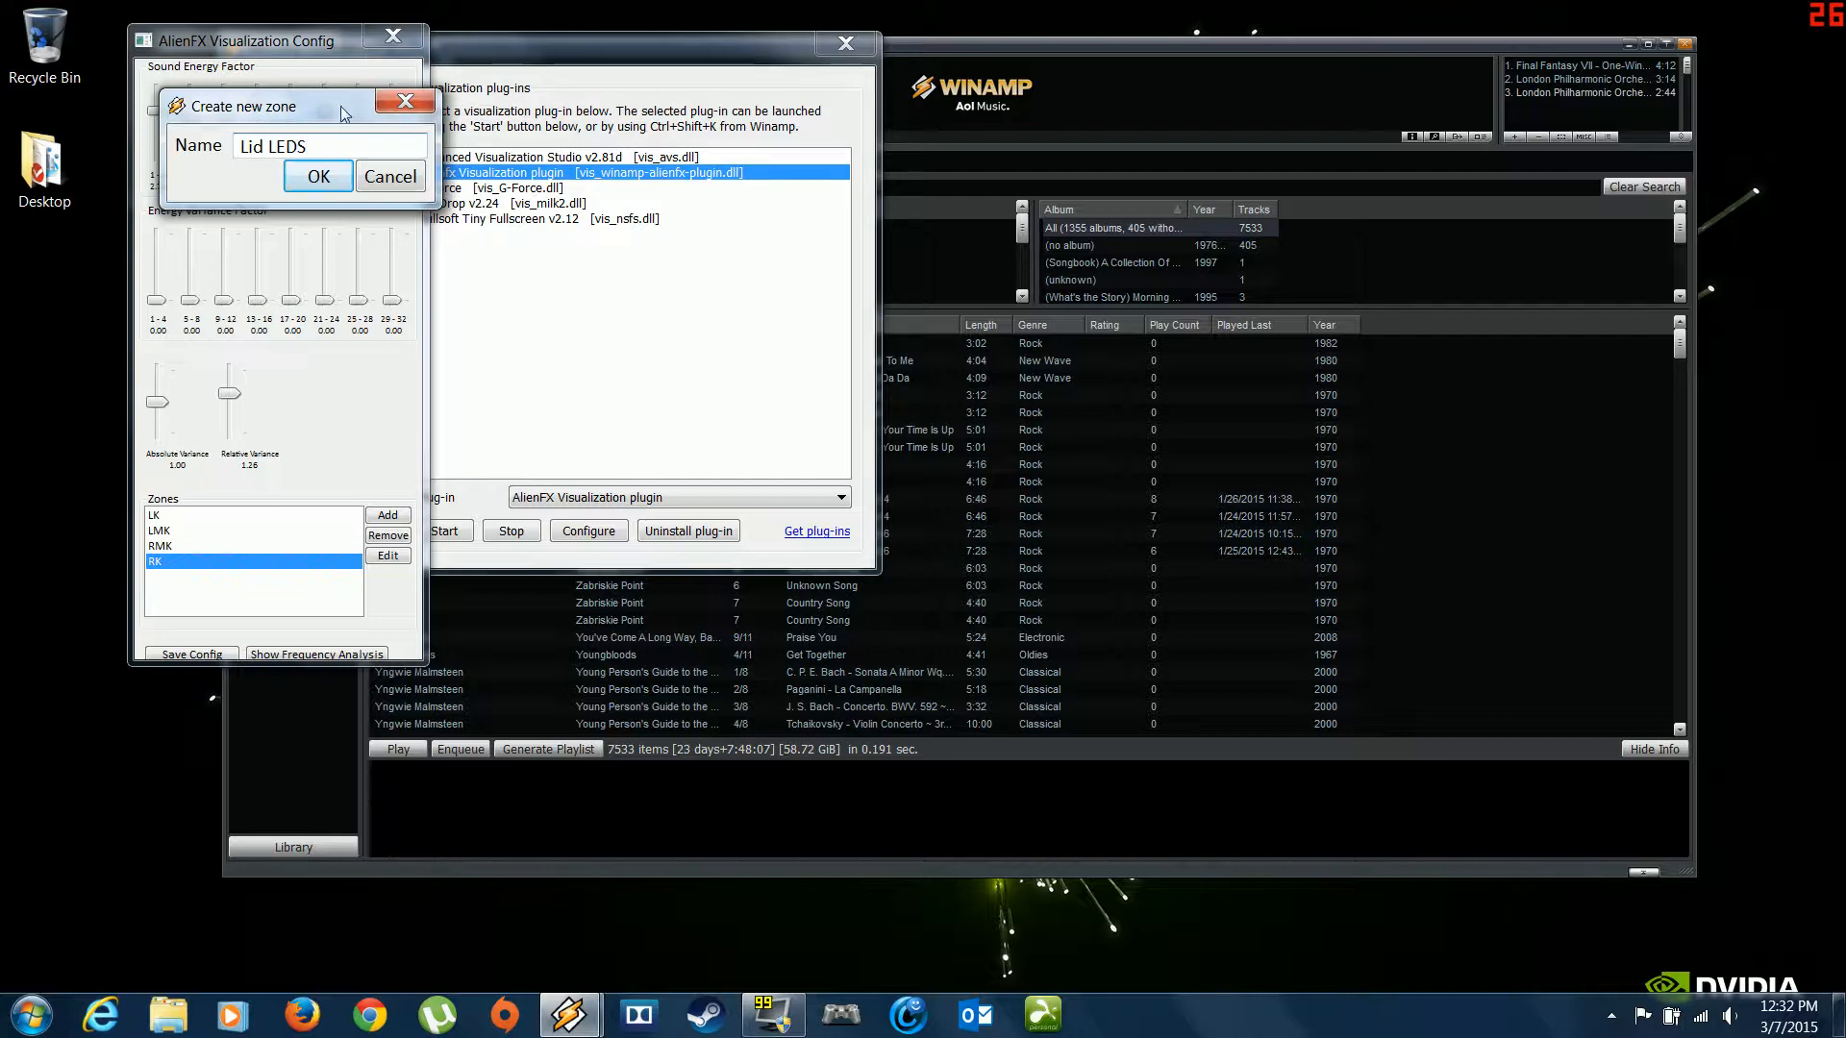
pyautogui.click(317, 176)
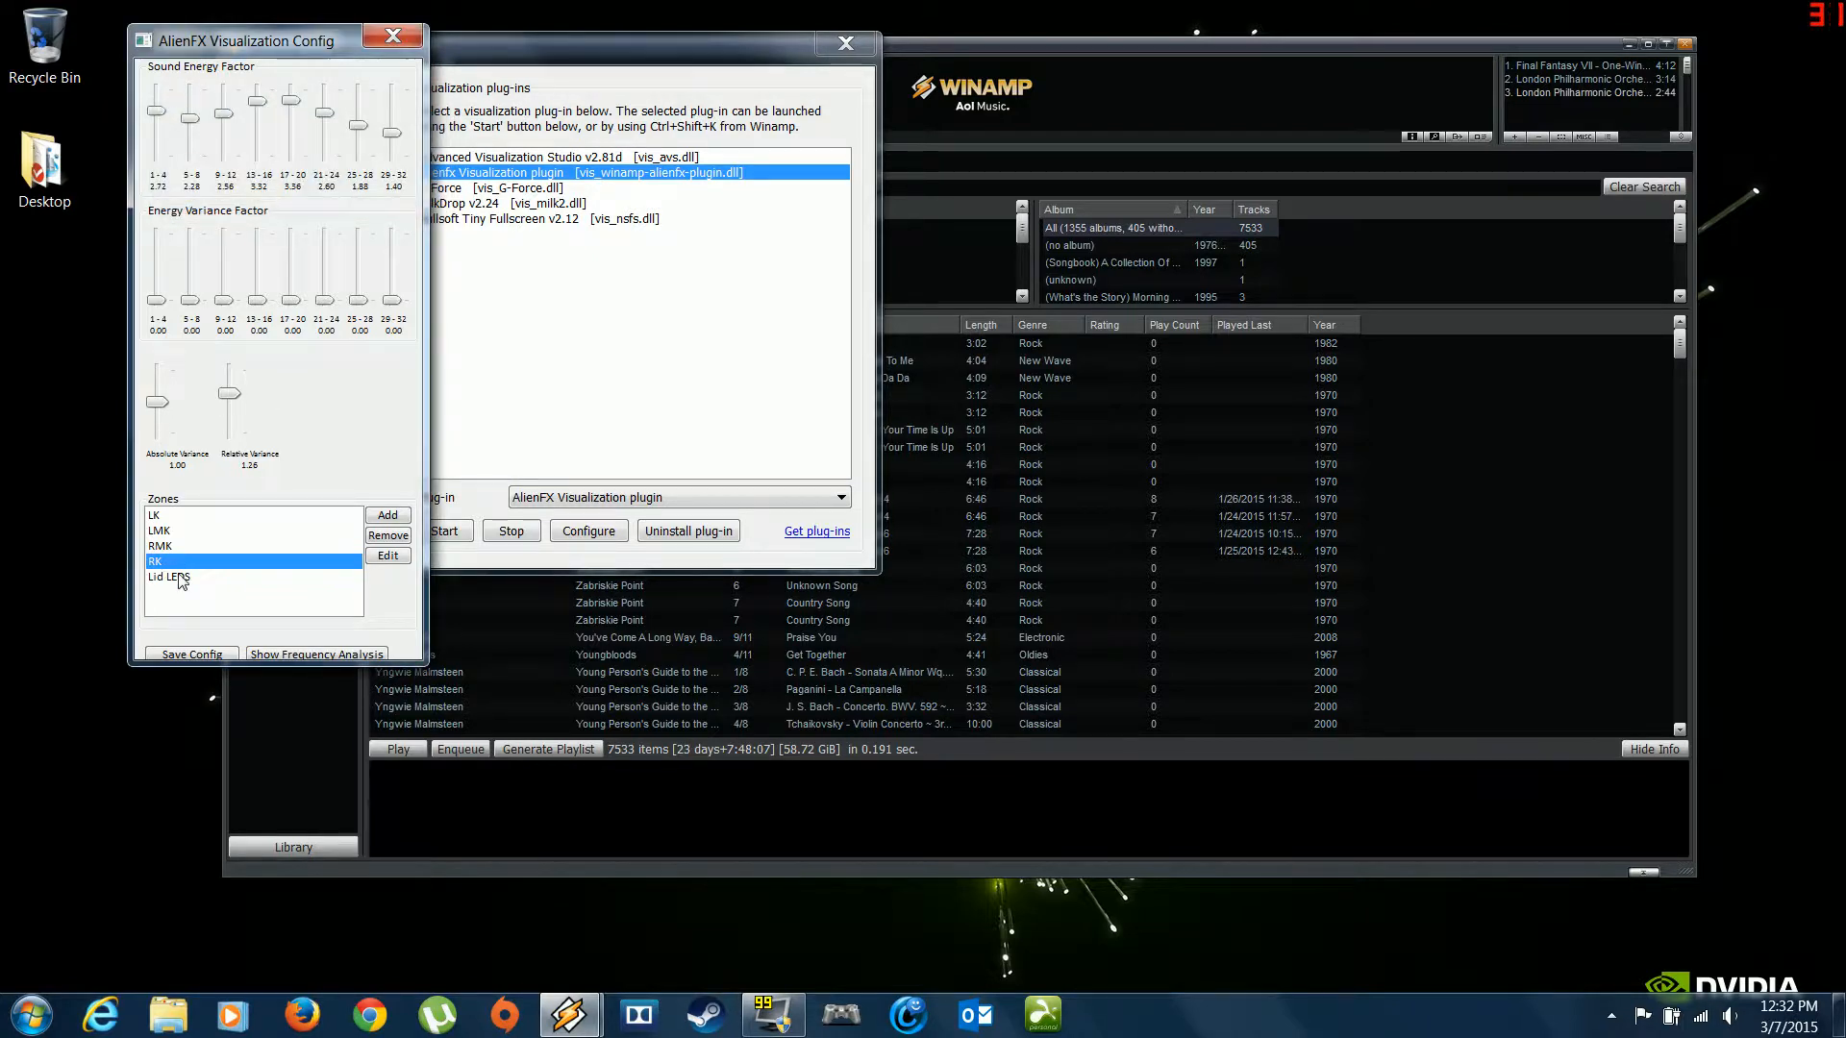
pyautogui.click(169, 576)
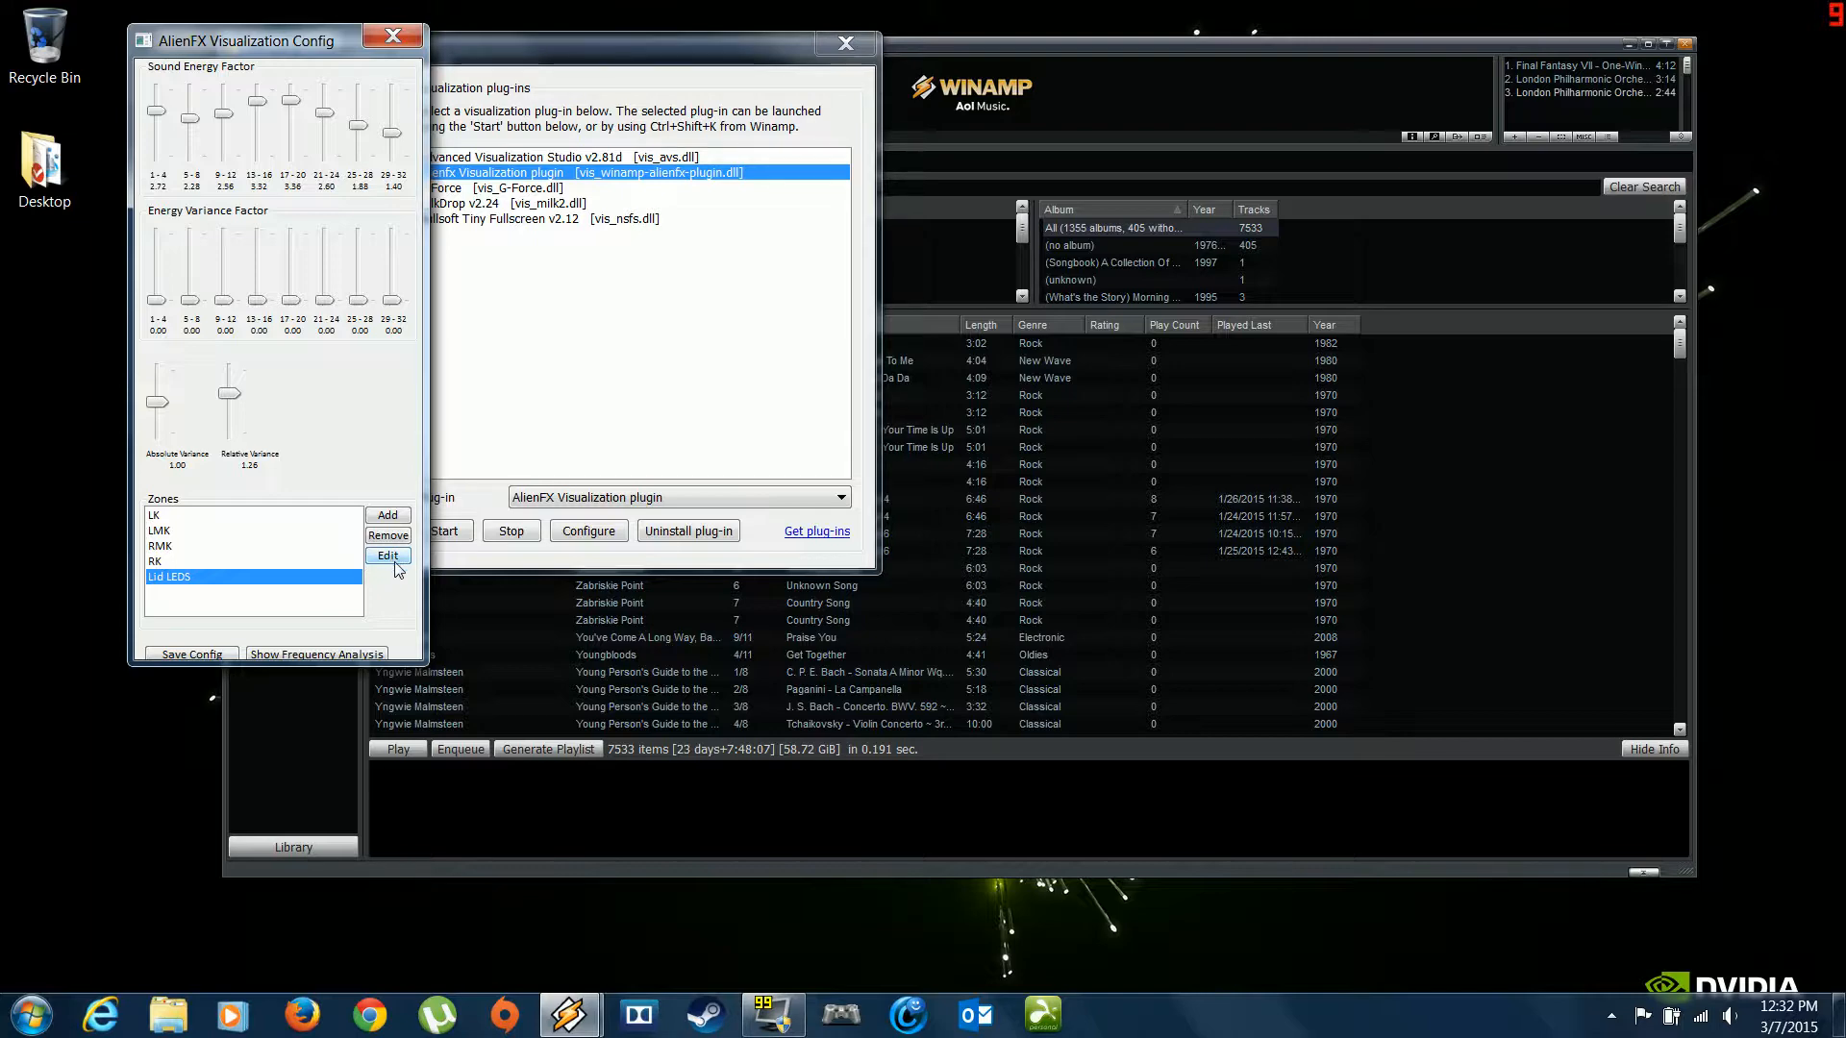
# Step: Give Lid LEDS frequency bands 17–20, the Lid LEDs light and a blue colour
pyautogui.click(387, 555)
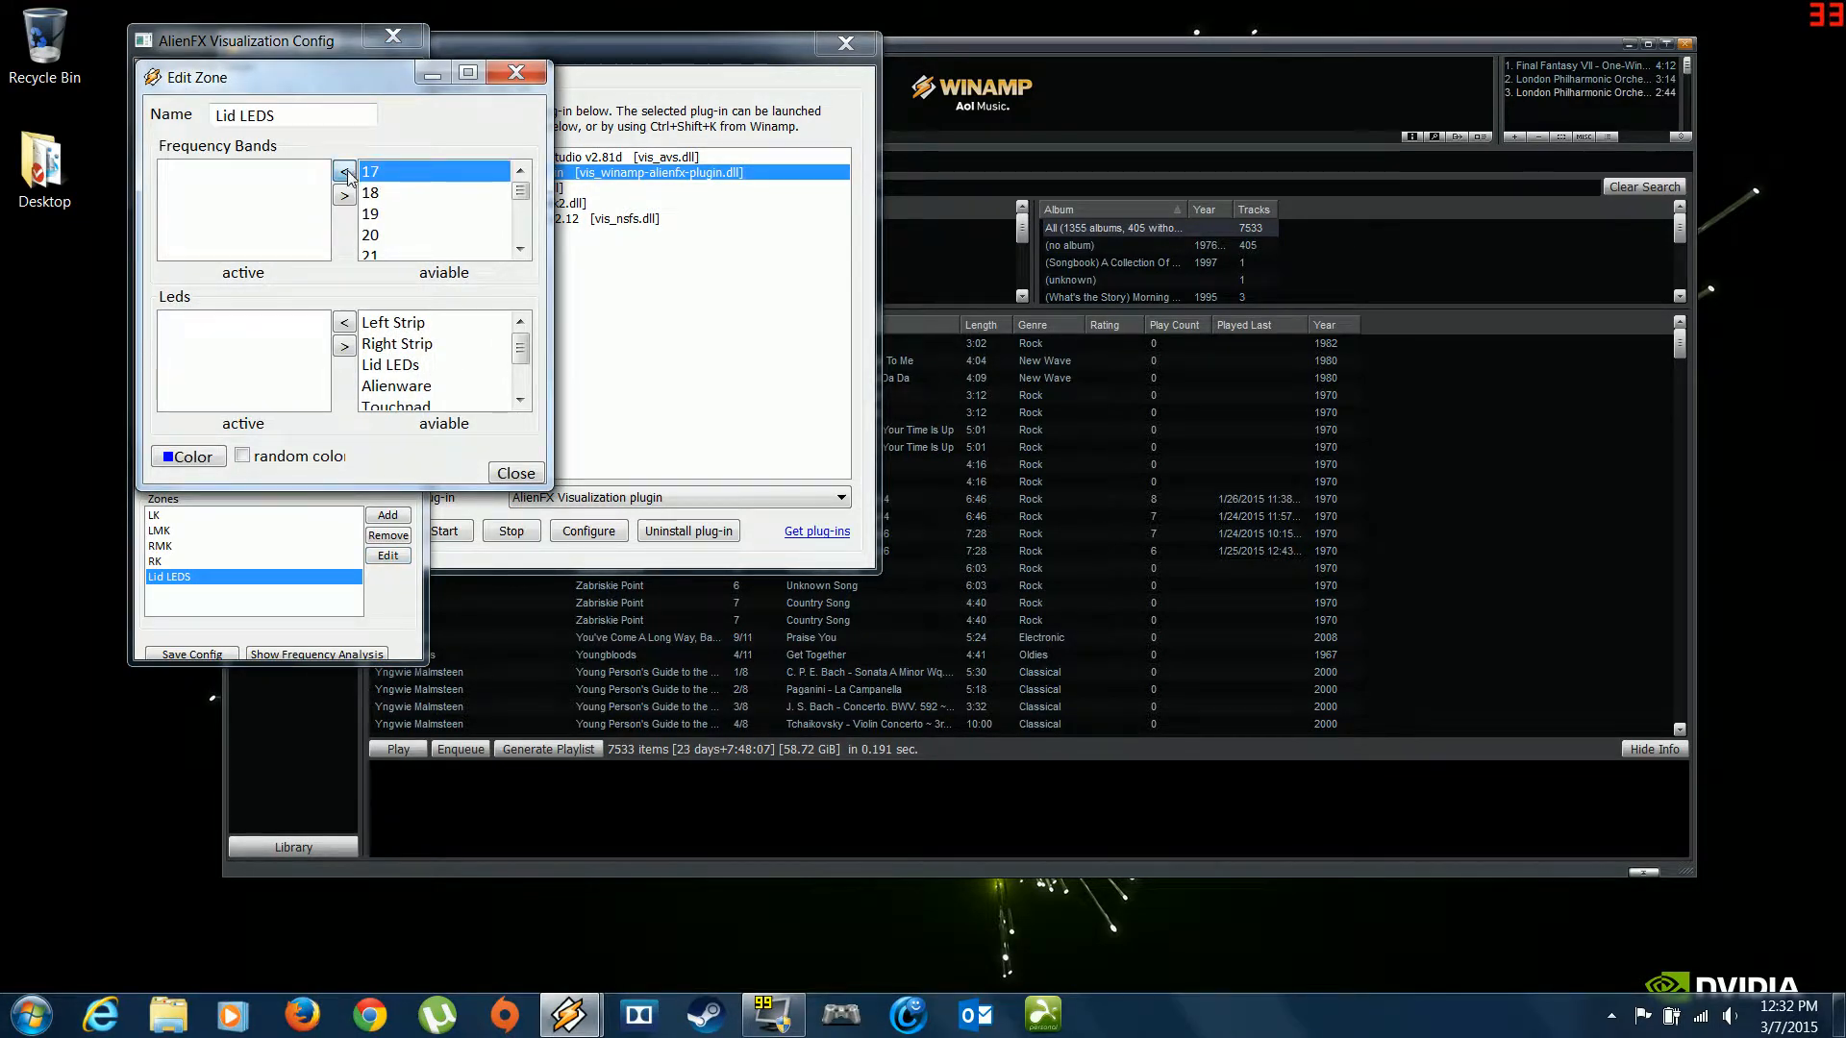
pyautogui.click(345, 171)
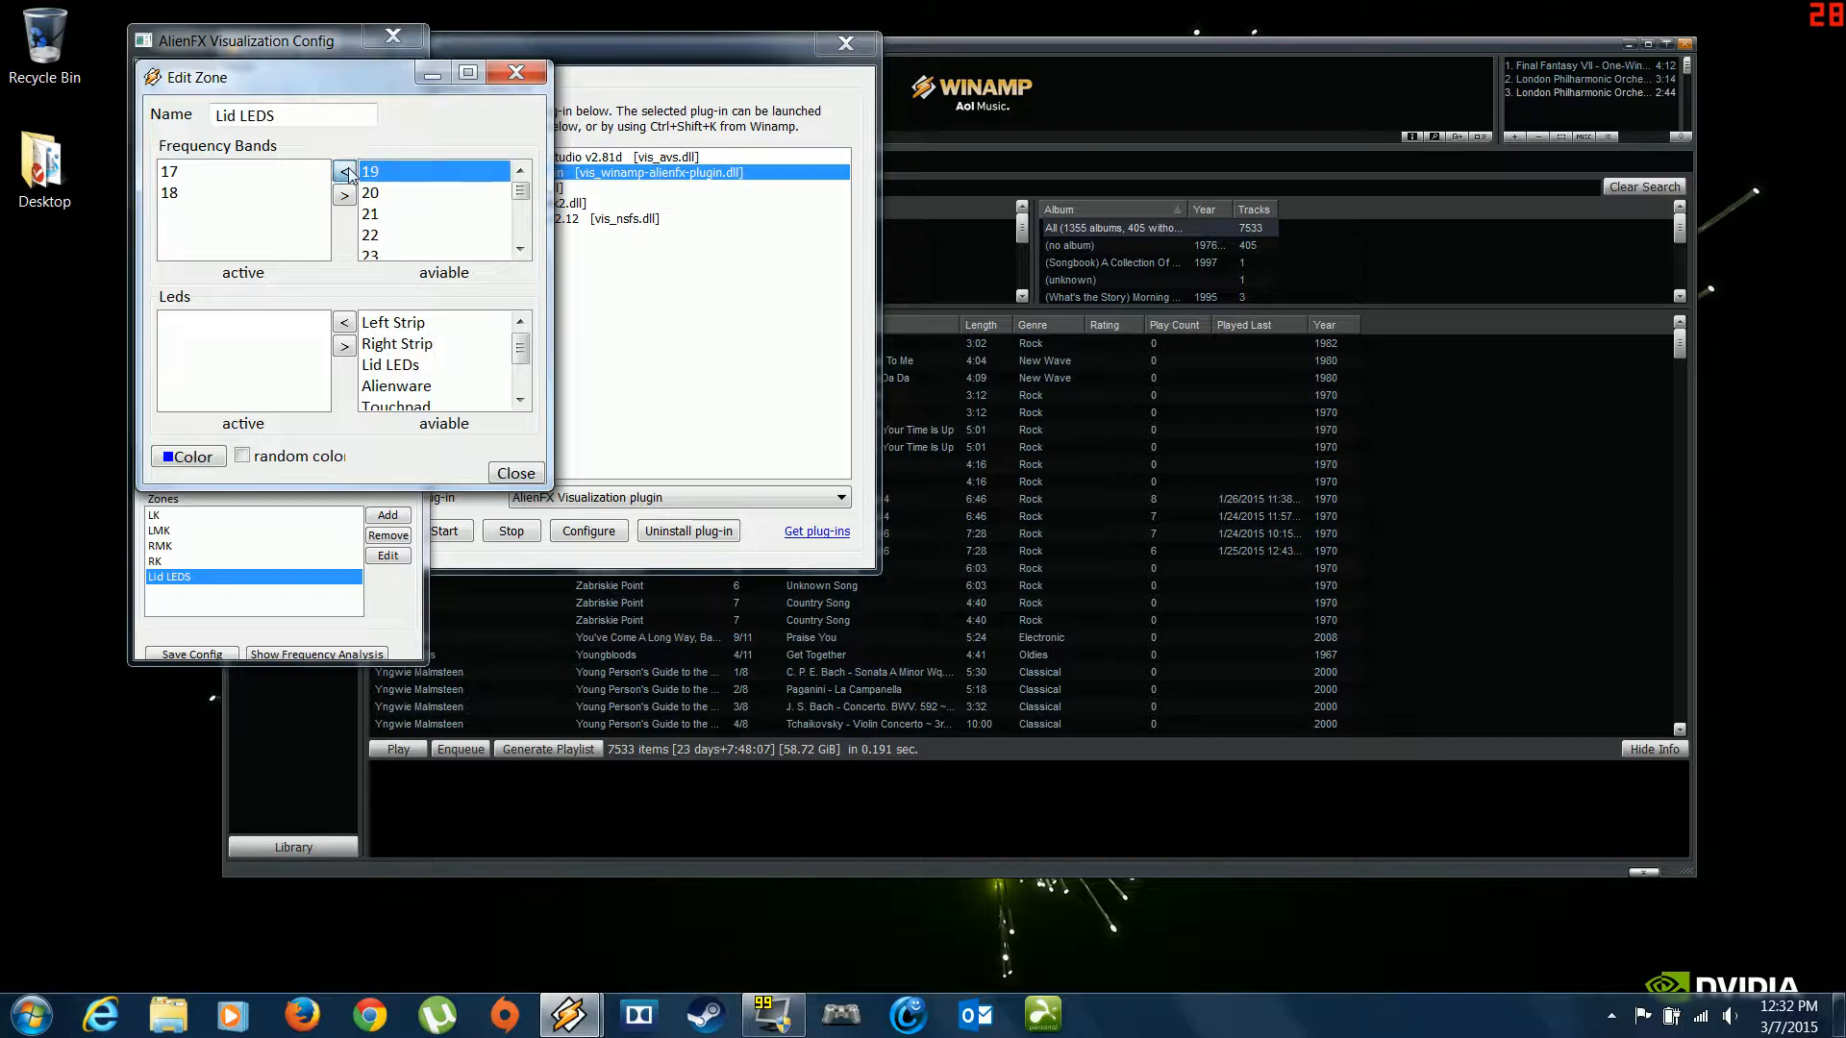
pyautogui.click(344, 172)
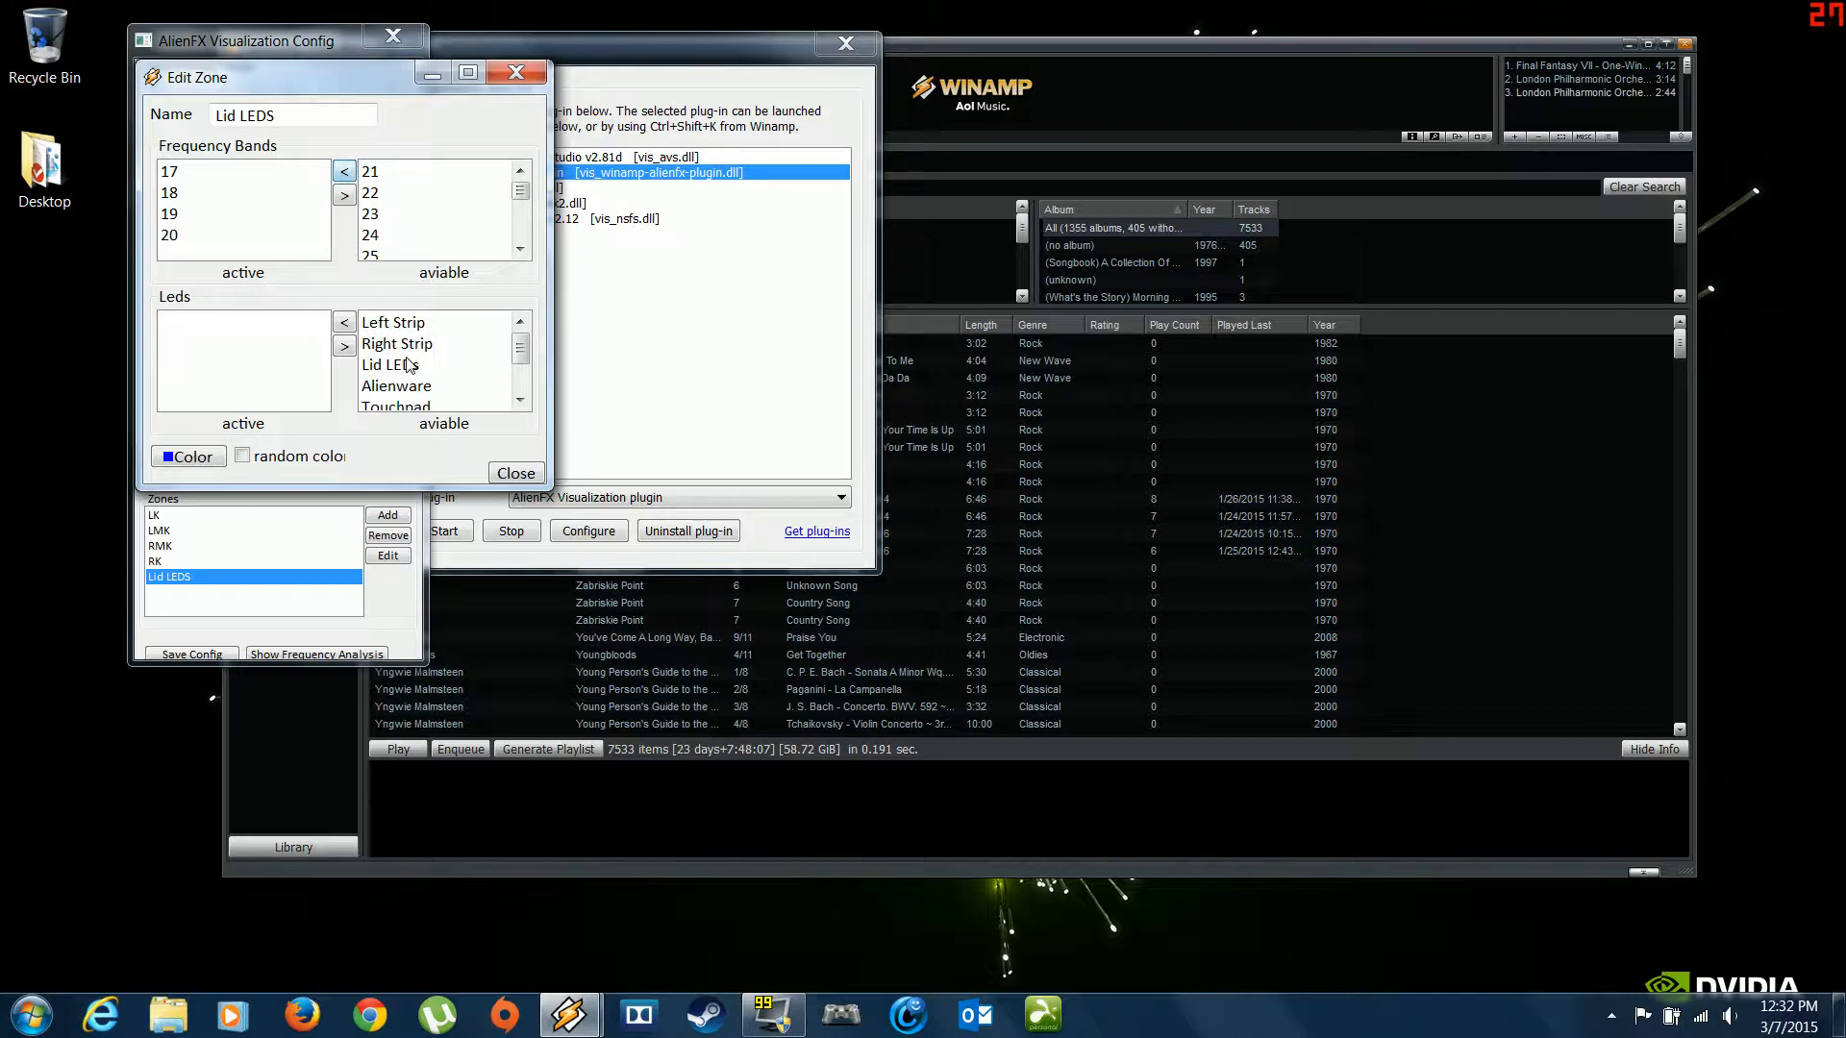
pyautogui.click(344, 322)
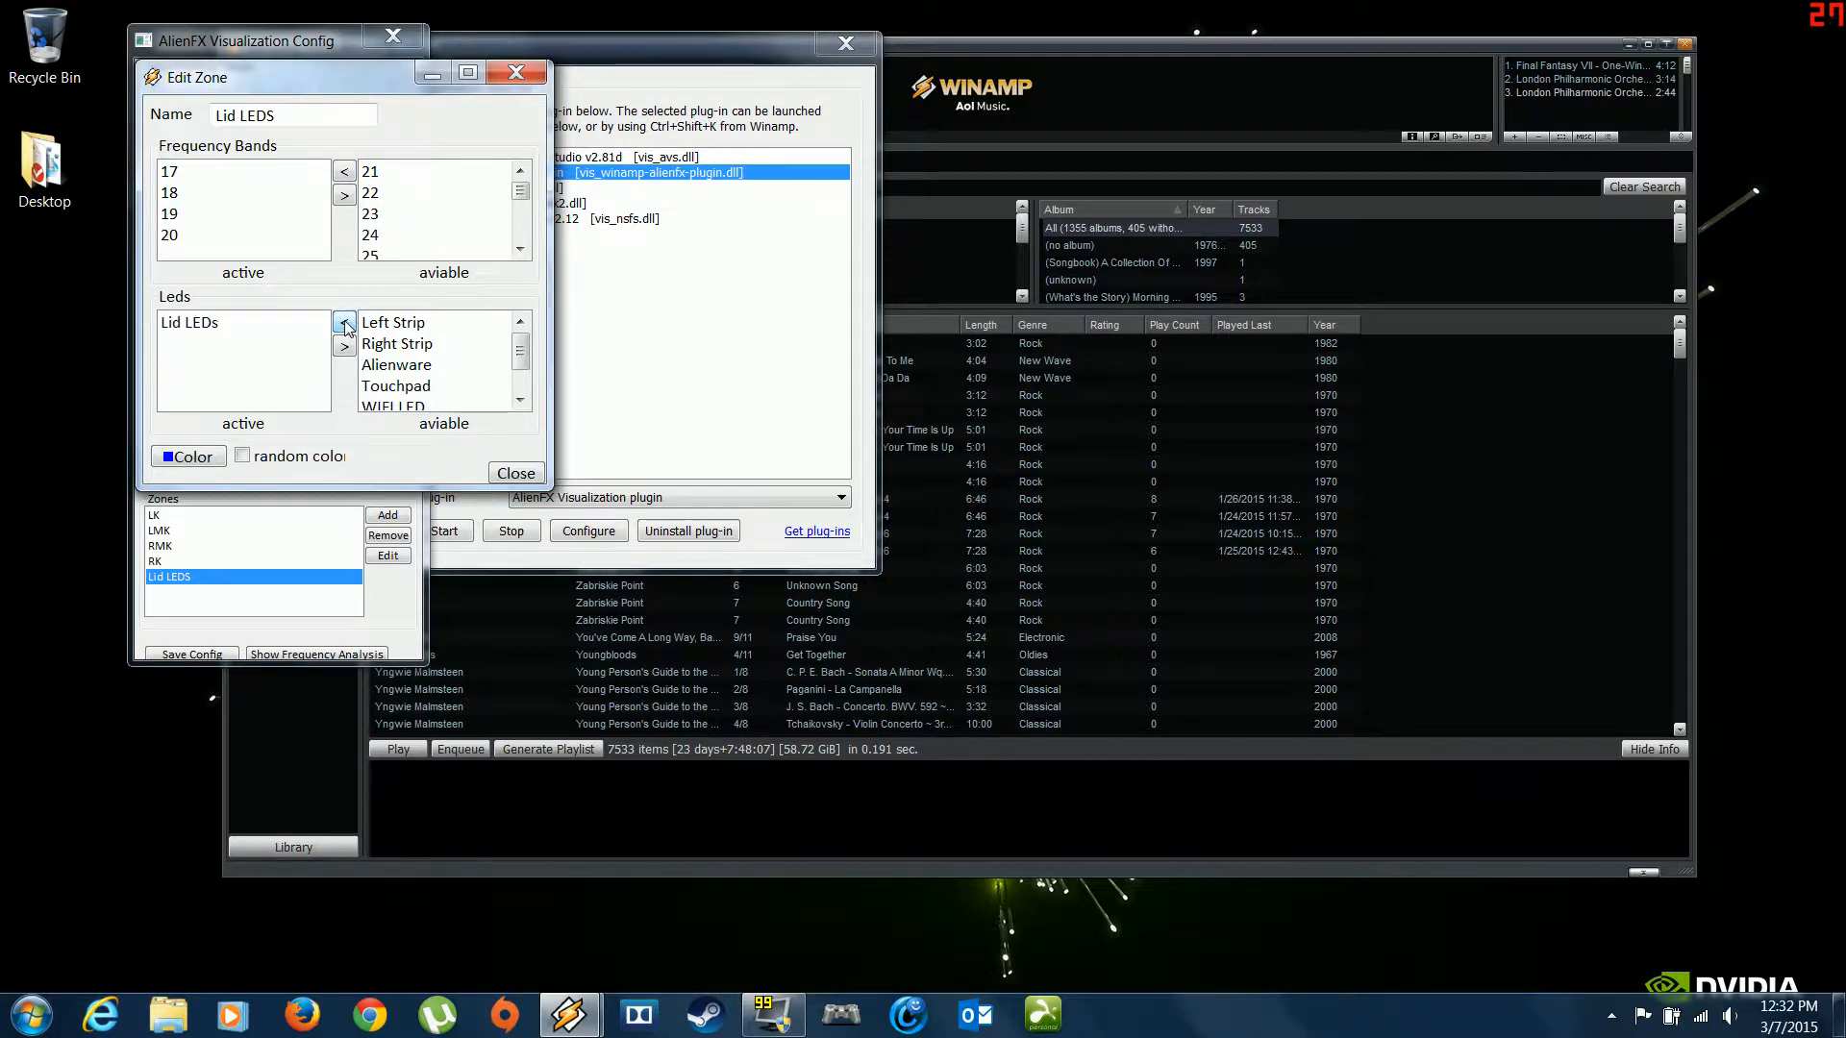
pyautogui.click(187, 456)
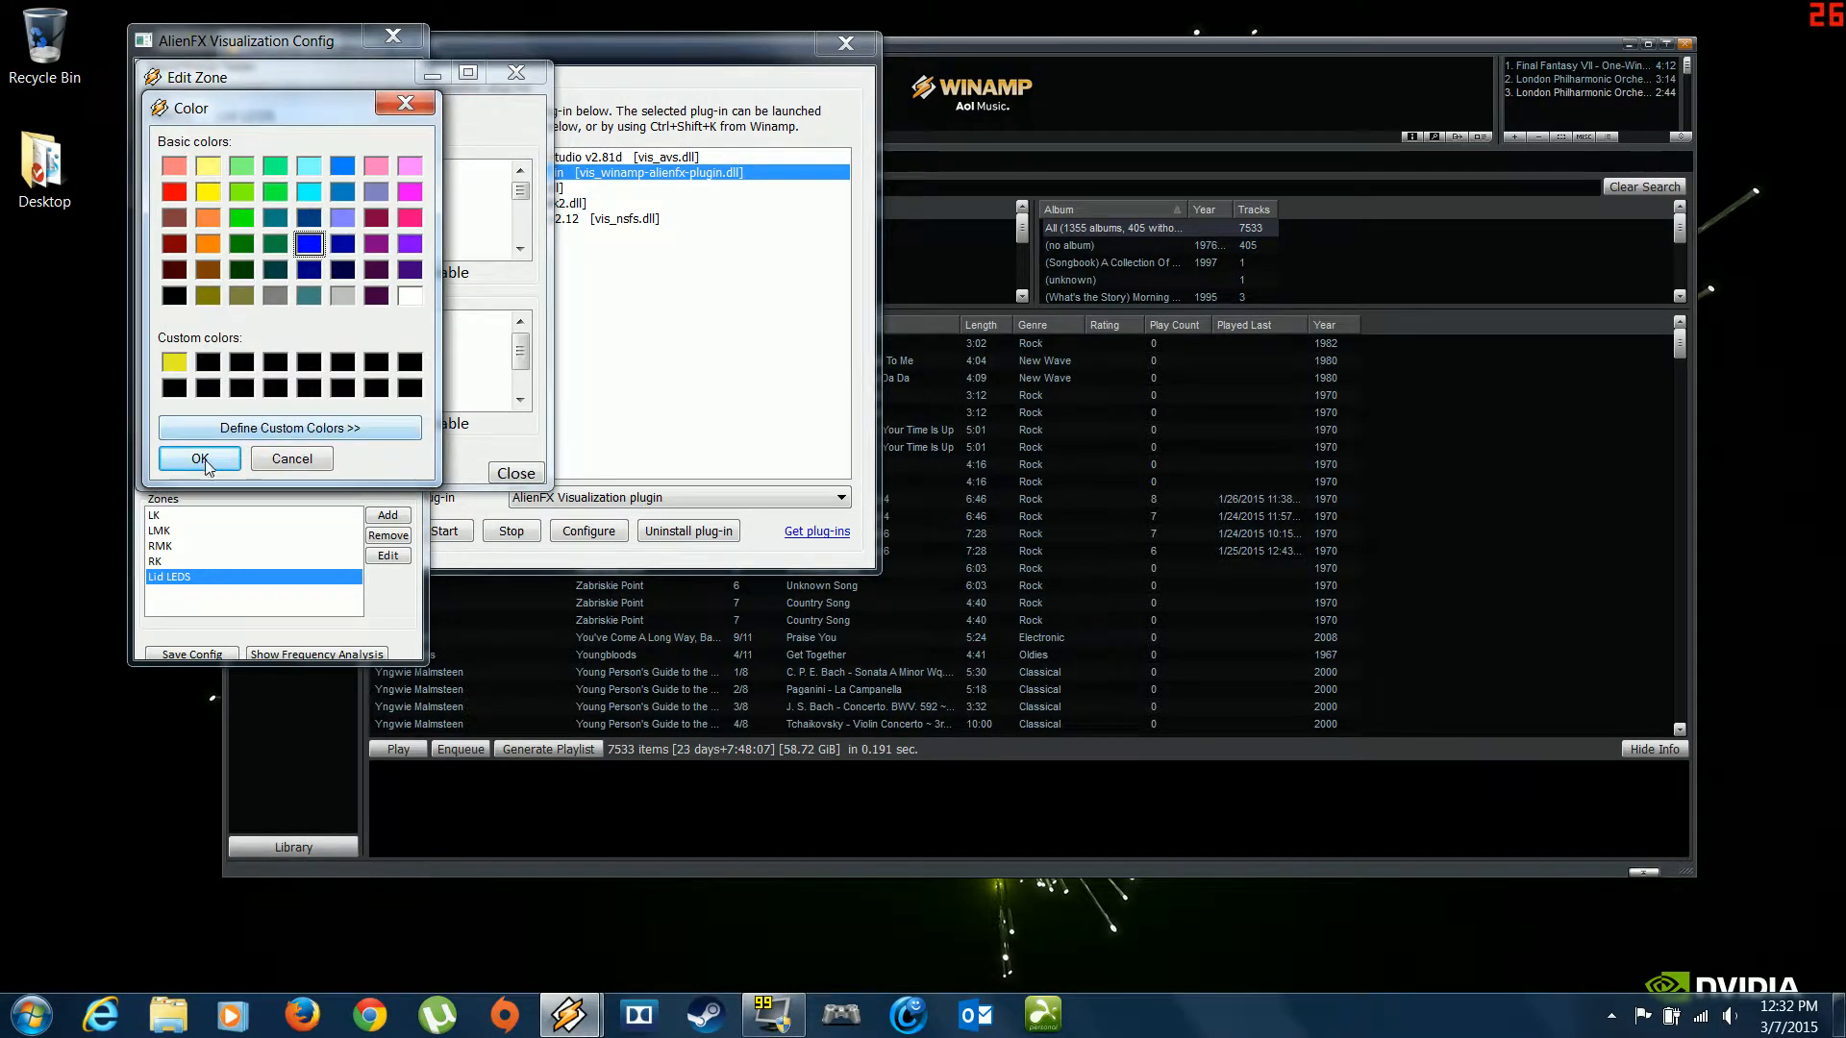
pyautogui.click(200, 458)
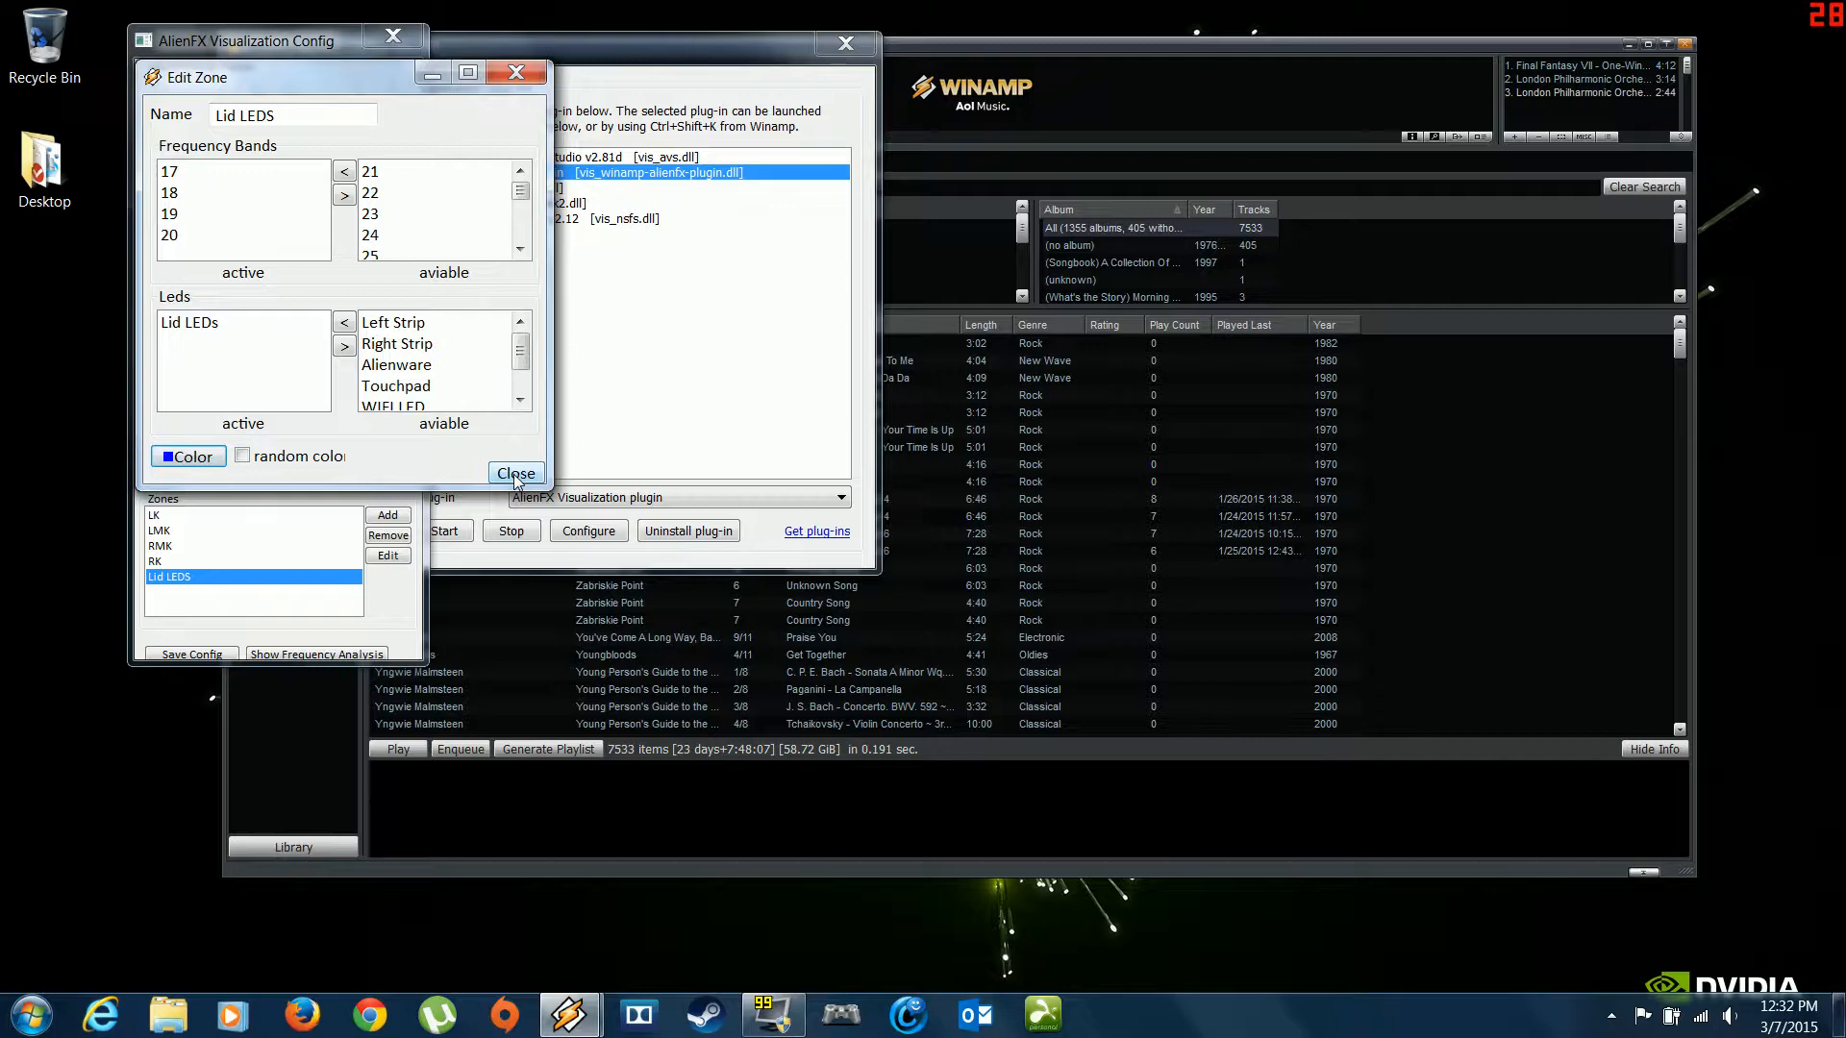
pyautogui.click(516, 473)
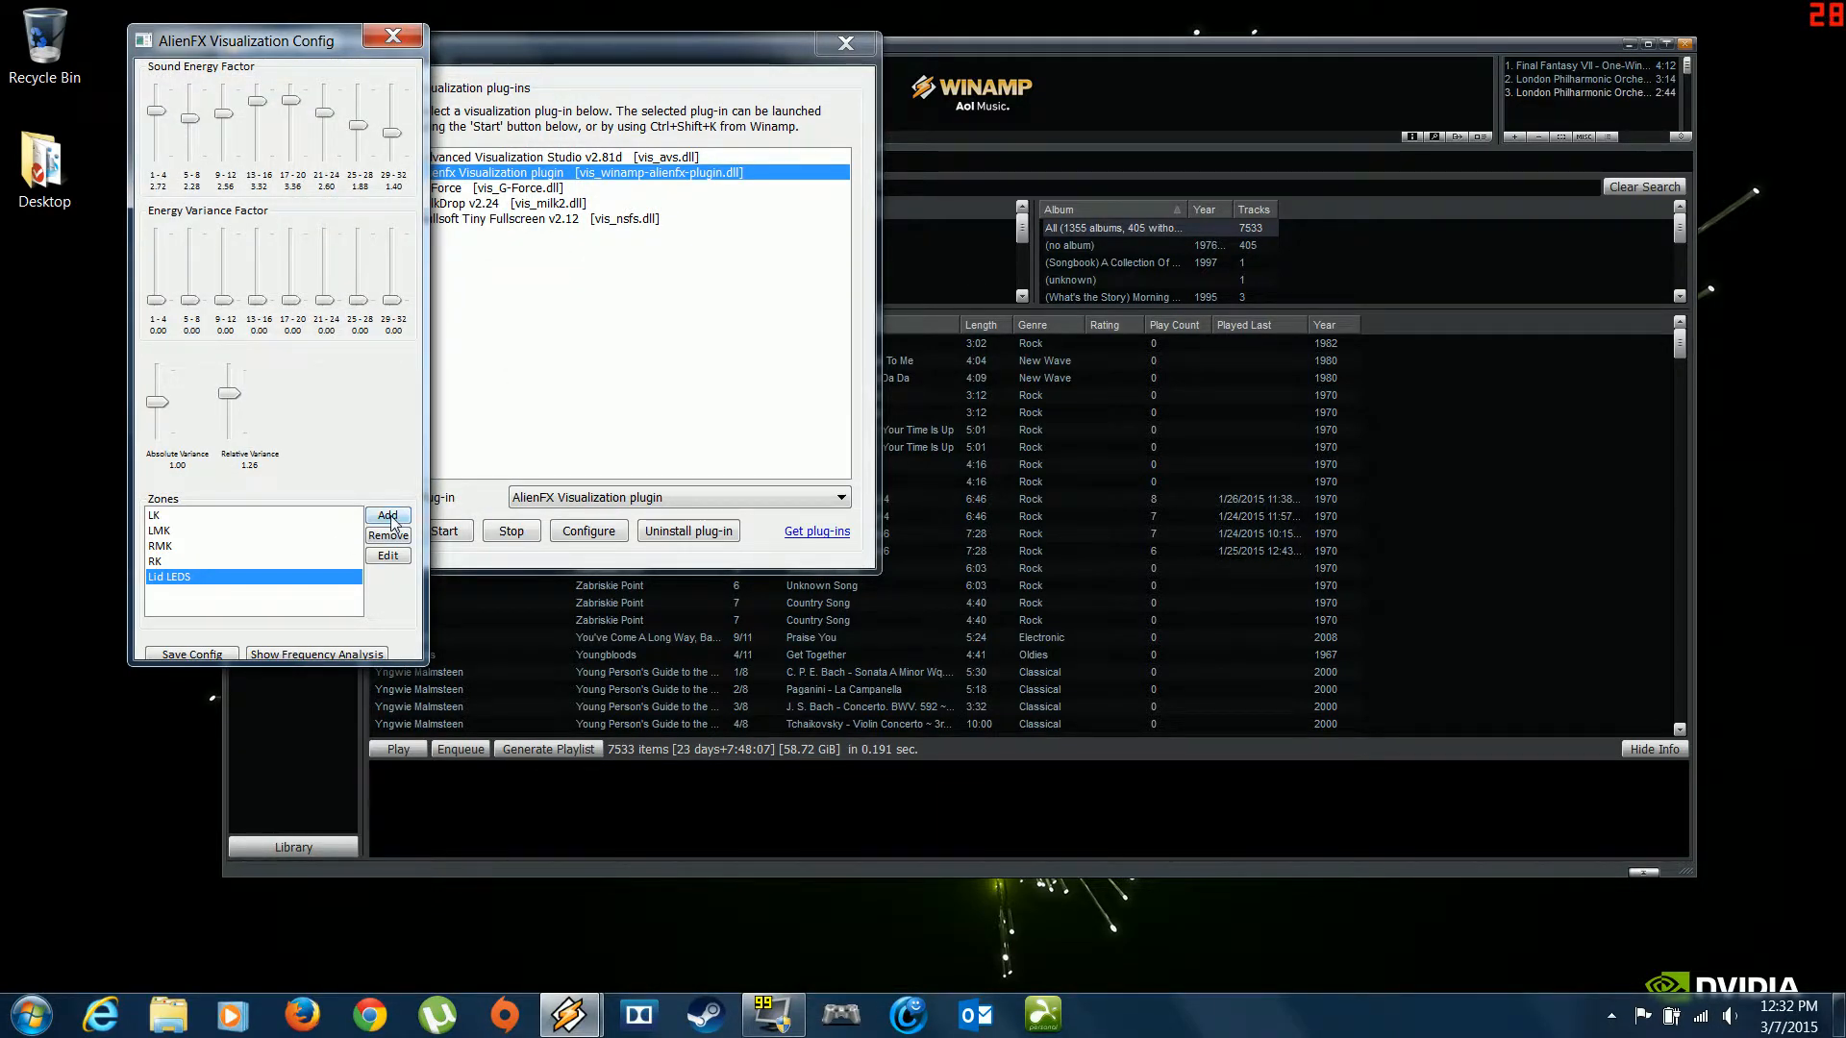
# Step: Create the ',zjnc' zone, select it, and open its zone editor
pyautogui.click(386, 515)
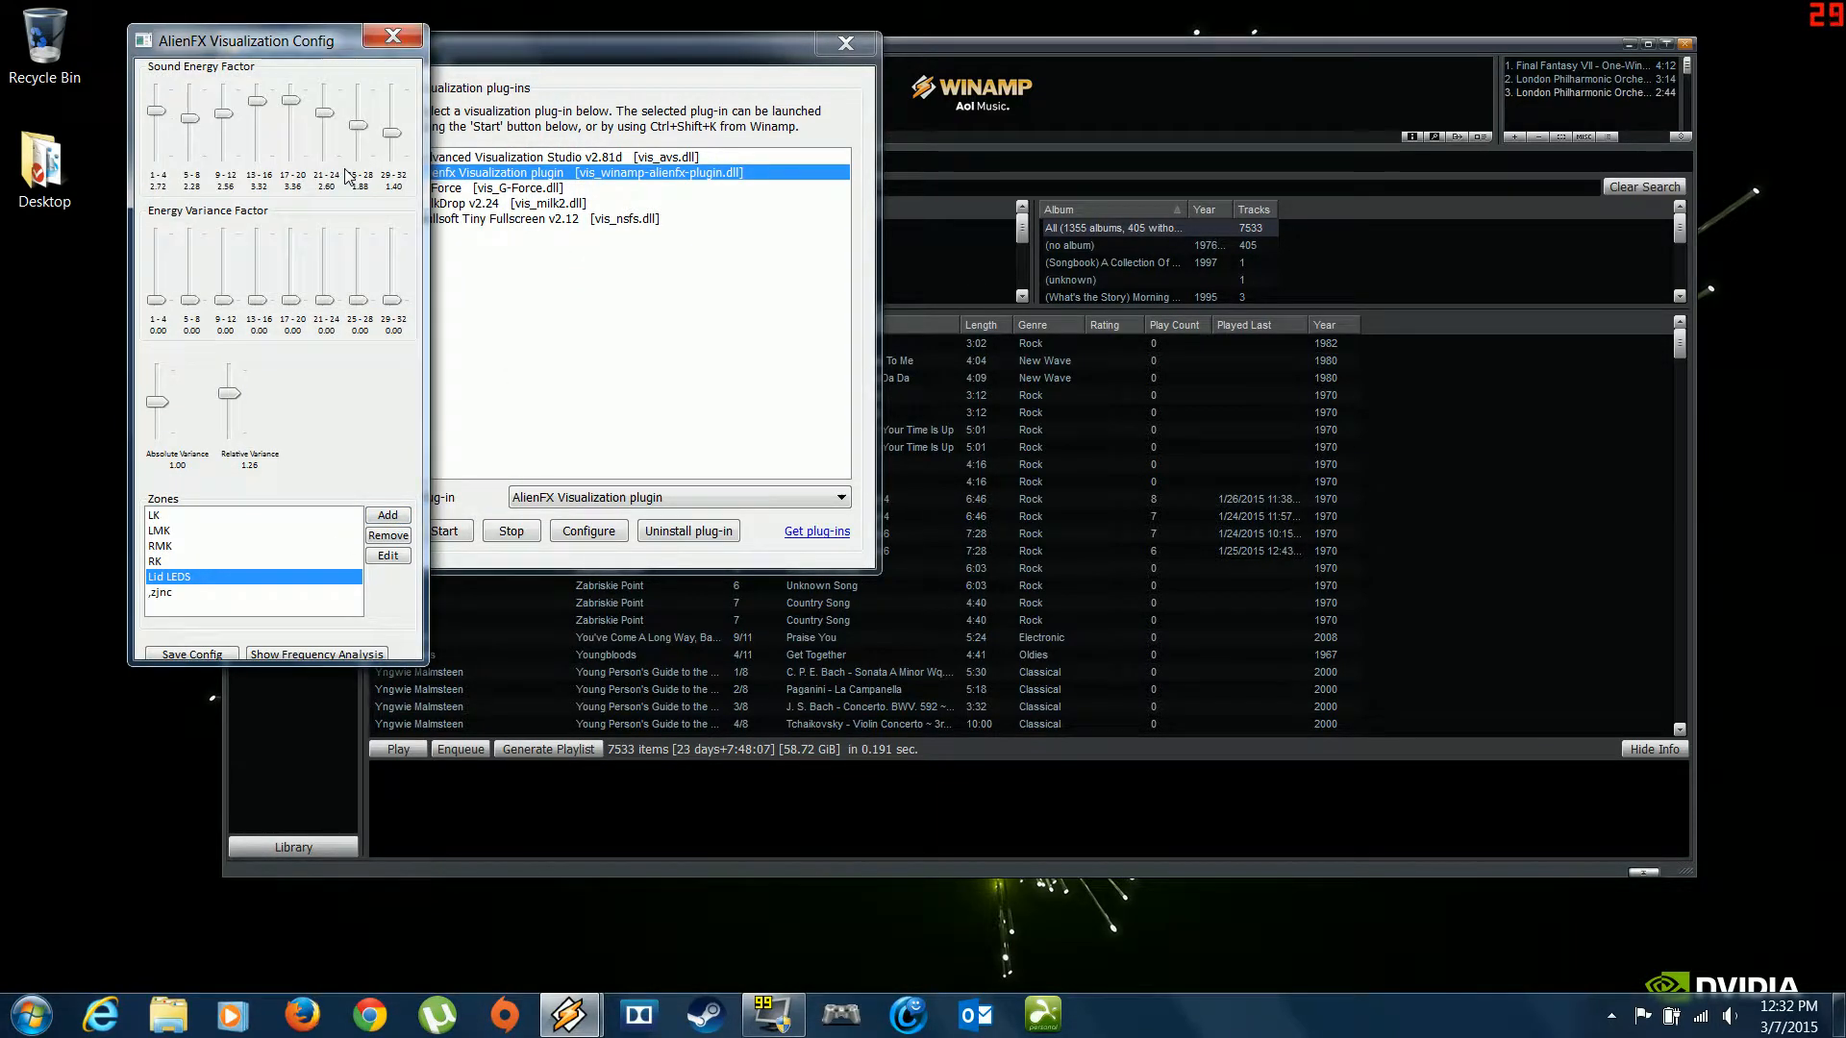
pyautogui.click(161, 592)
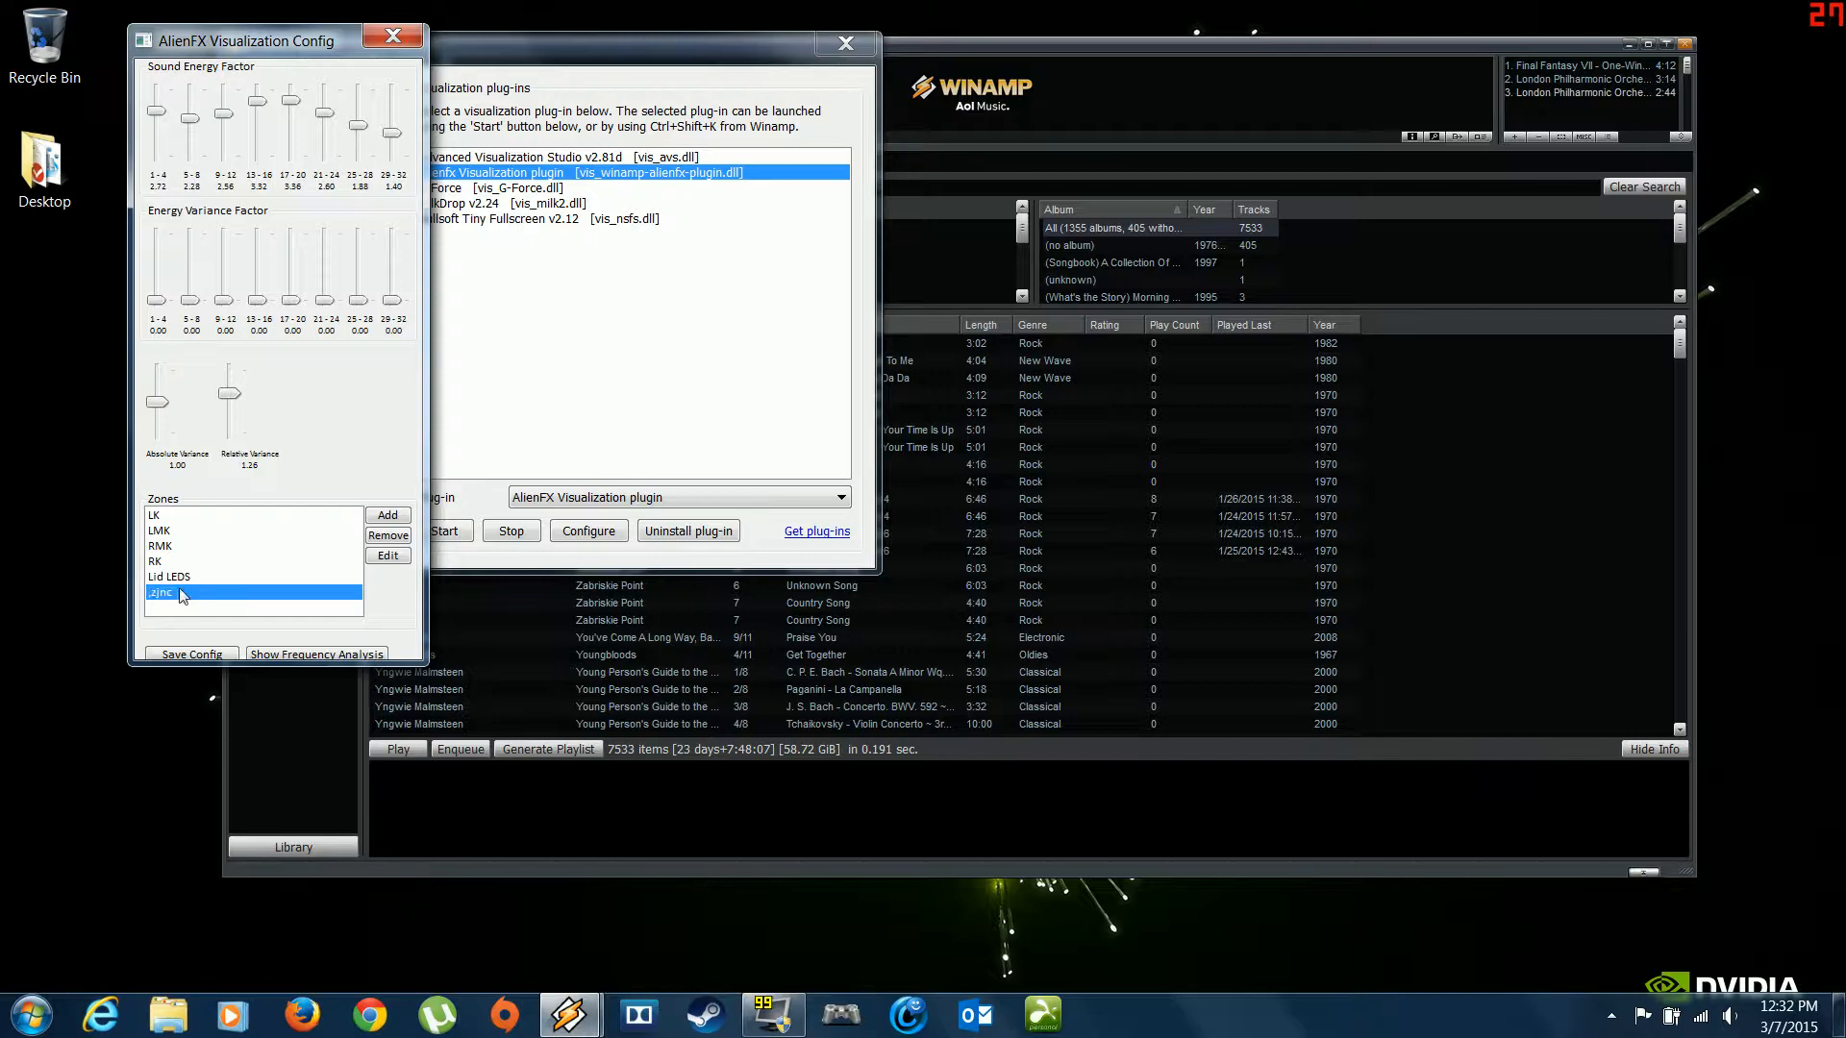
pyautogui.click(388, 515)
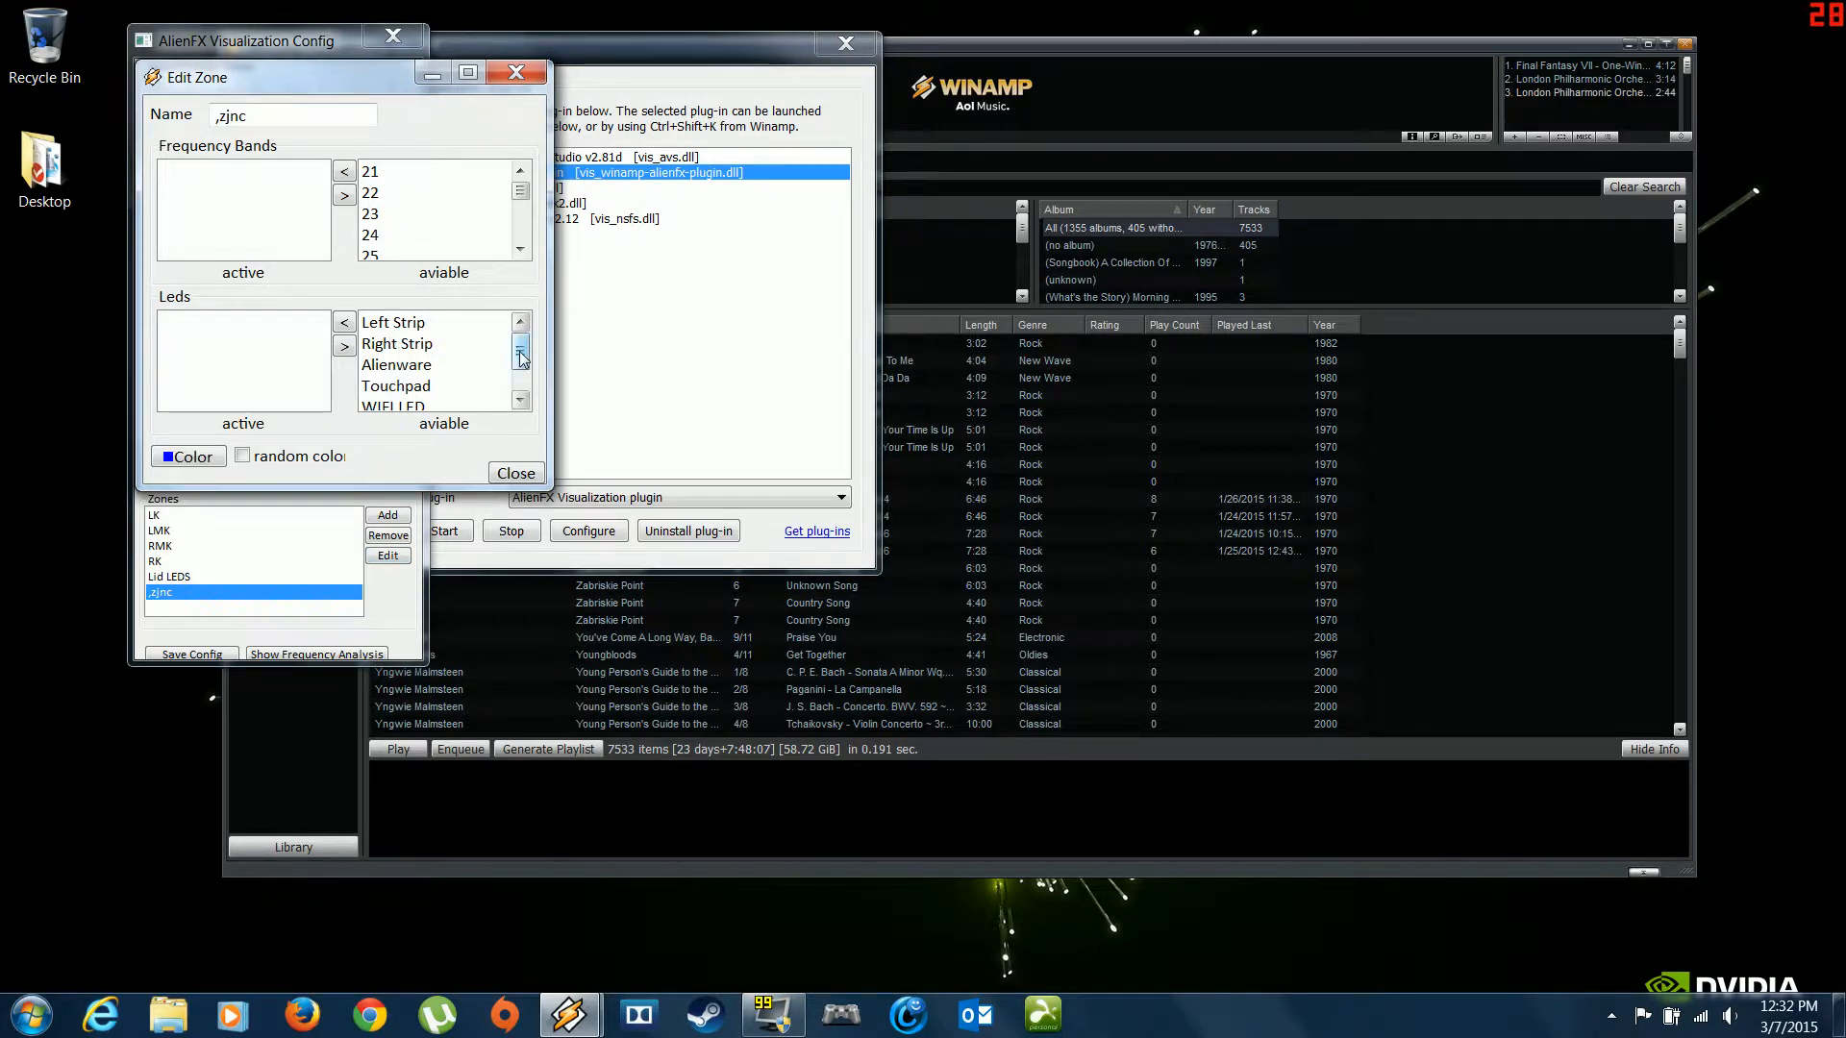
pyautogui.click(520, 351)
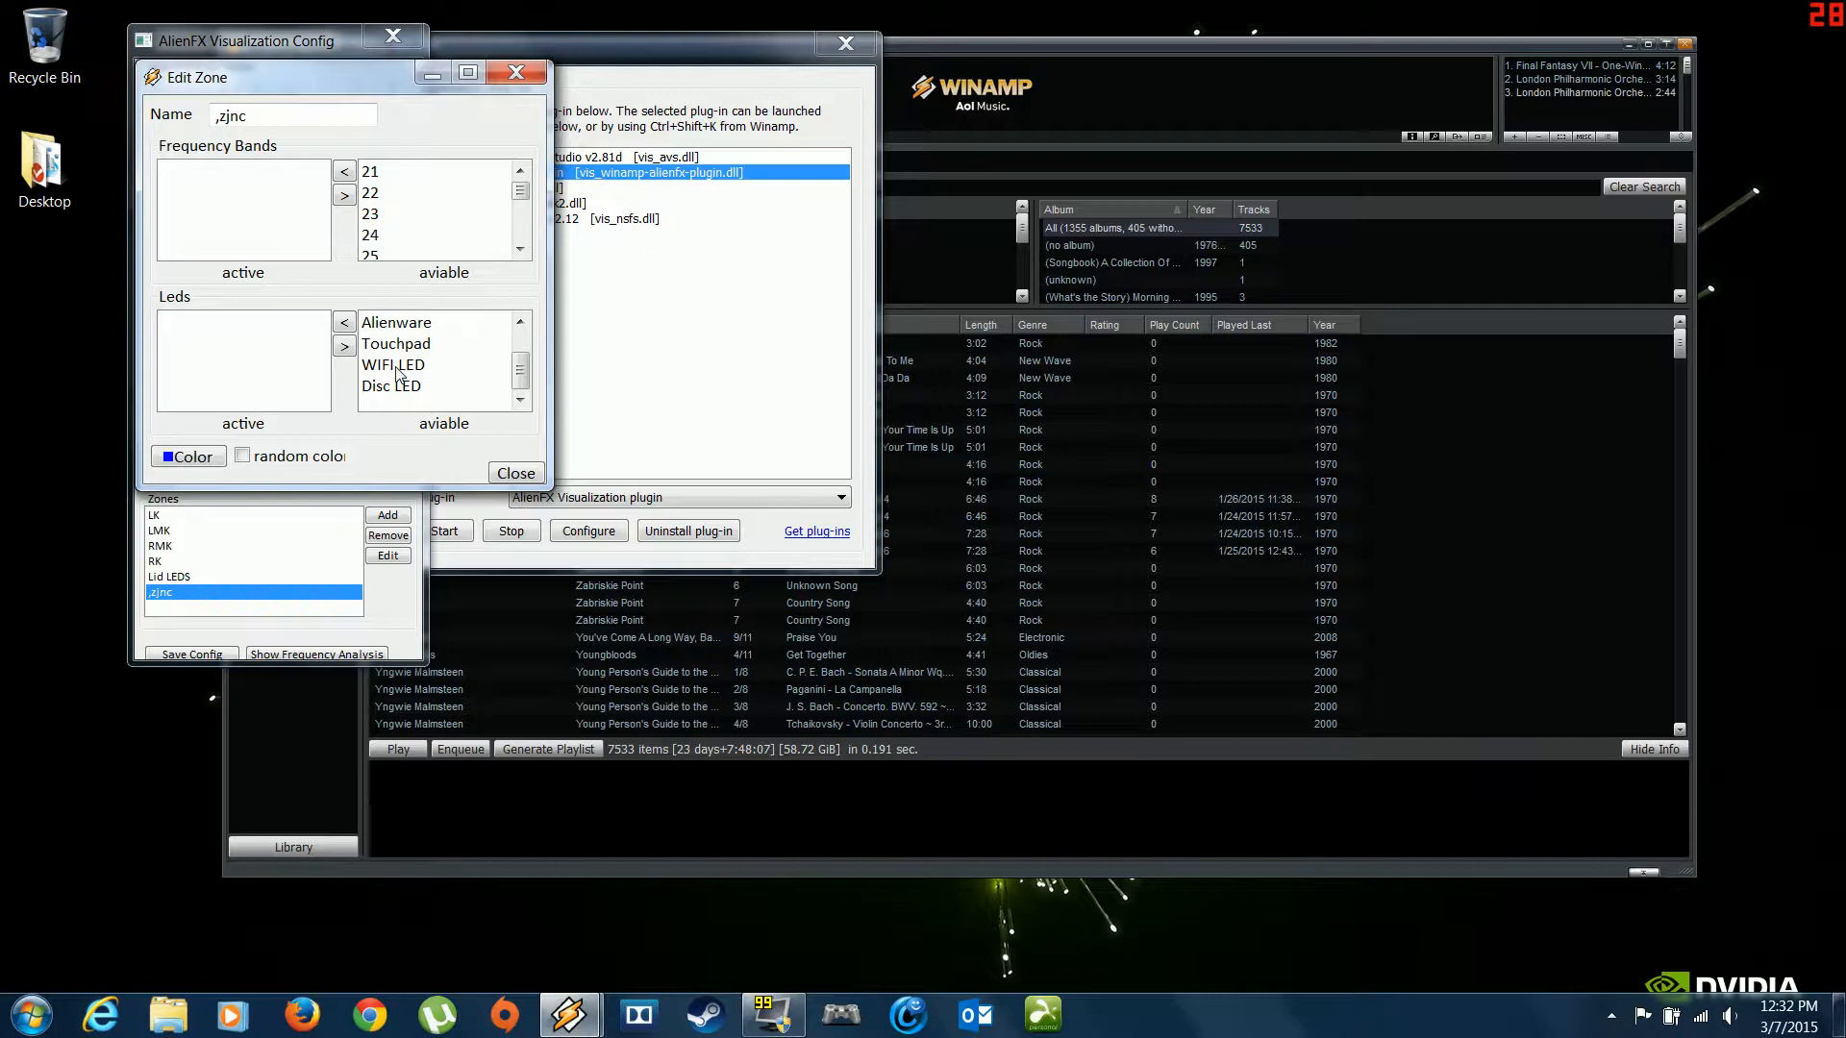
pyautogui.moveTo(498, 473)
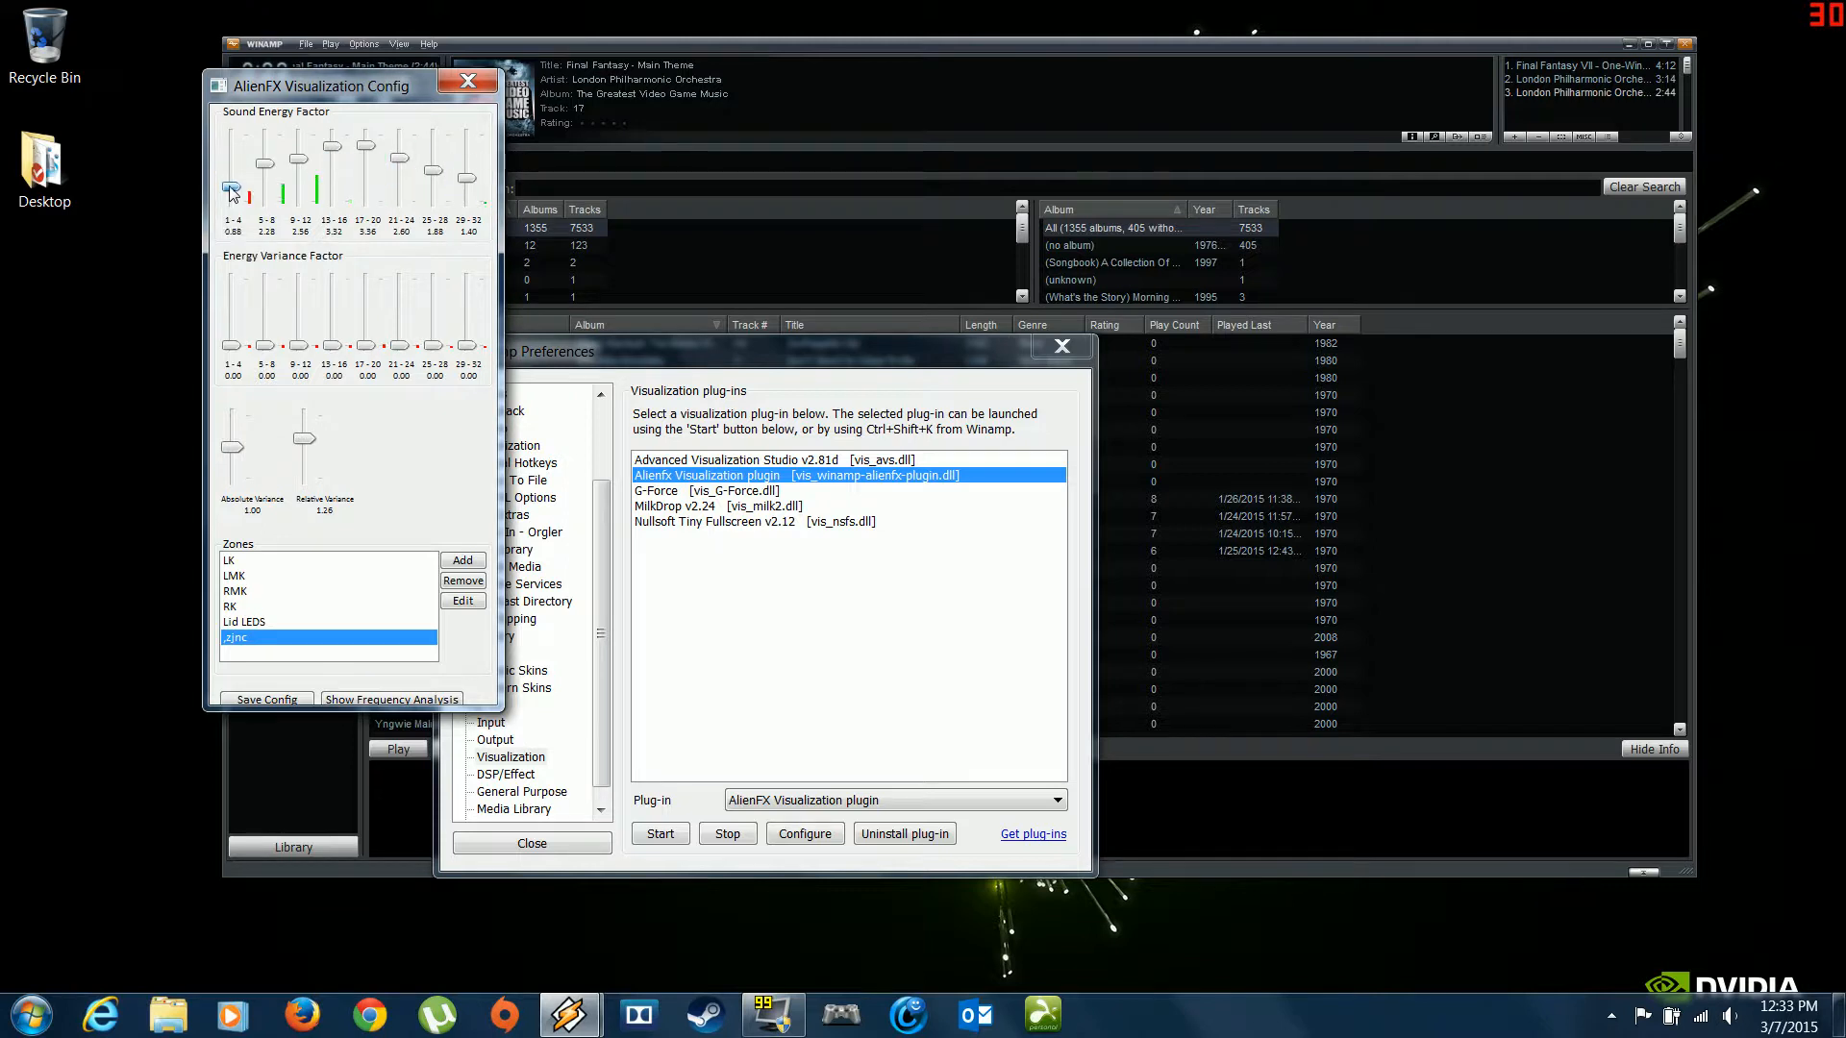
# Step: Lower the 1–4 band Sound Energy Factor slider while the music plays
pyautogui.moveTo(231, 192); pyautogui.dragTo(232, 182)
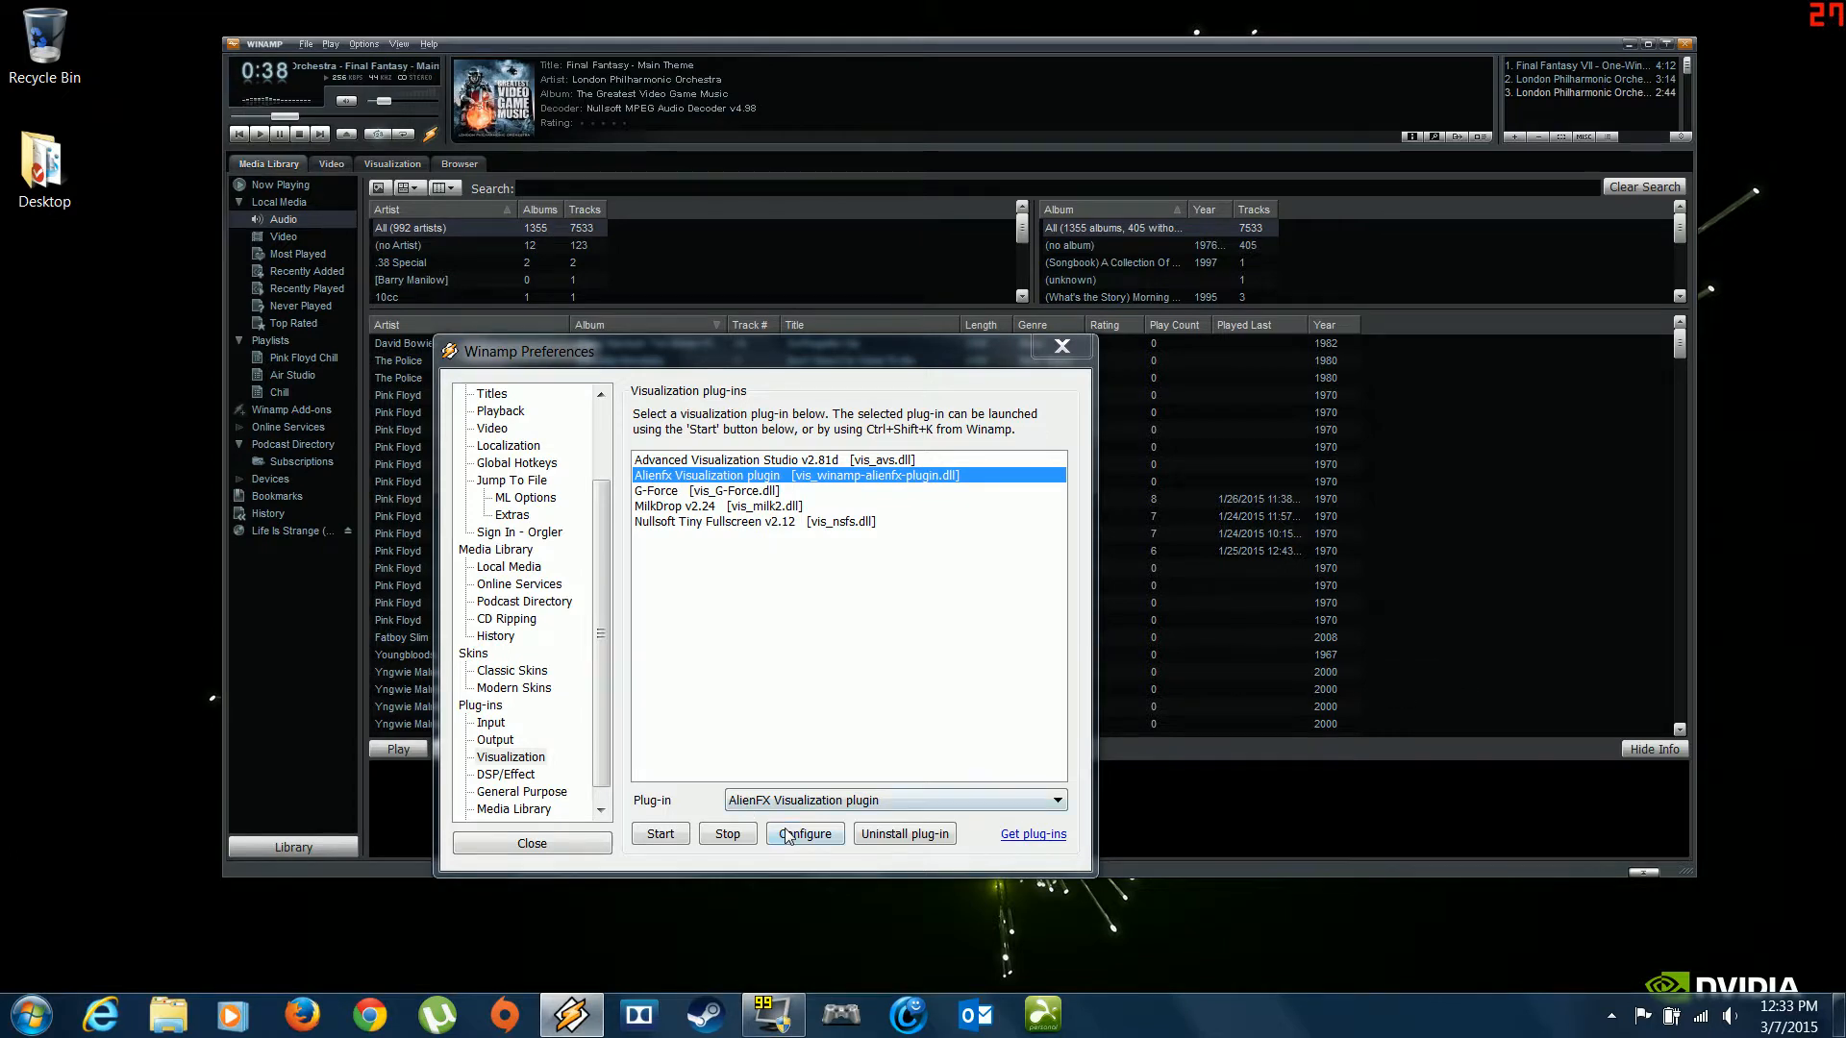
# Step: Reopen the AlienFX settings, raise the 5–8 factor to 2.84, and save the config
pyautogui.click(805, 833)
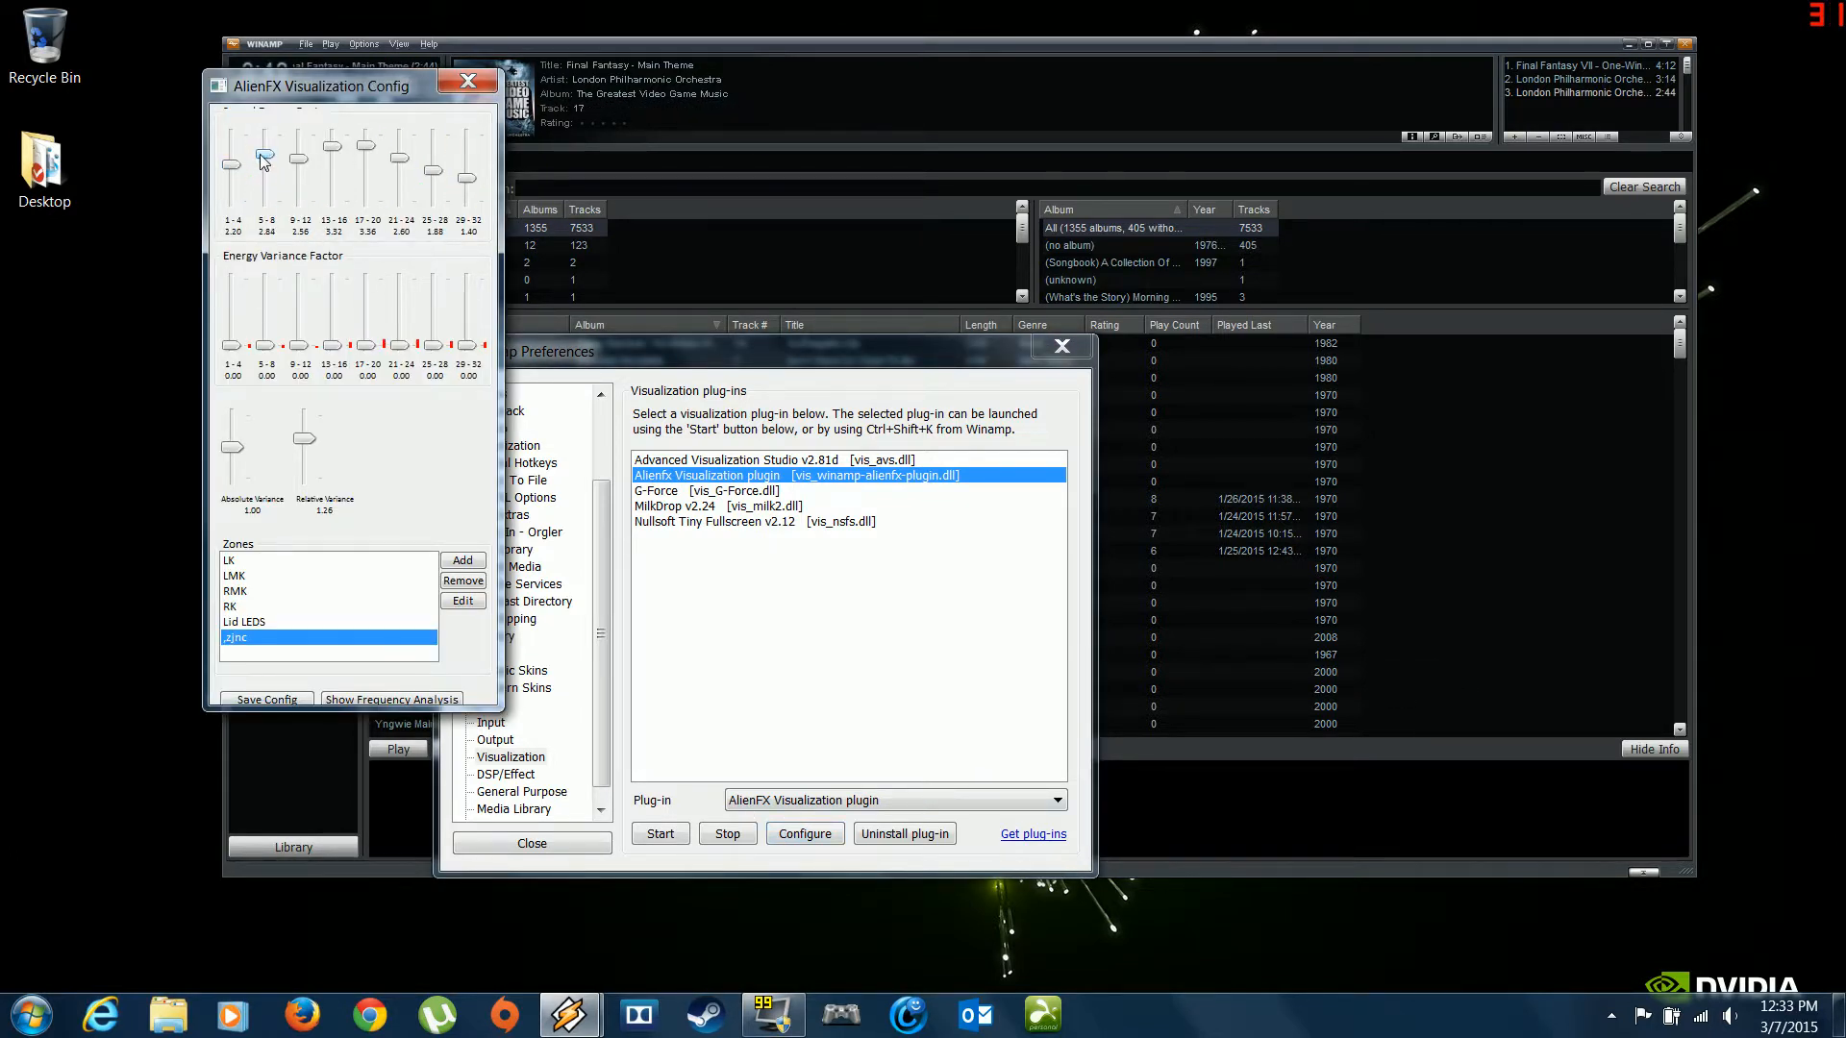
pyautogui.moveTo(298, 165); pyautogui.dragTo(298, 151)
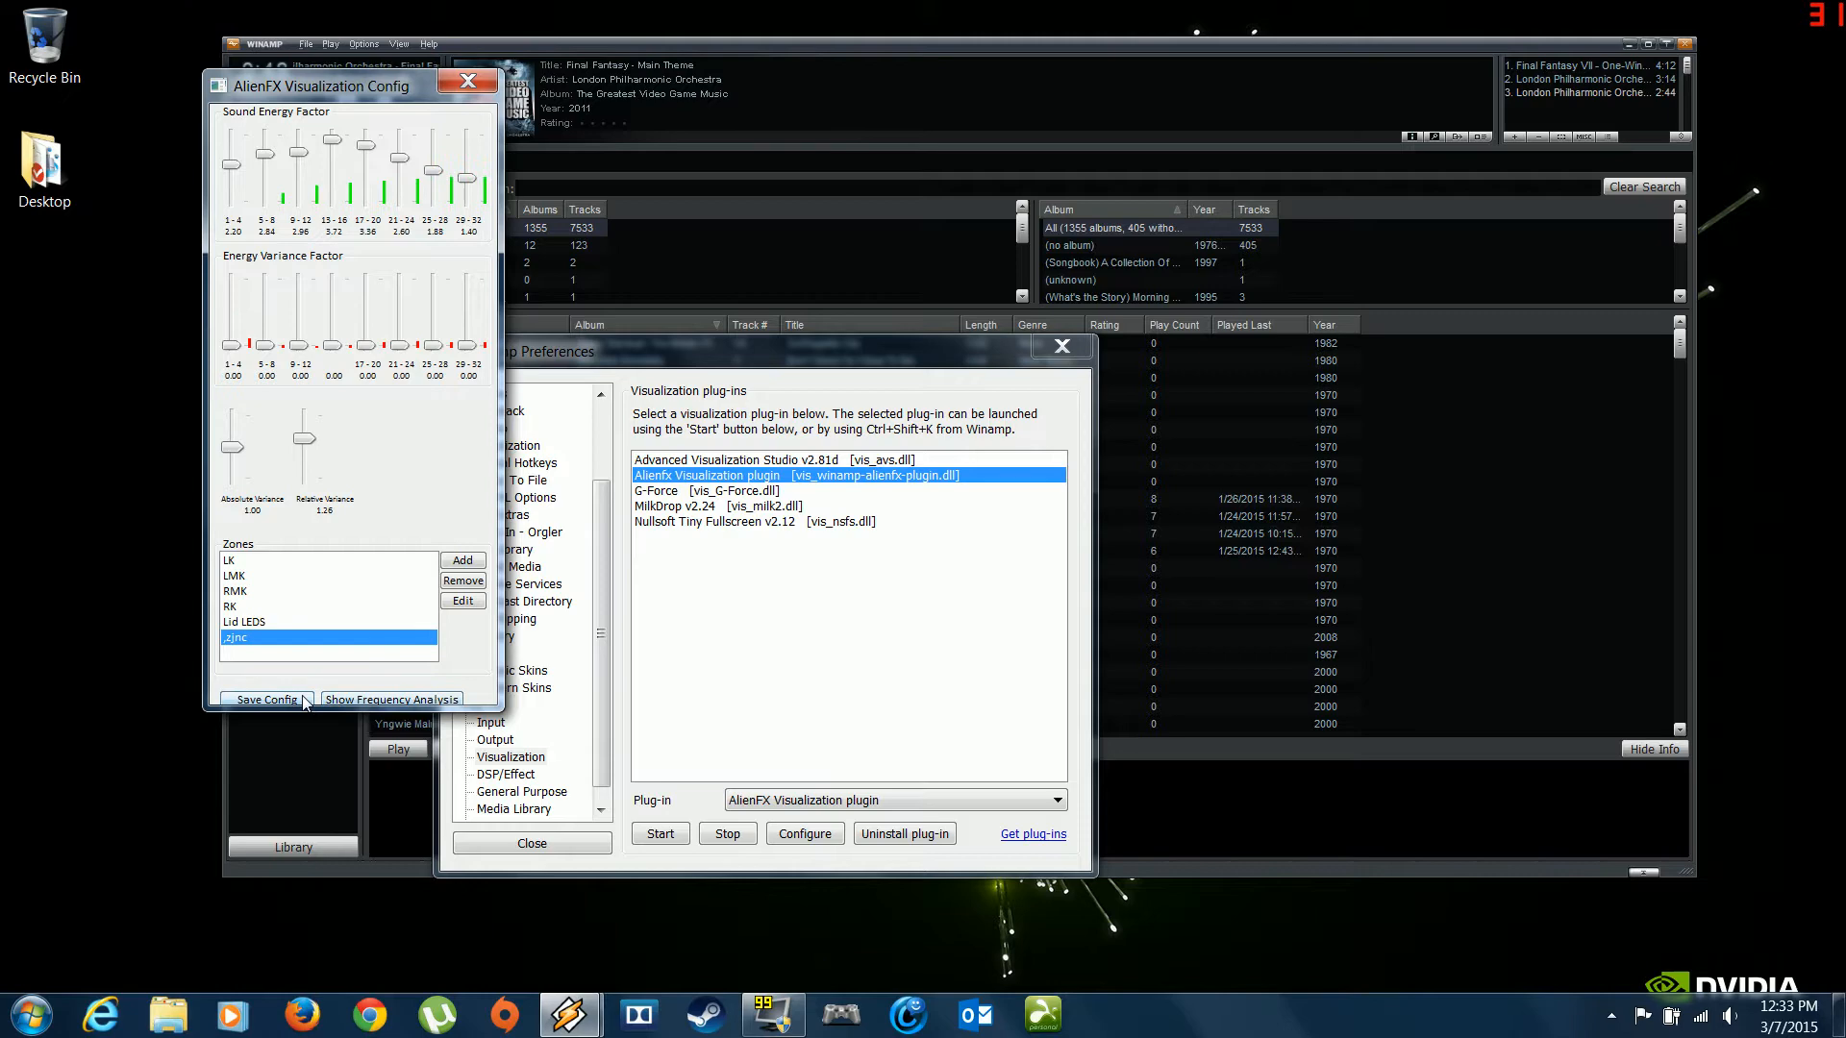
pyautogui.click(475, 83)
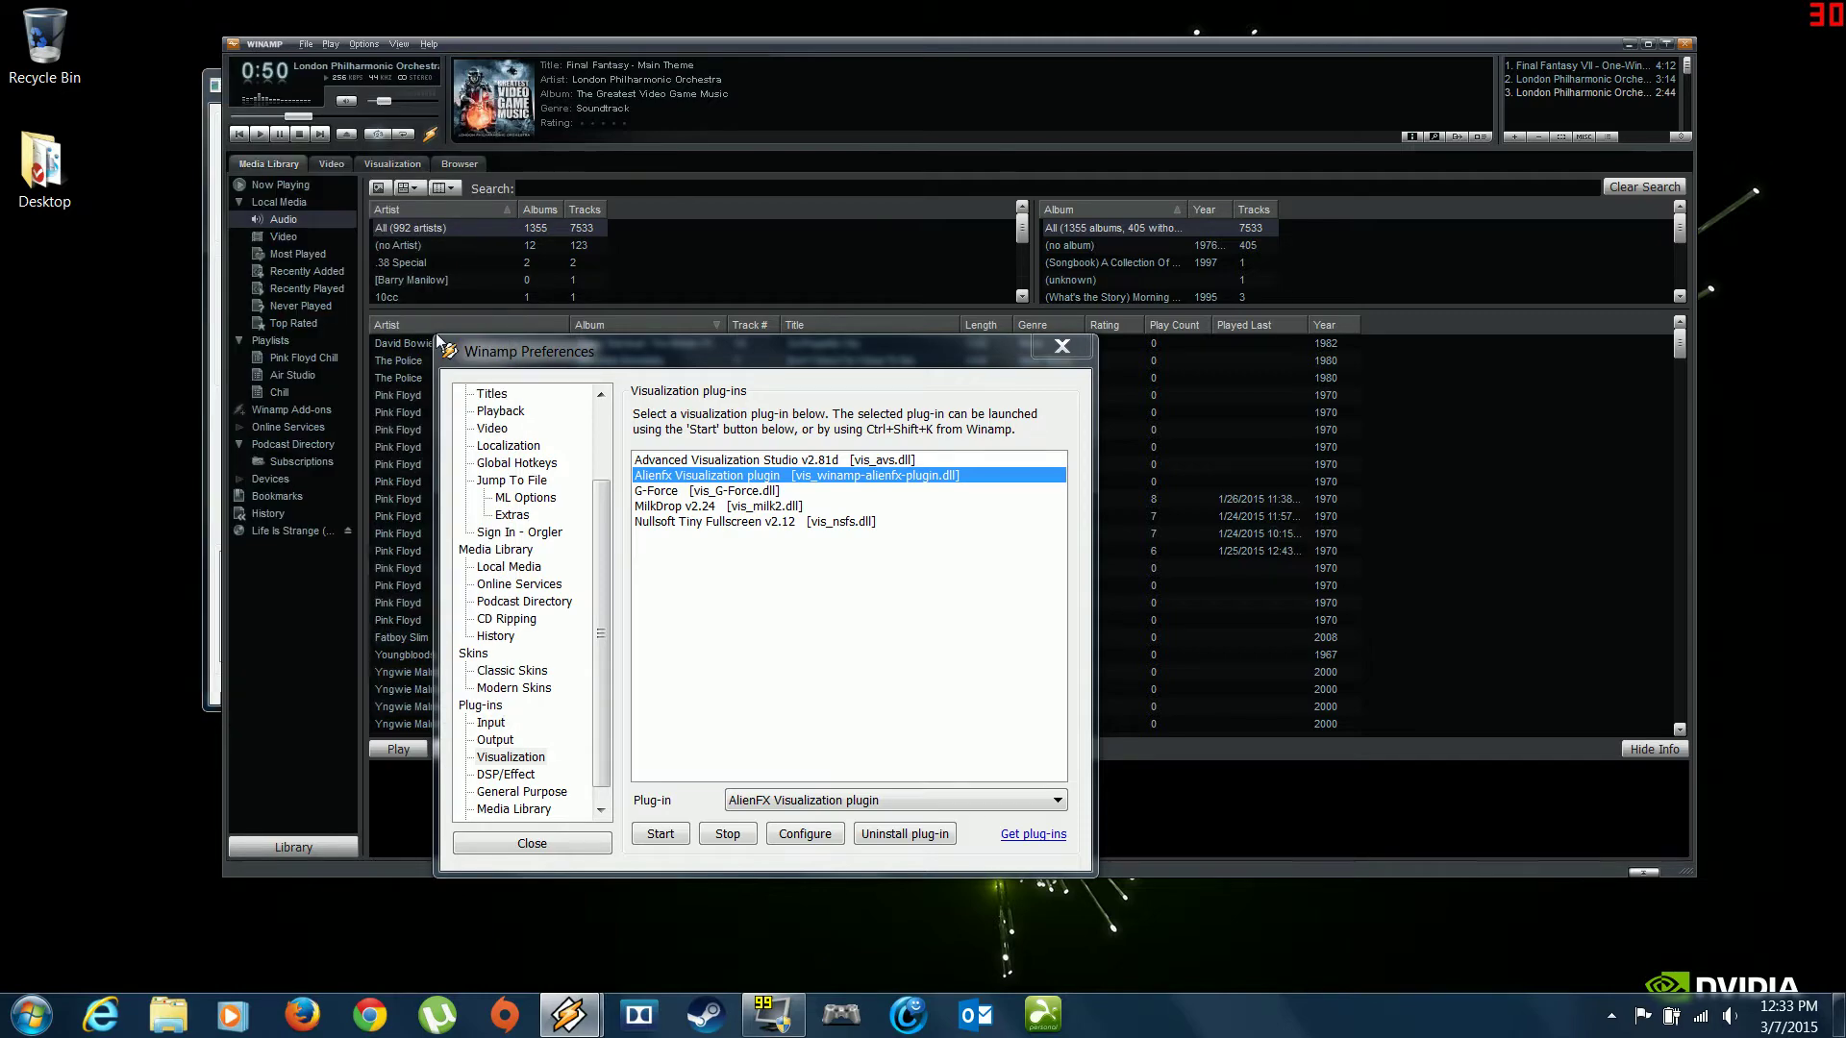
# Step: Close the Winamp Preferences window
pyautogui.click(805, 834)
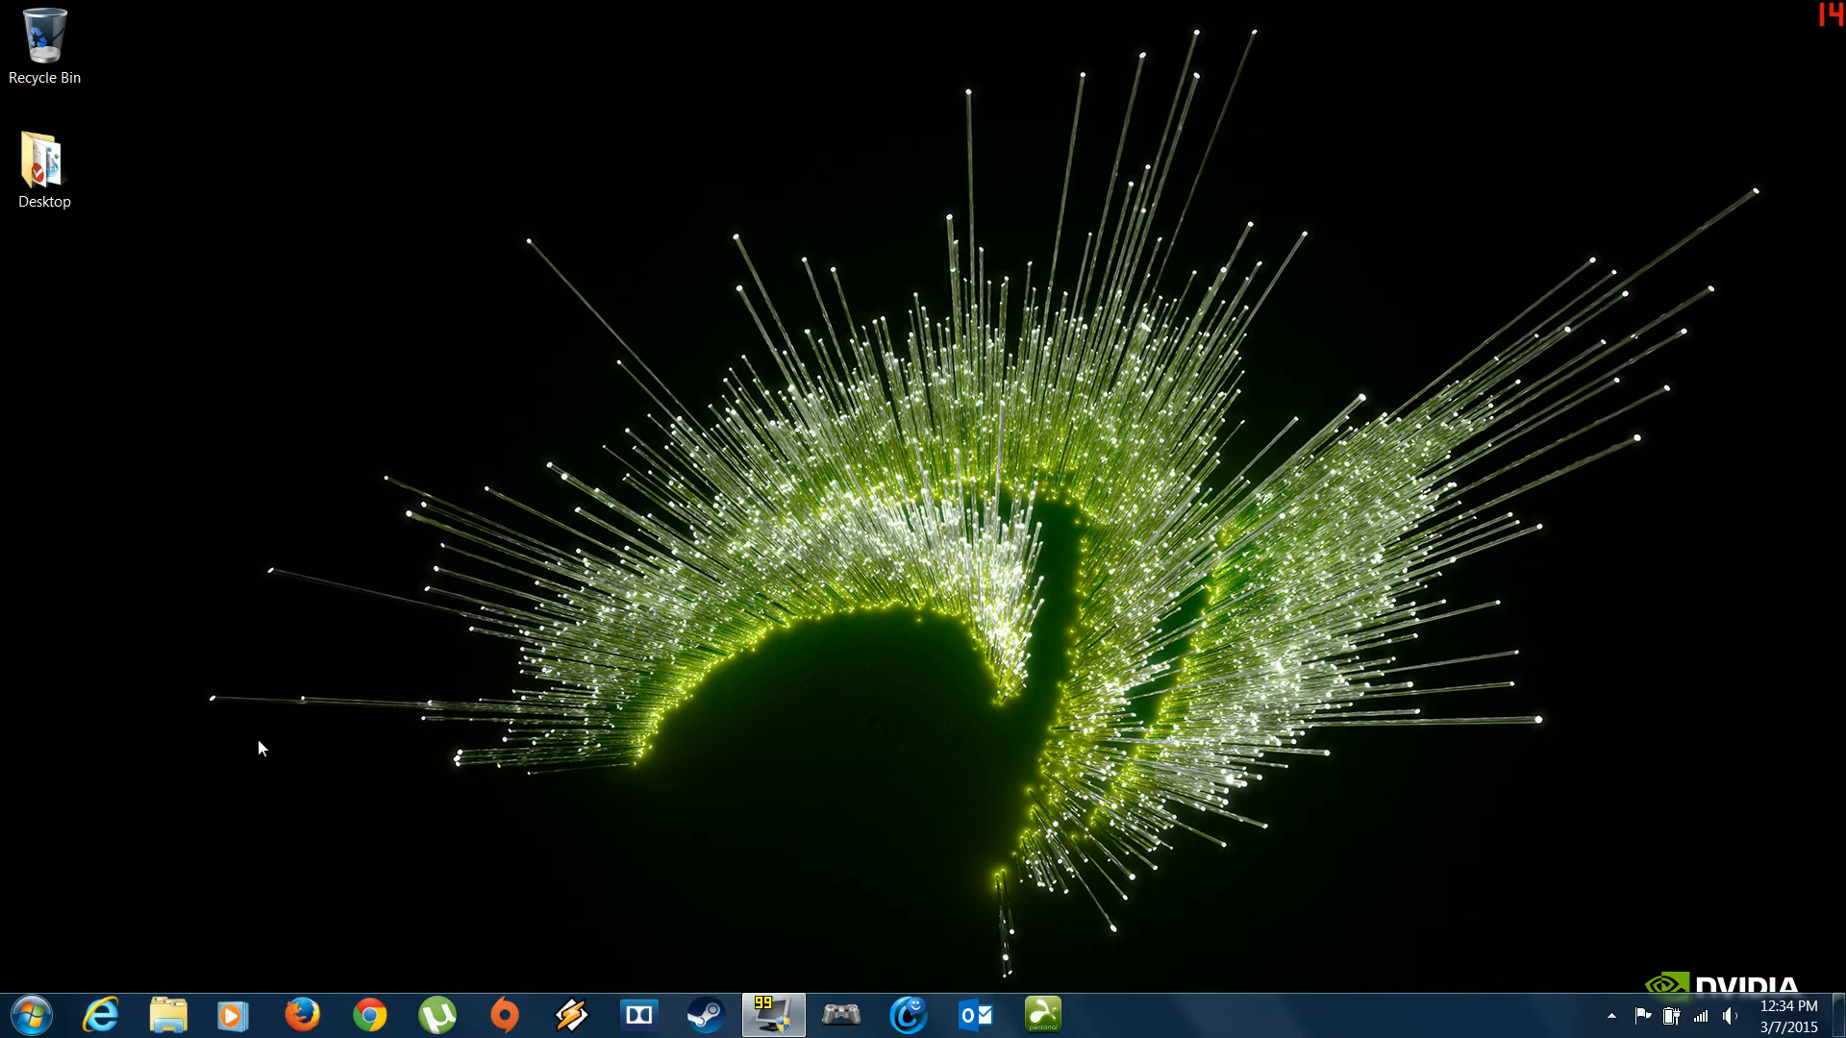
pyautogui.moveTo(875, 650)
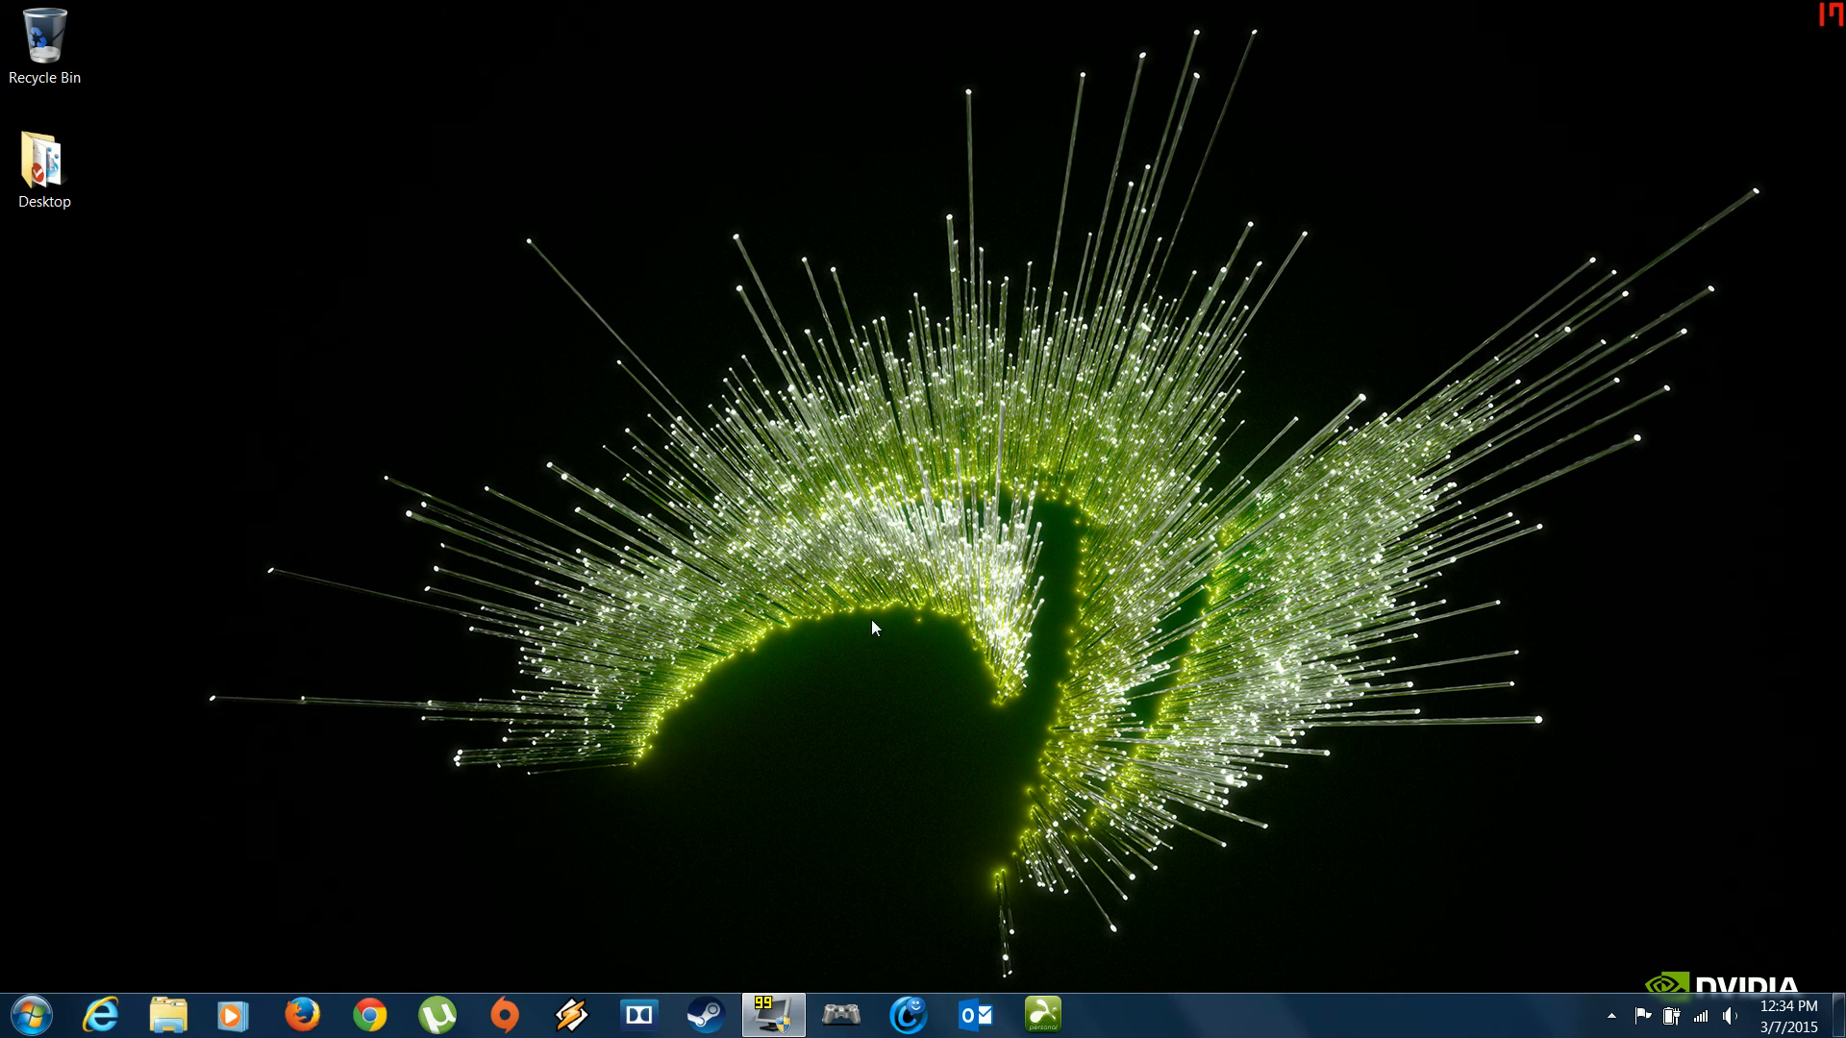
pyautogui.moveTo(1115, 153)
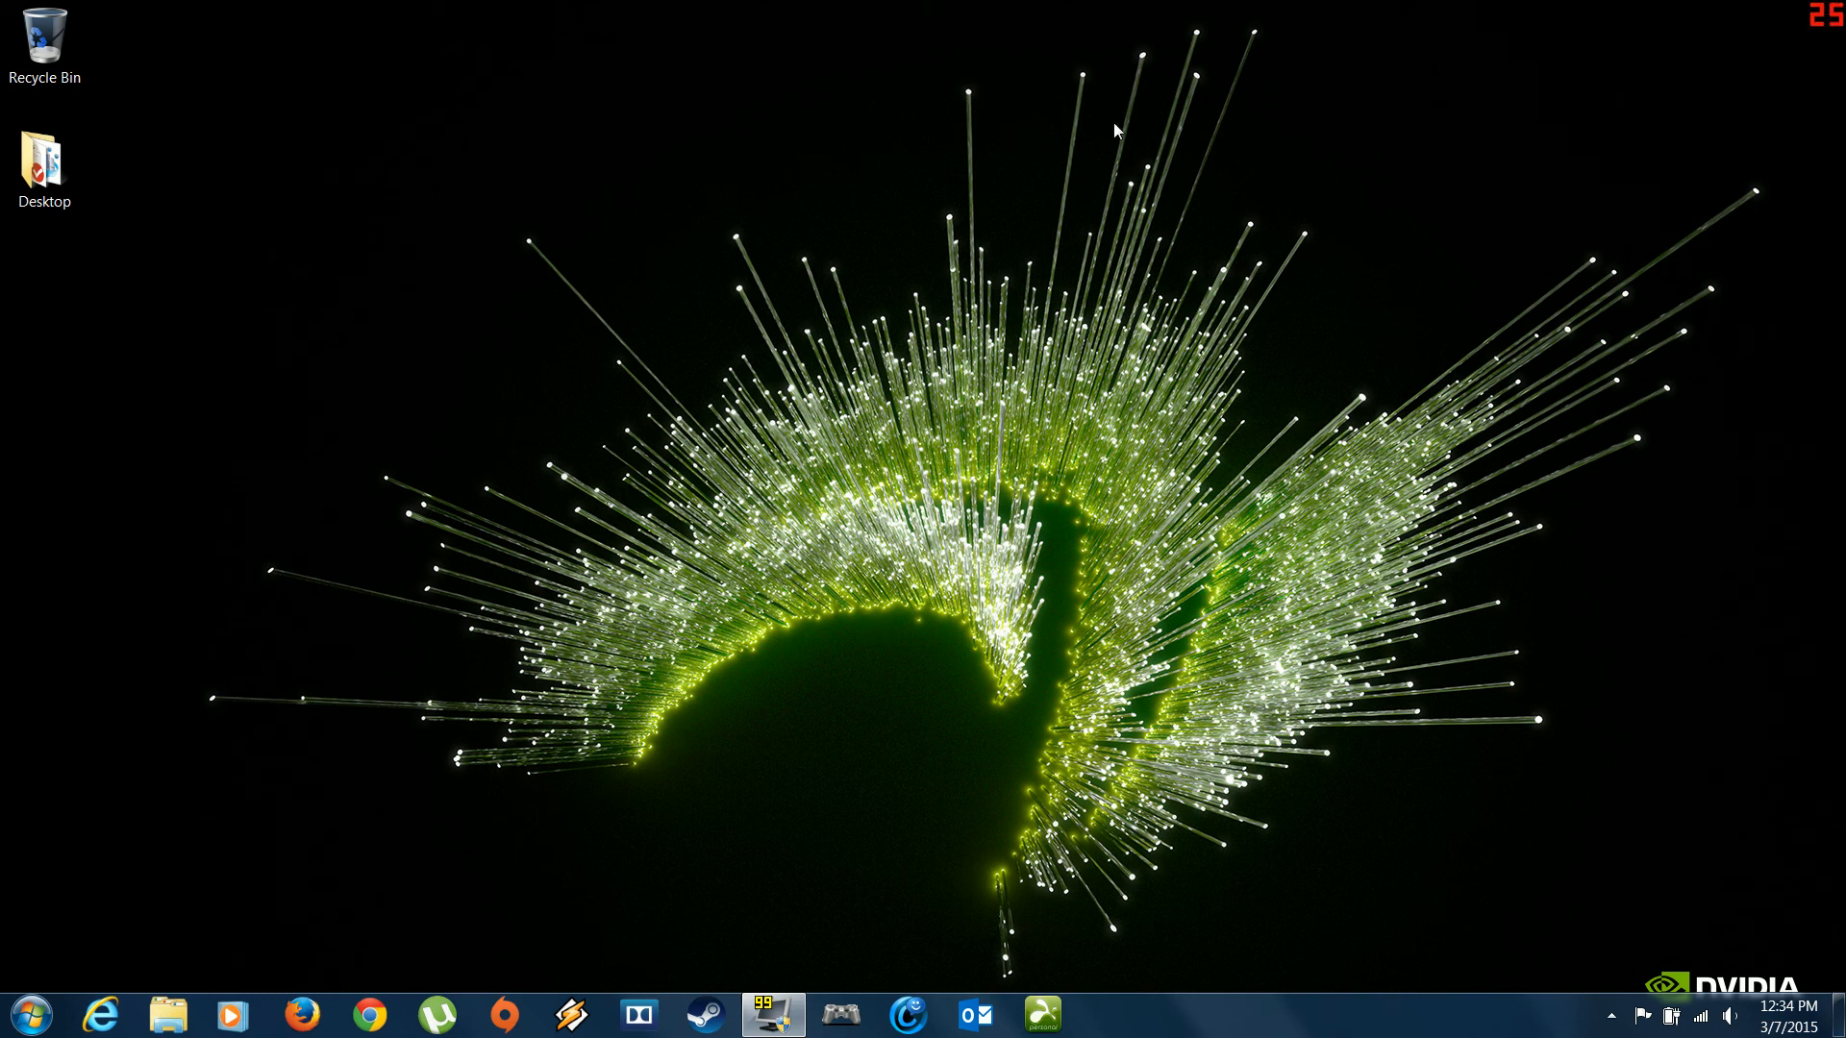